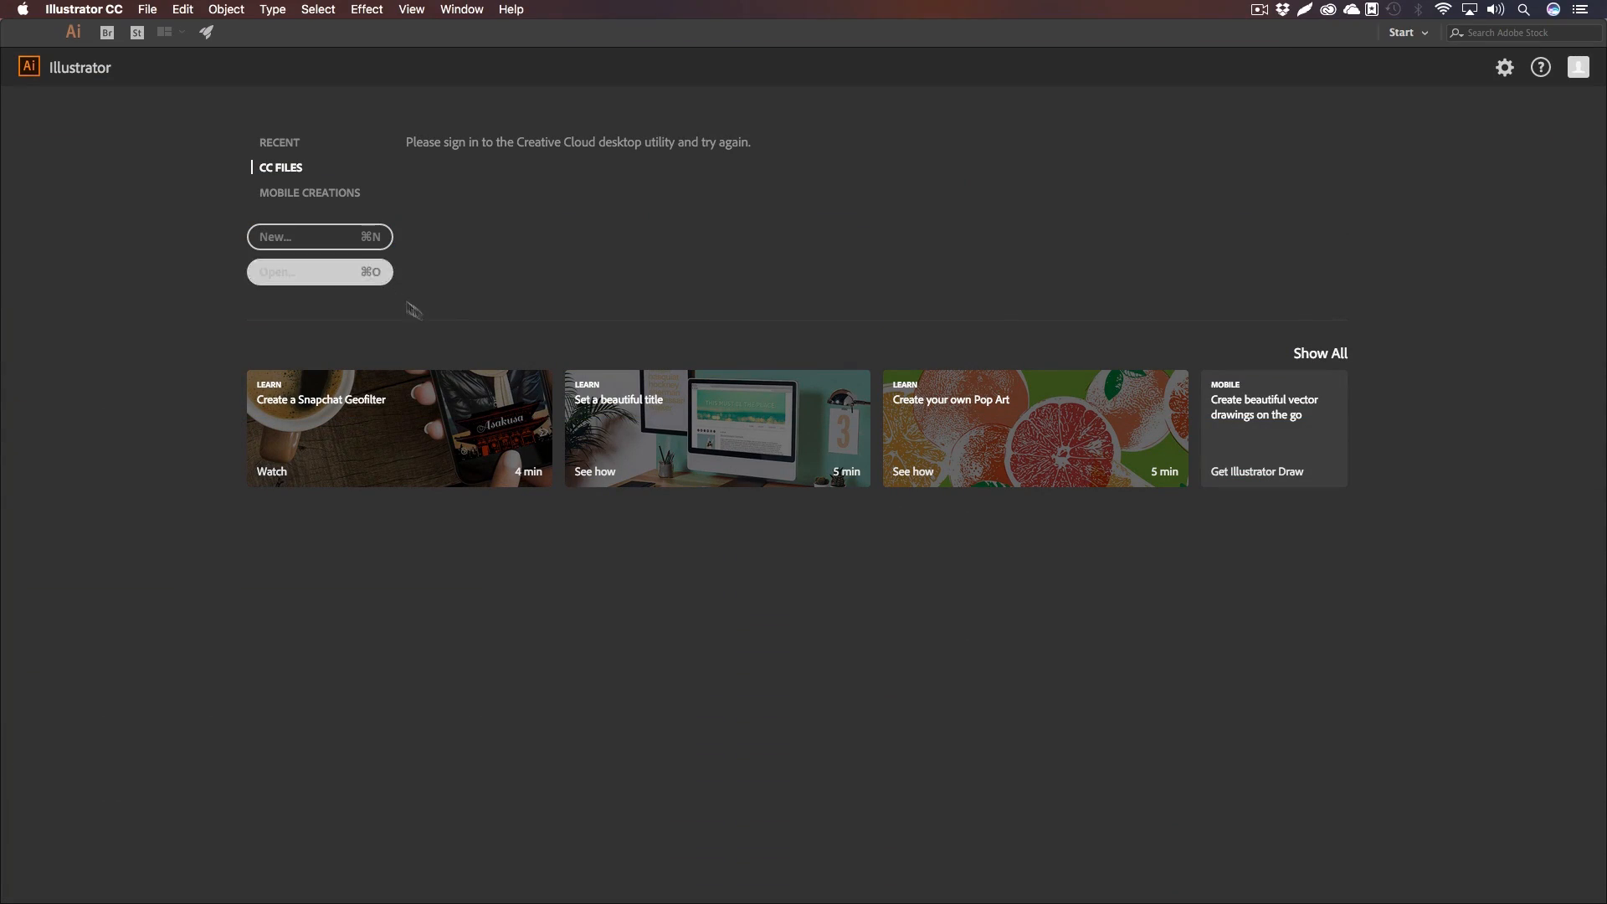
Step: Create a new 1920 x 1080 px document with one artboard
click(320, 237)
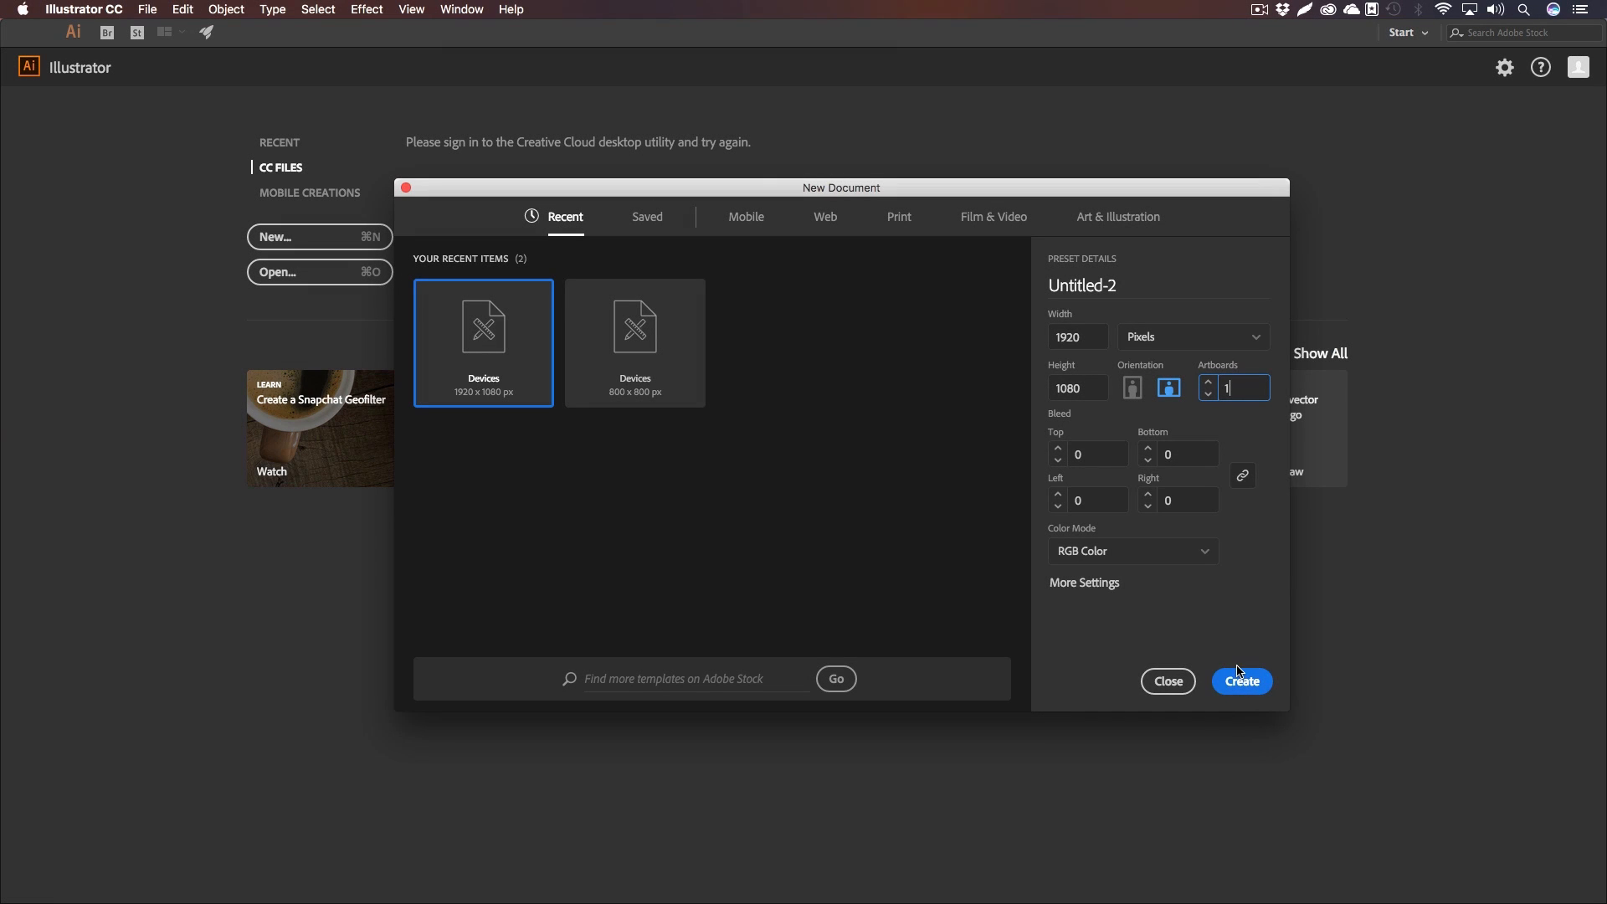
click(1242, 681)
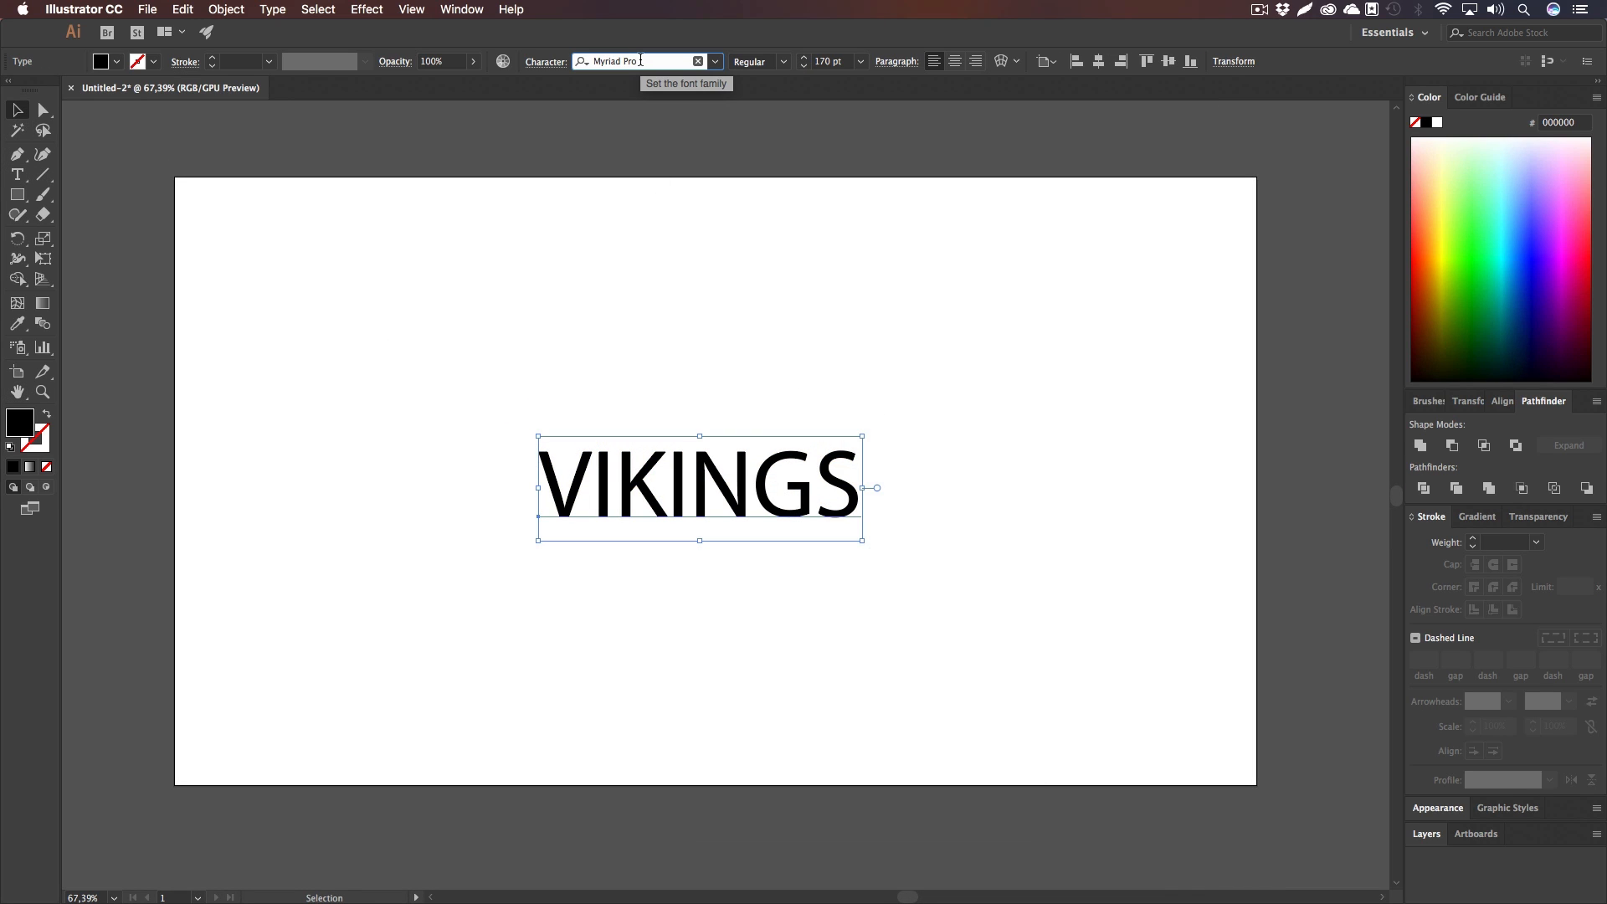
Step: Set the VIKINGS text to the KBSF Recon Regular font and adjust its spacing
text(kbs)
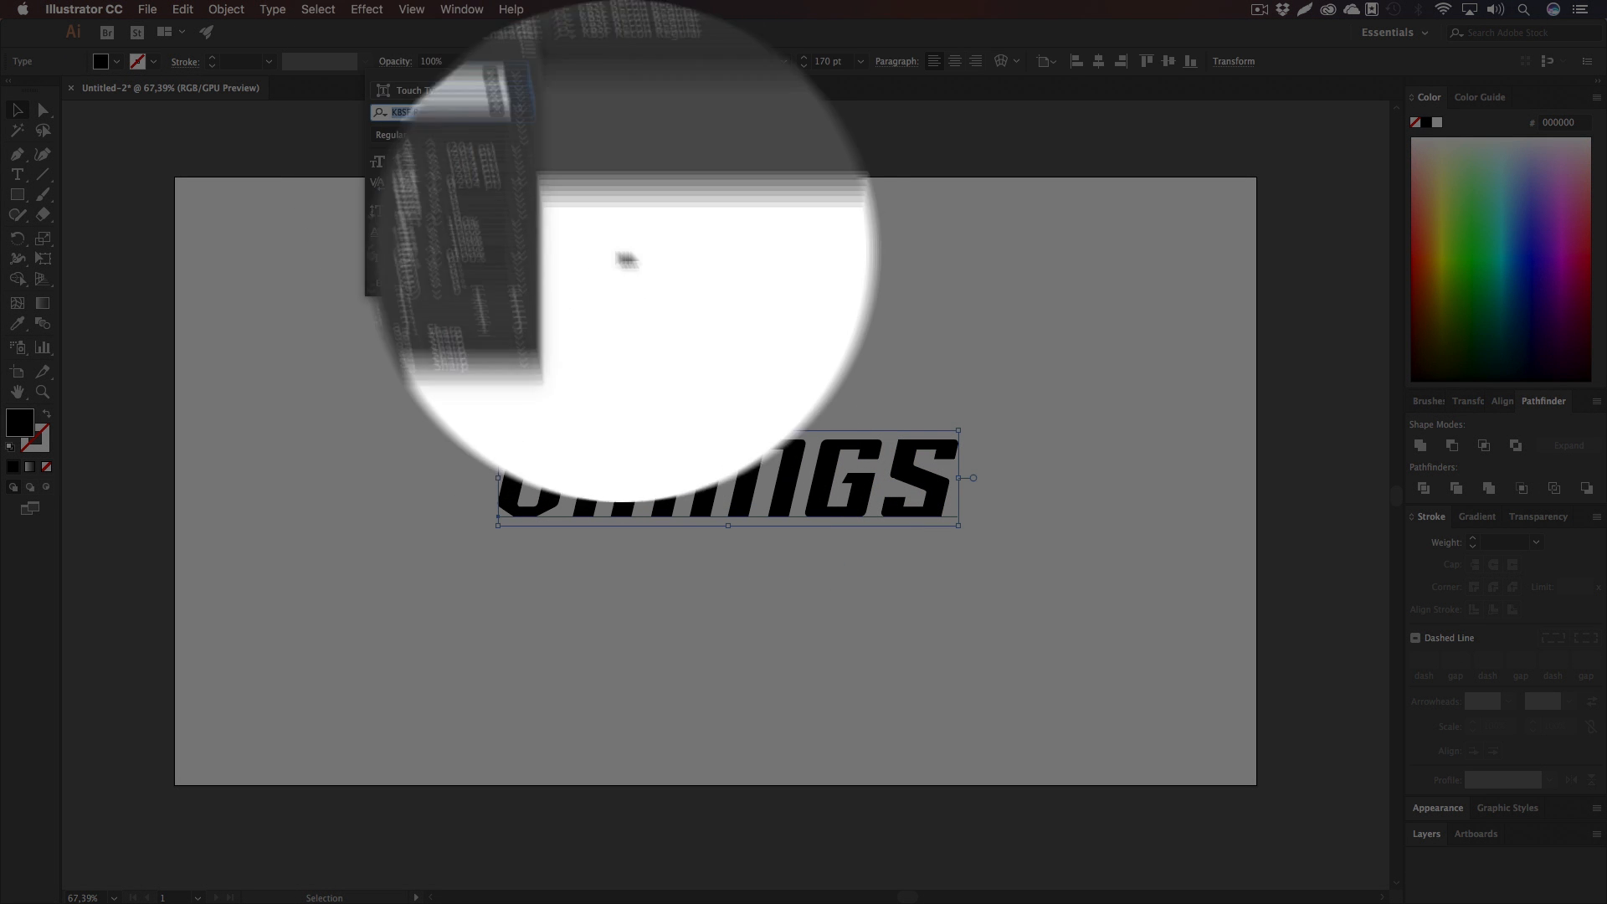
text(20)
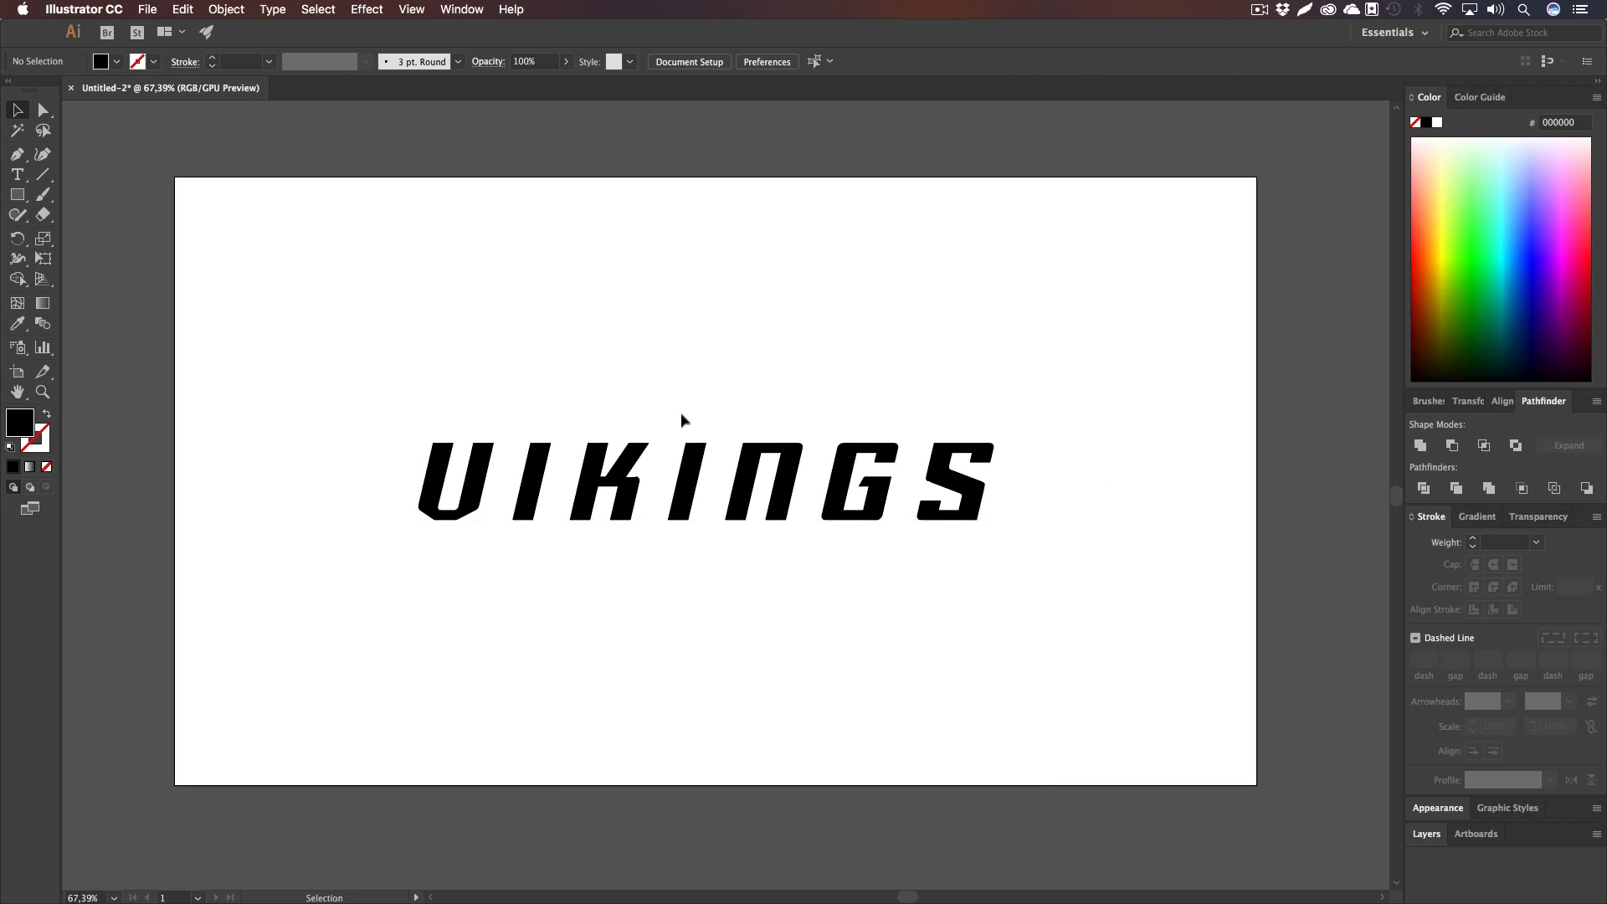
mouse_move(650, 435)
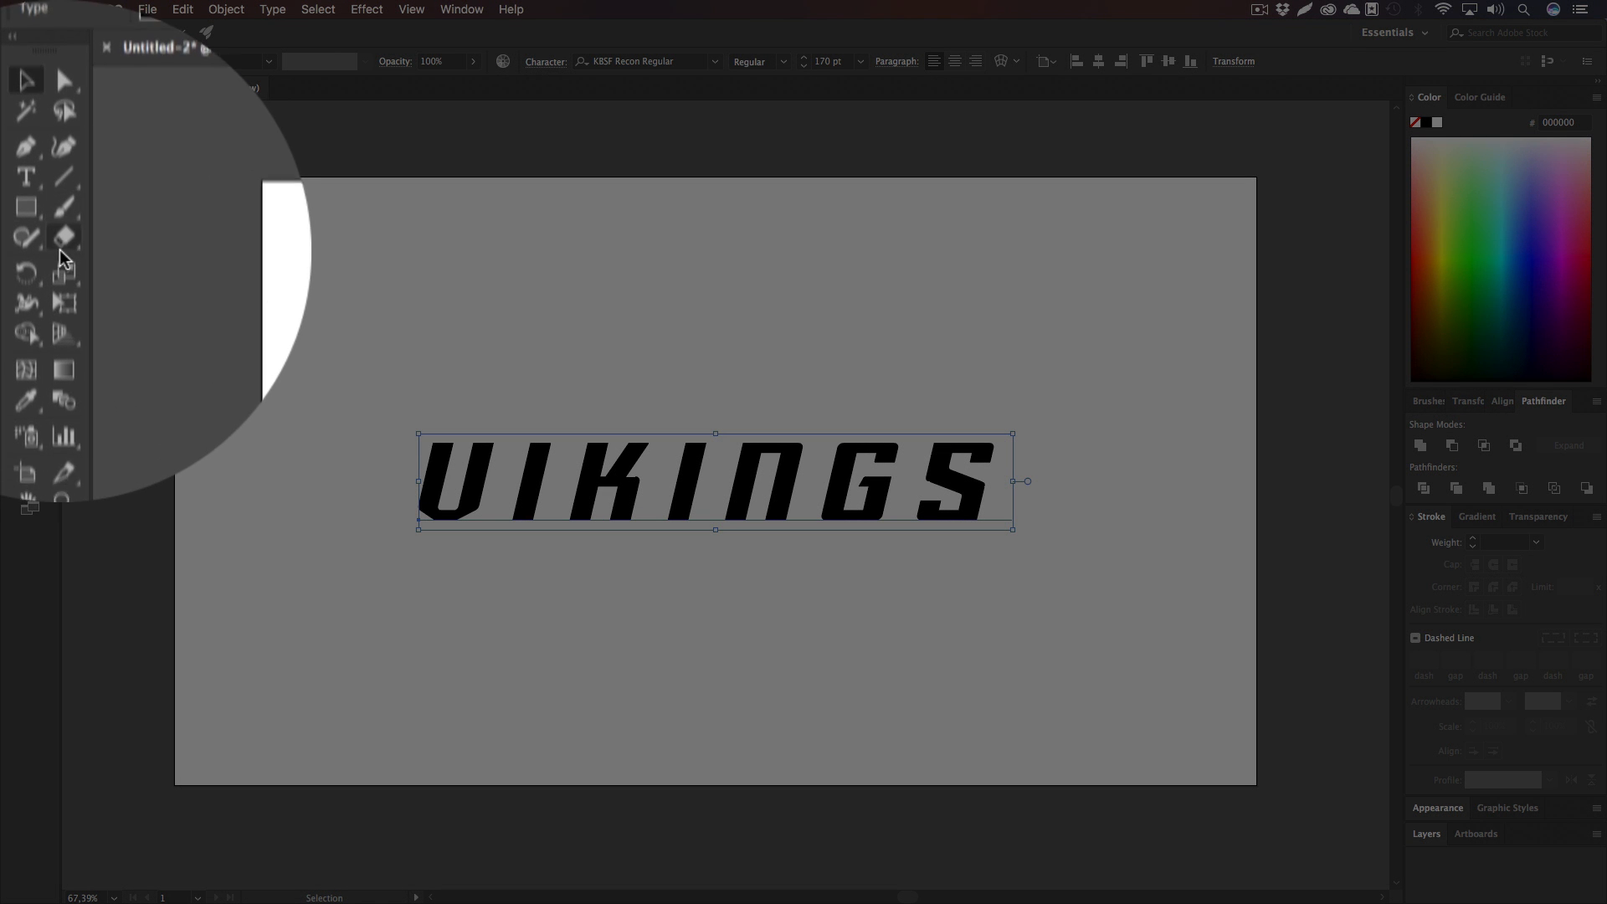
click(27, 248)
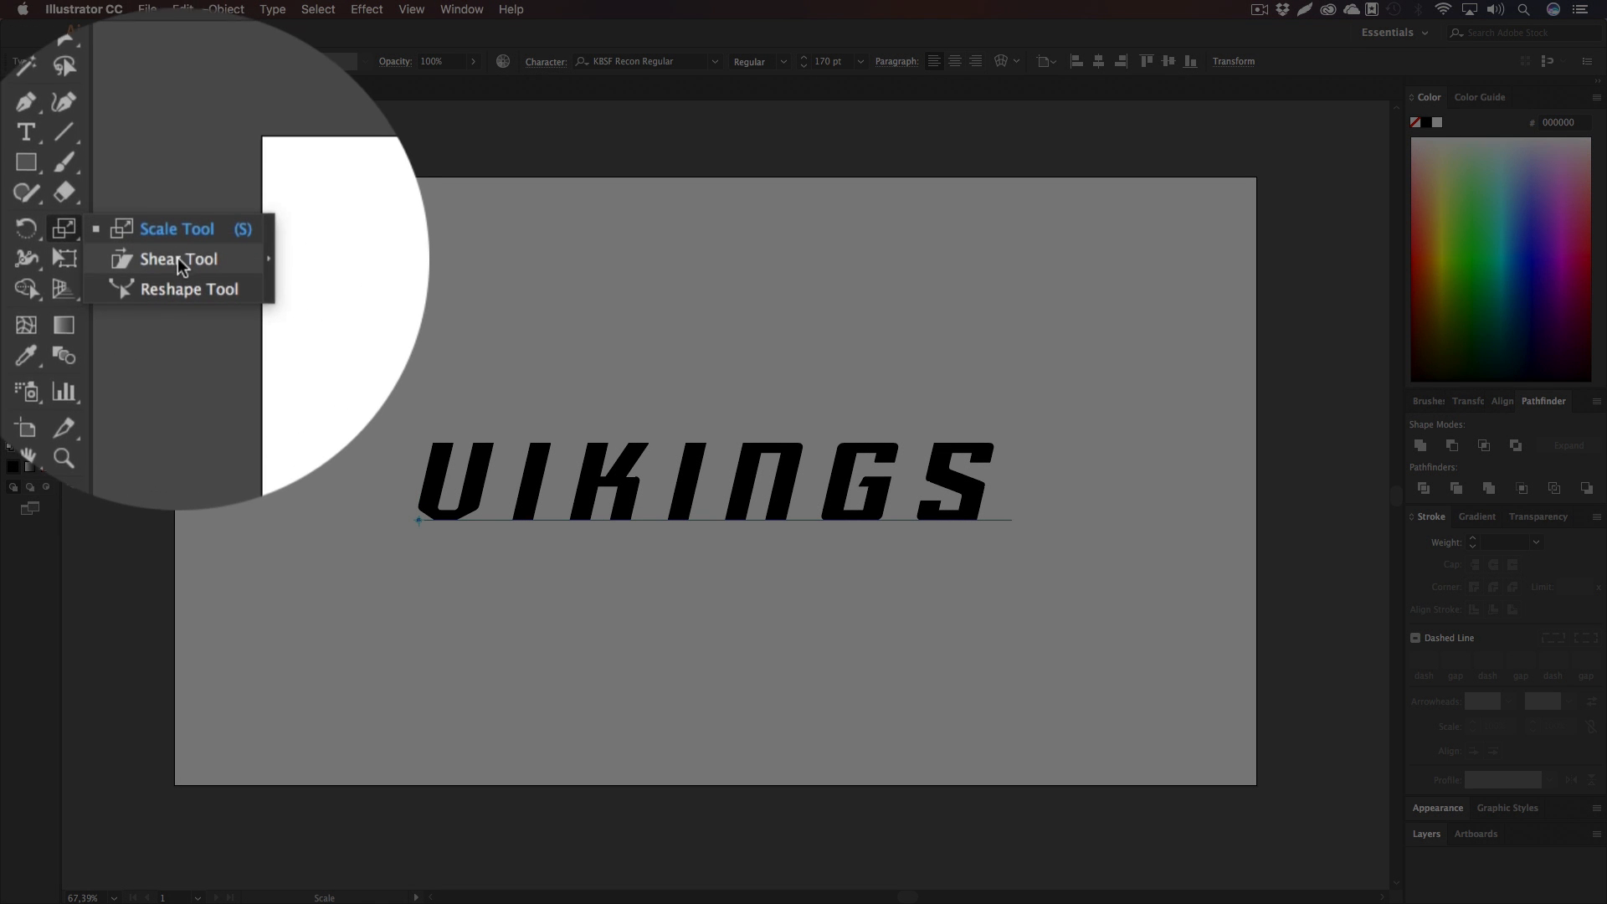
click(178, 258)
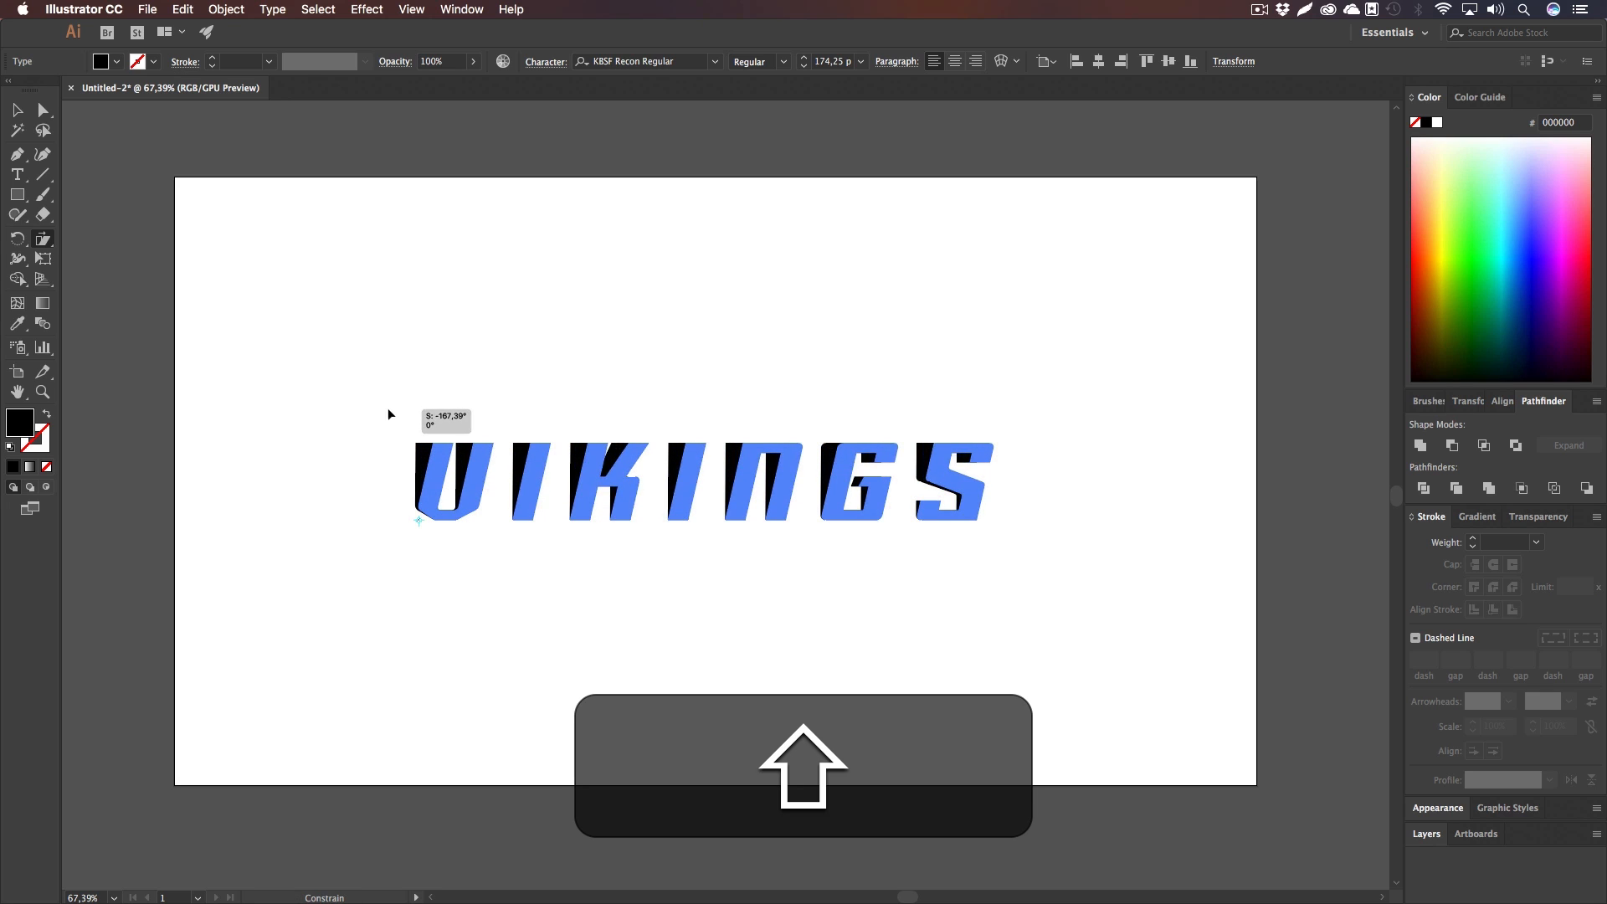
key(cmd+z)
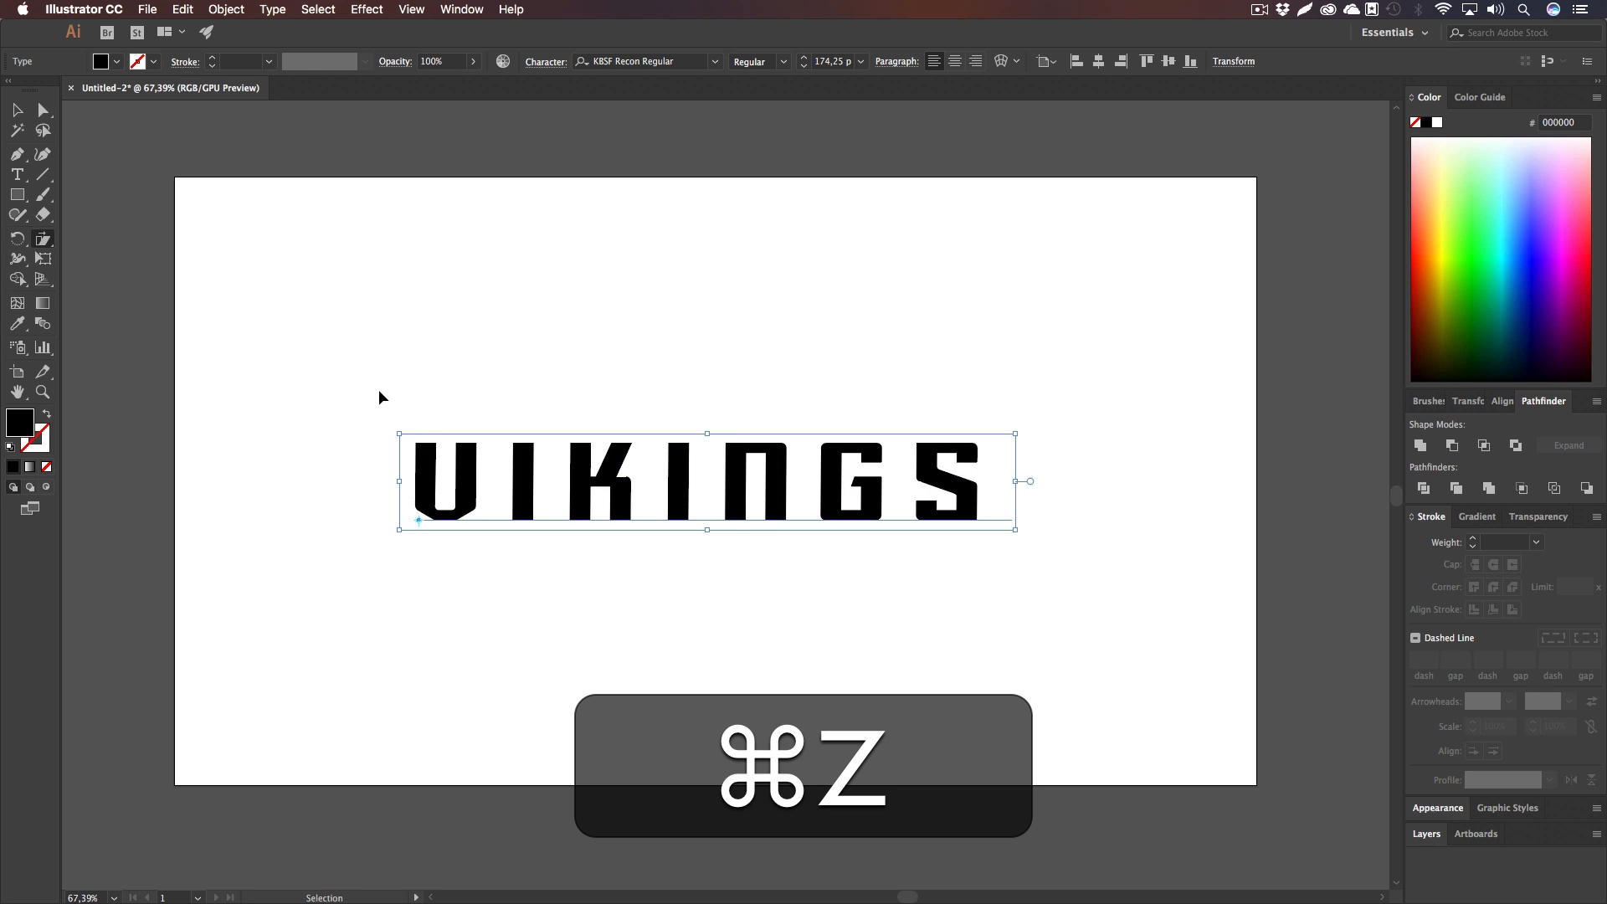
key(cmd+z)
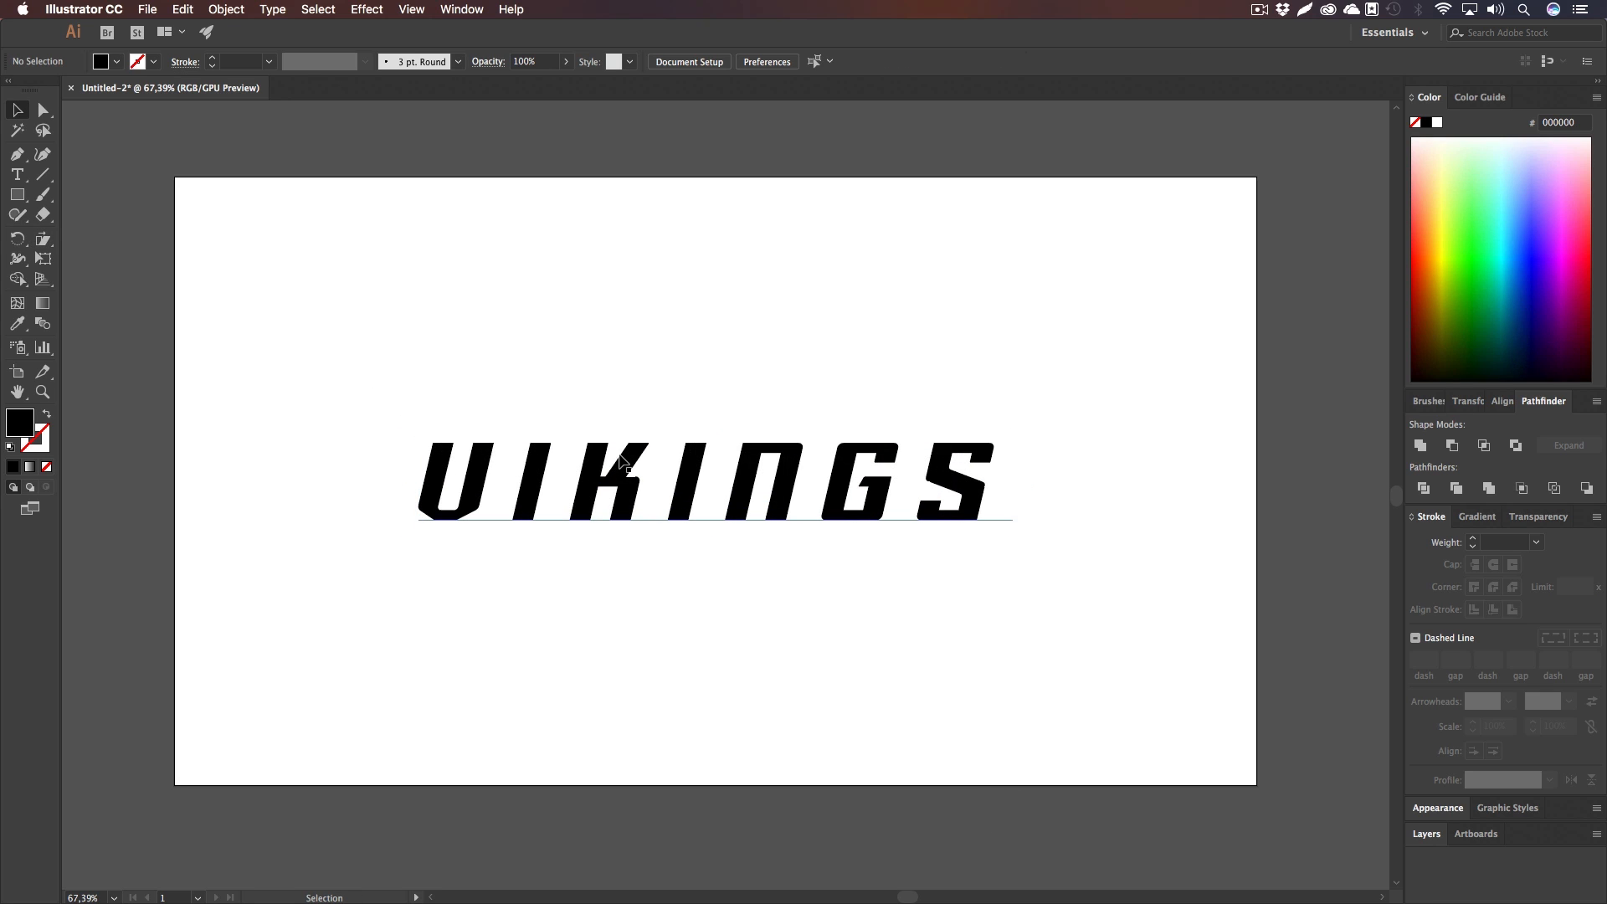
Step: Expand the VIKINGS type into filled outline shapes via Object > Expand
click(266, 13)
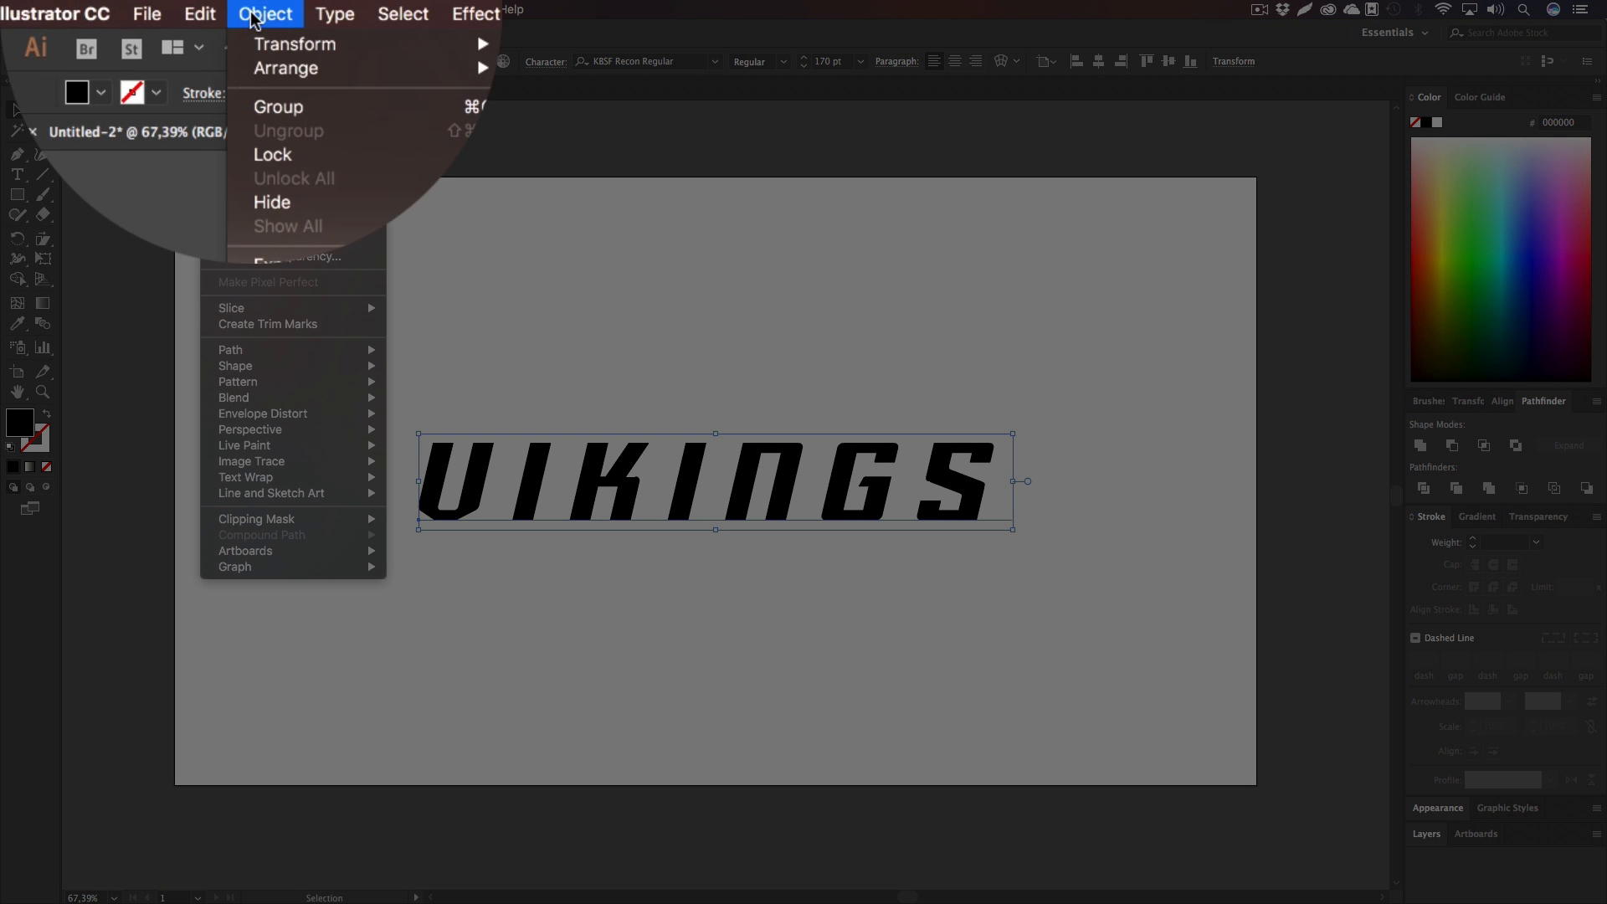
key(Escape)
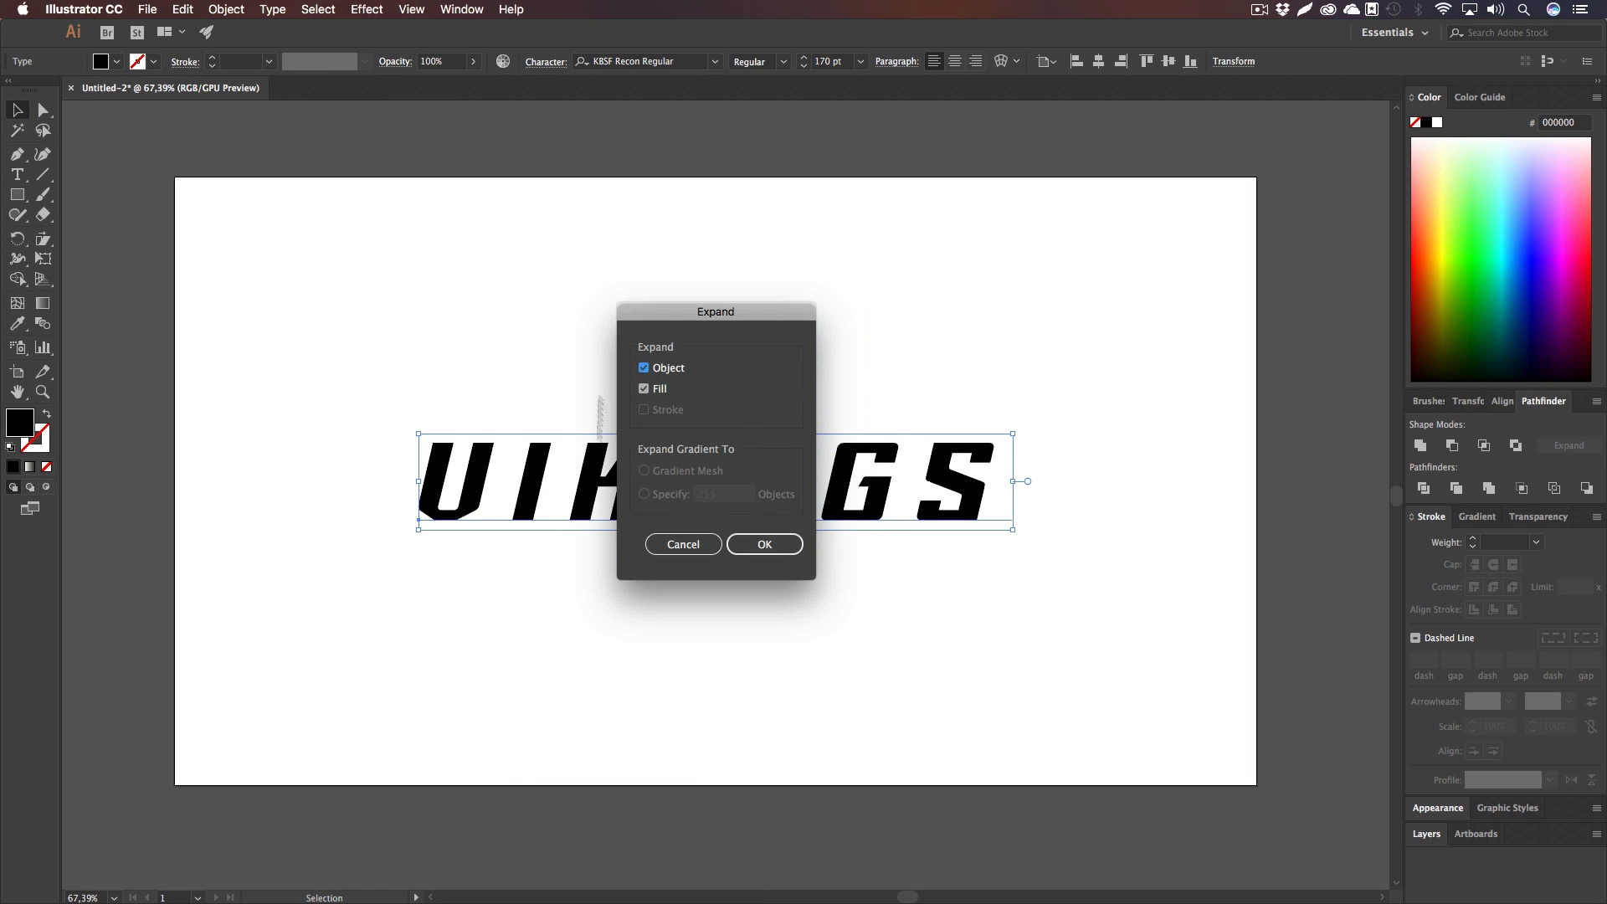
click(764, 544)
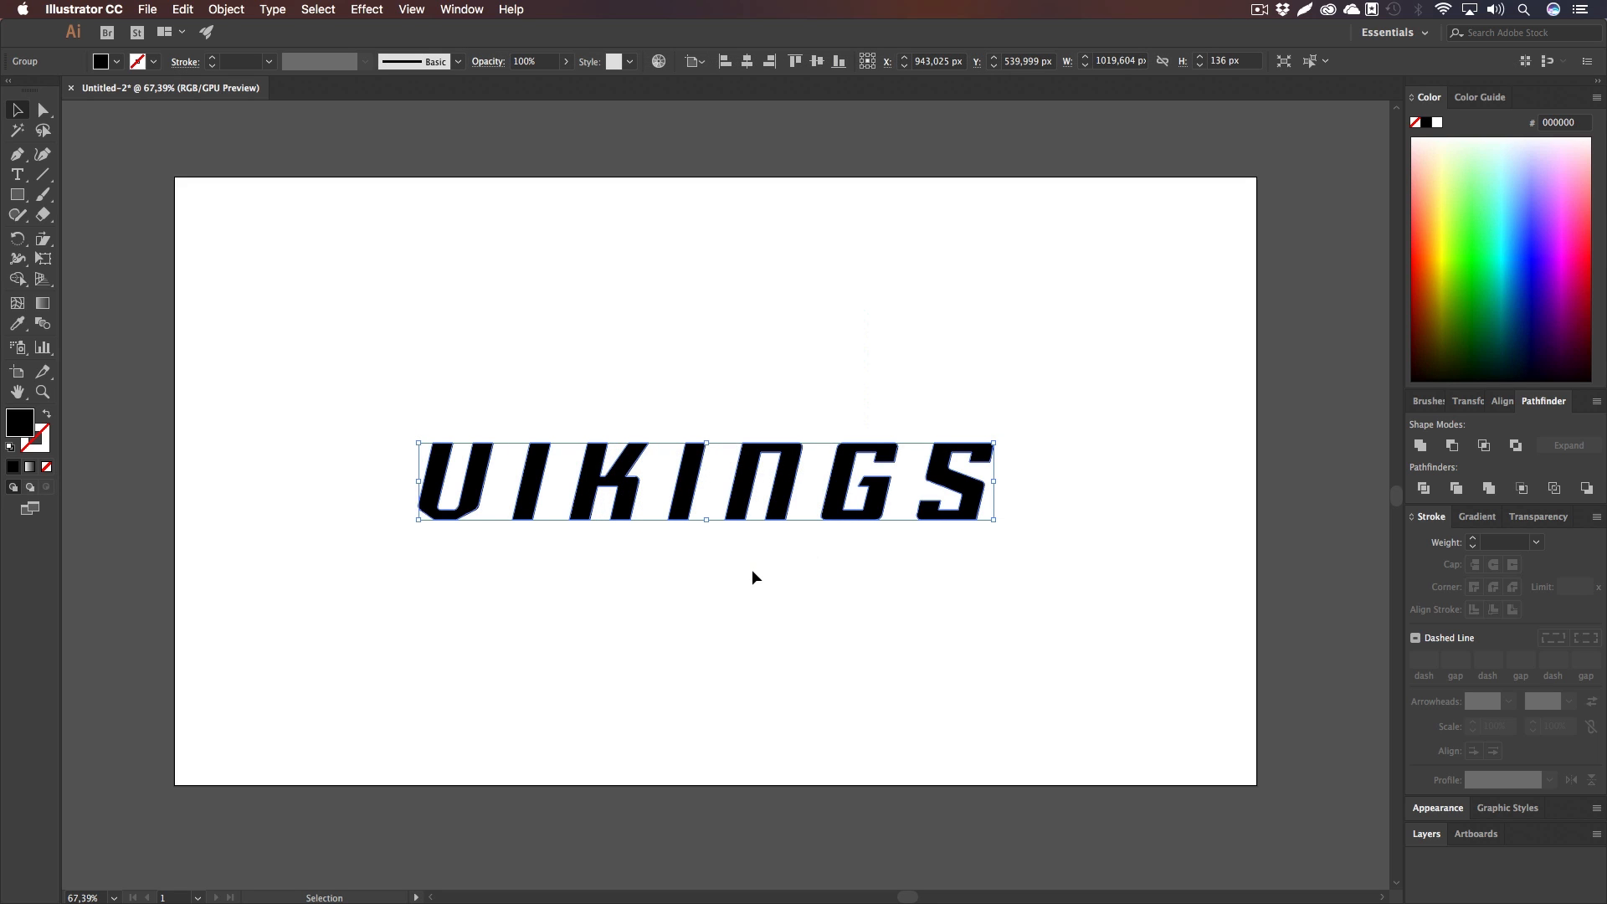
key(z)
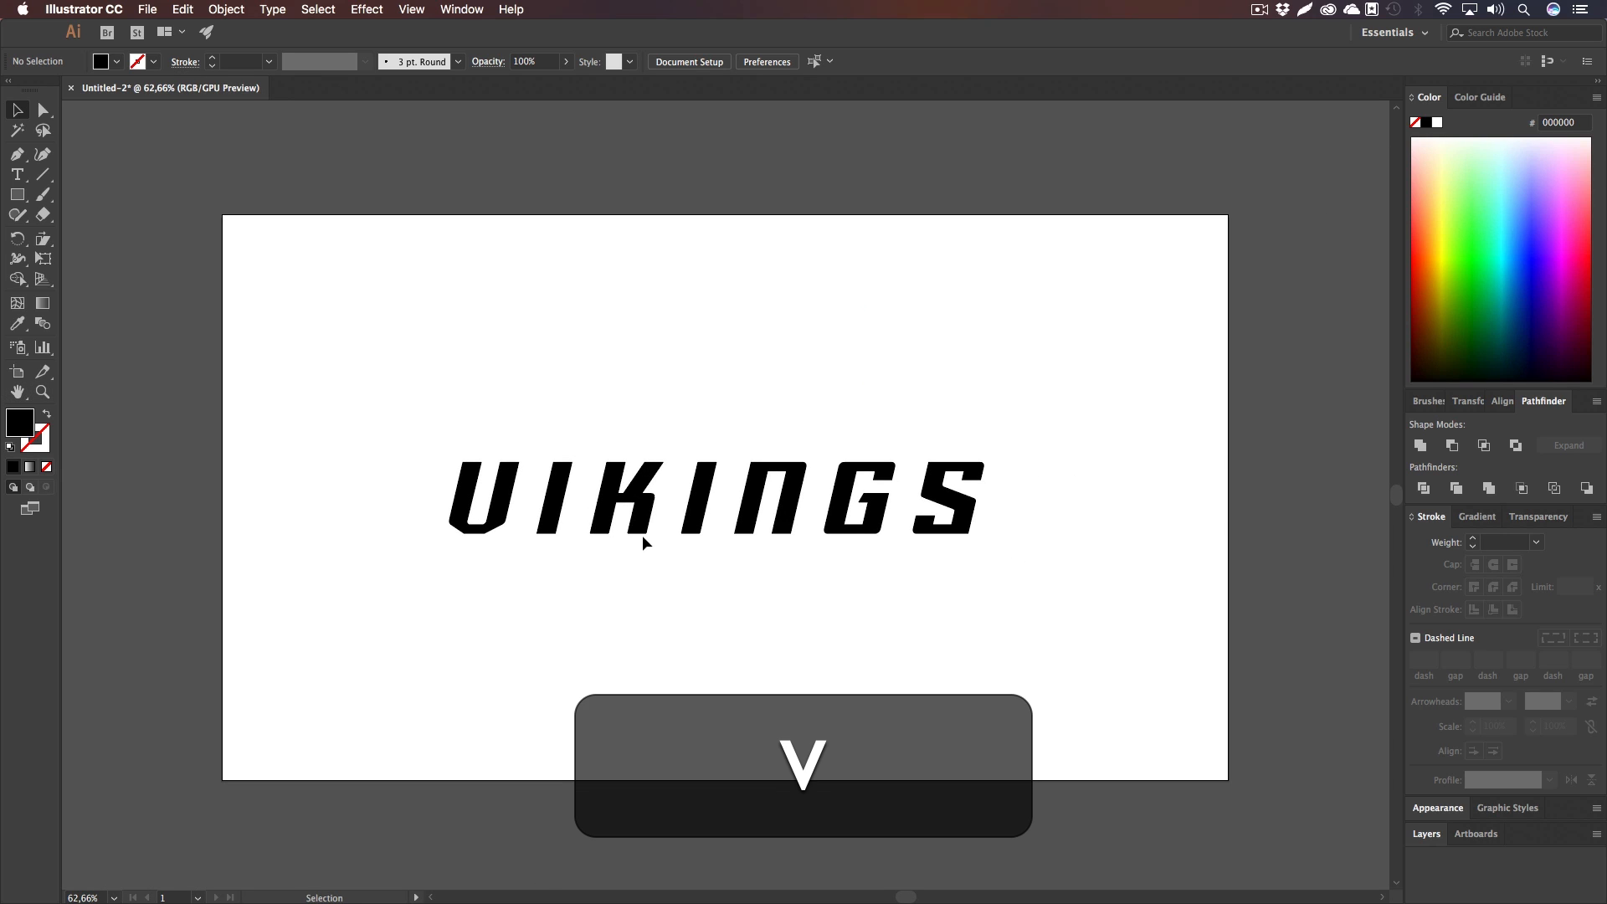
Step: Ungroup the outlined VIKINGS letters into separate shapes
click(646, 546)
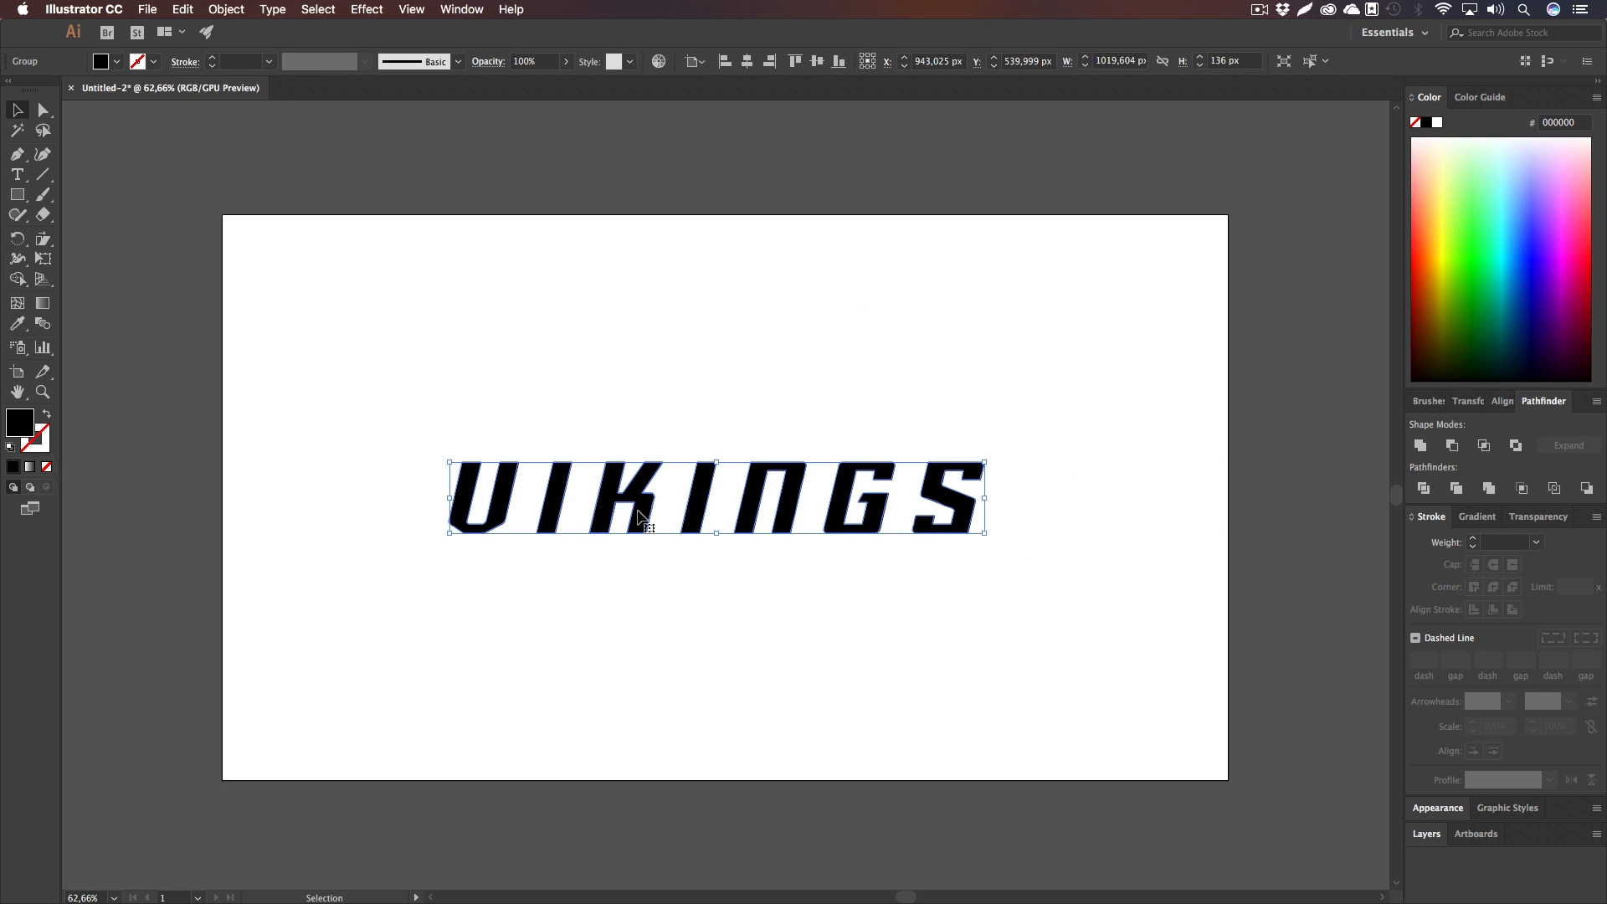
right_click(626, 525)
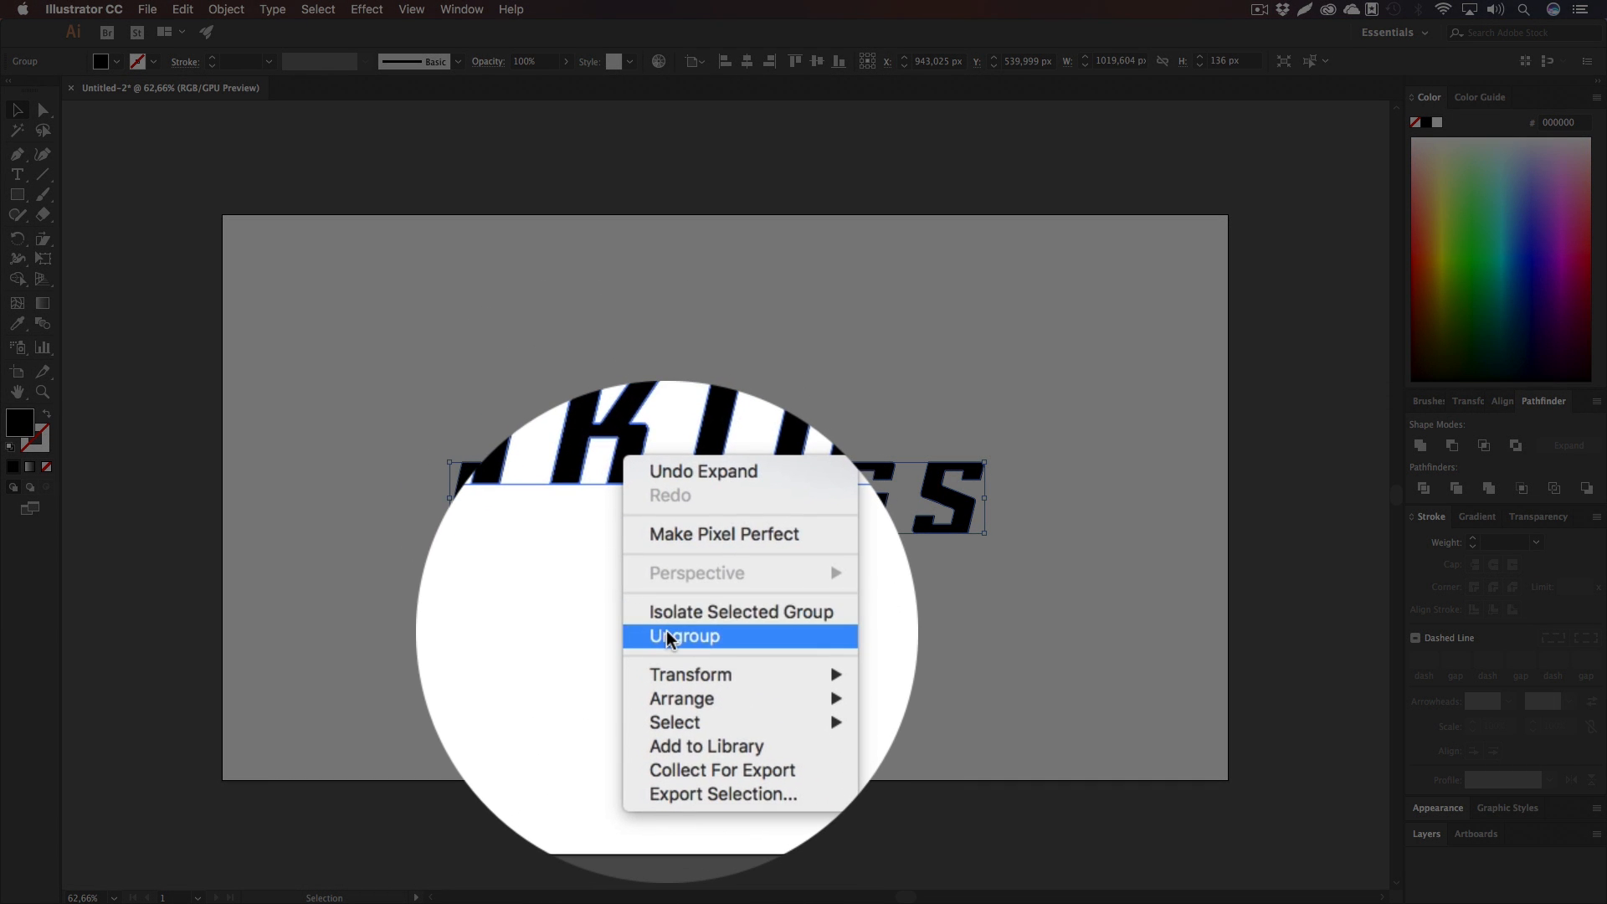
click(683, 636)
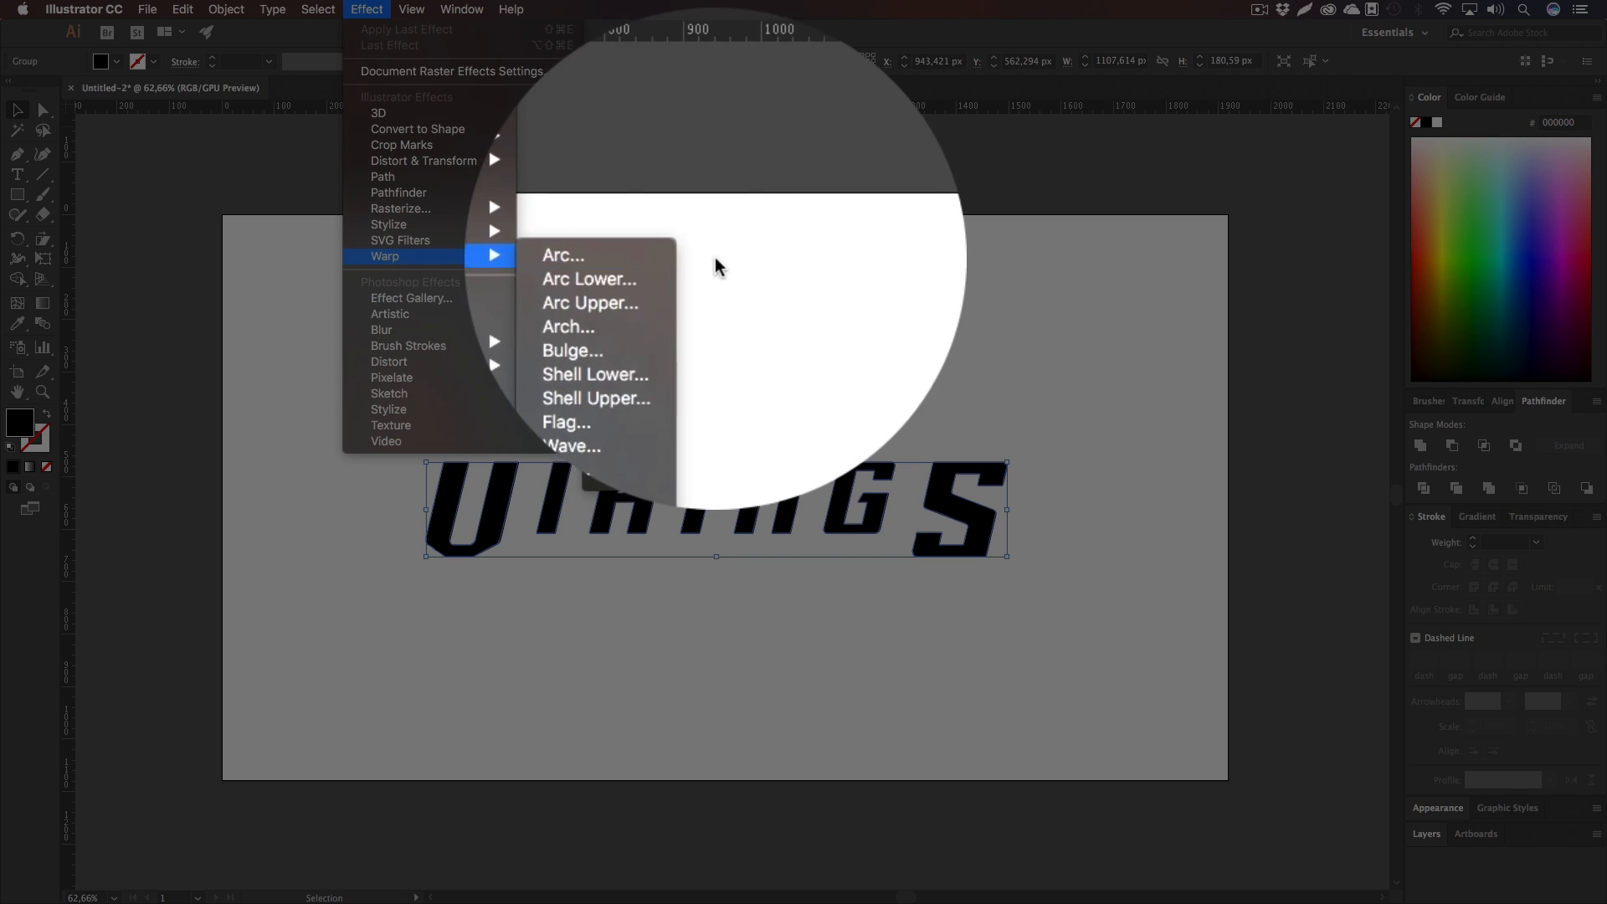
Step: Apply a horizontal Arc warp with about 6% bend to the letters
click(563, 255)
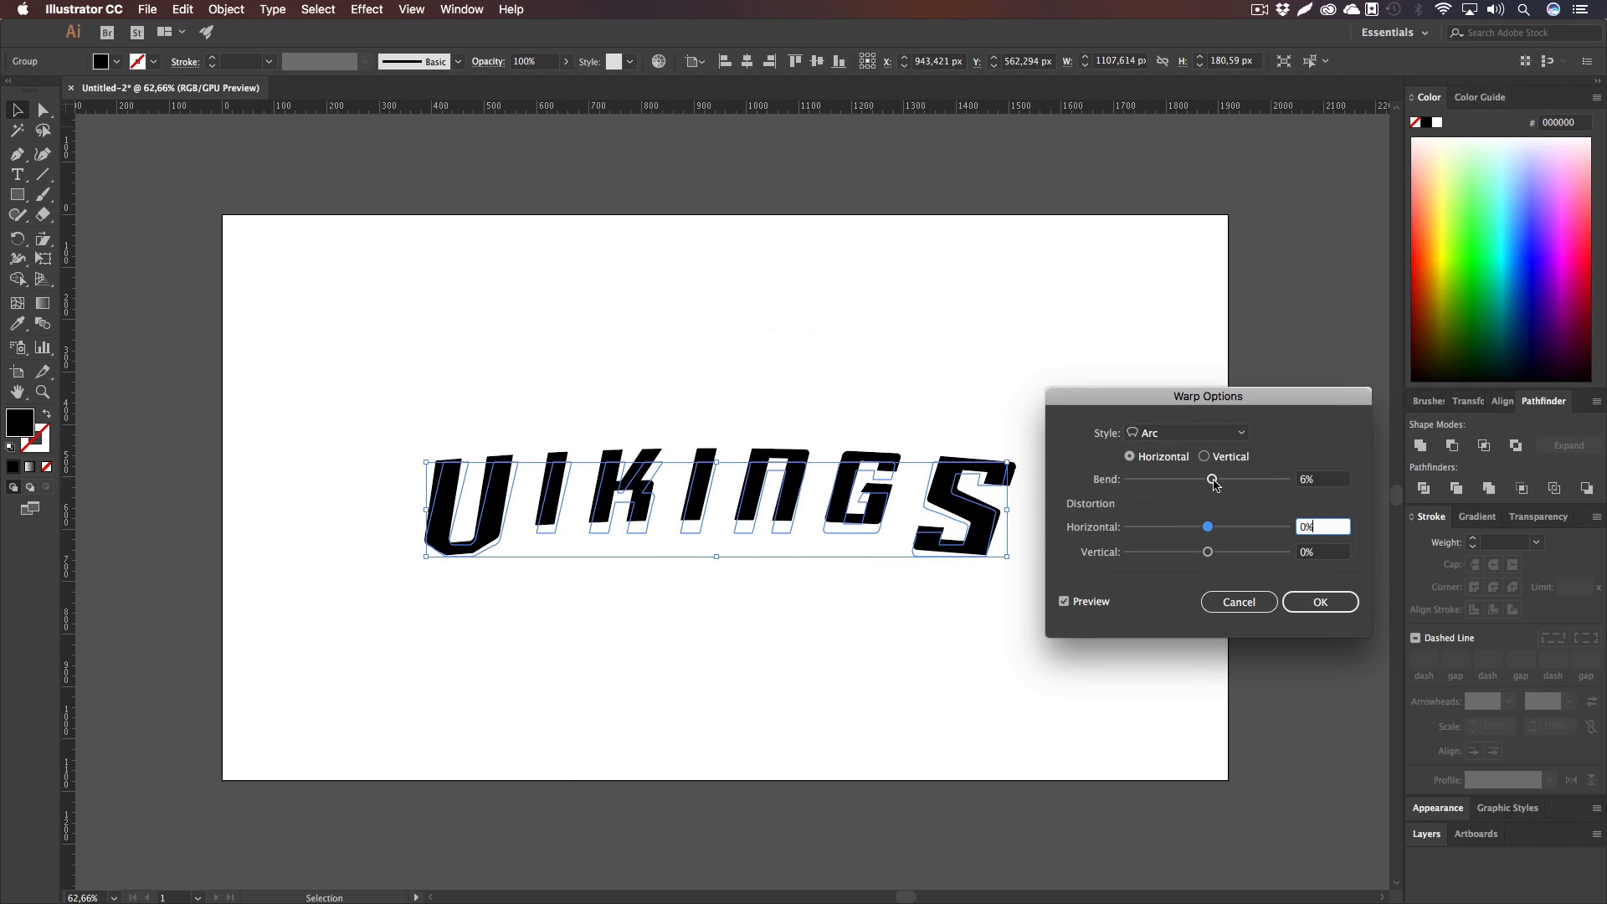
drag(1214, 480, 1218, 480)
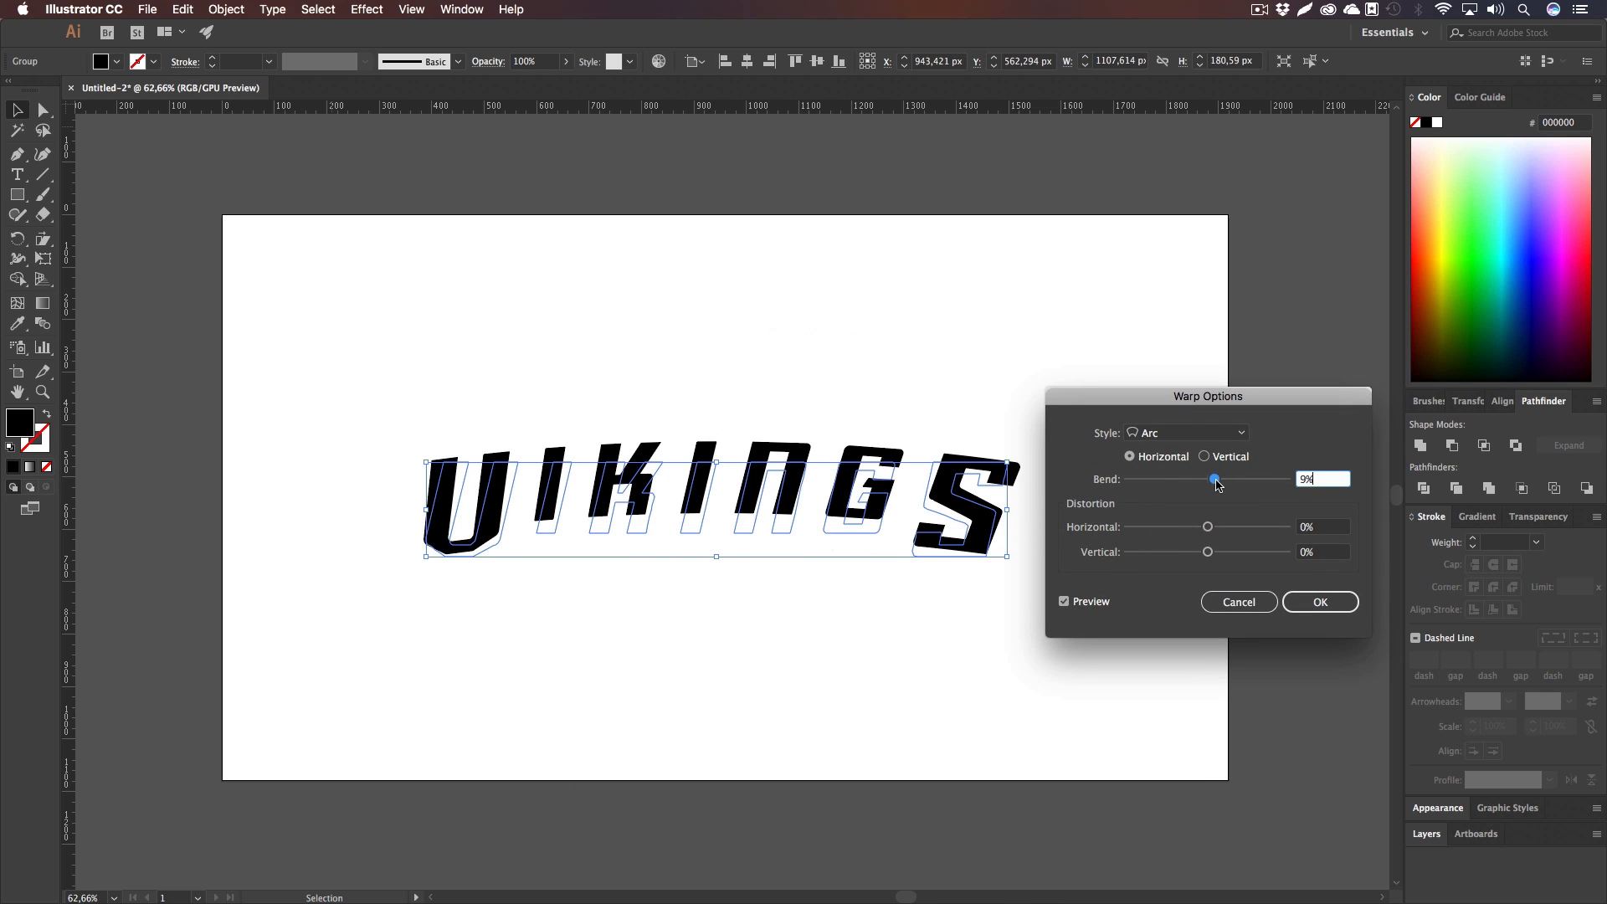
drag(1217, 479, 1212, 479)
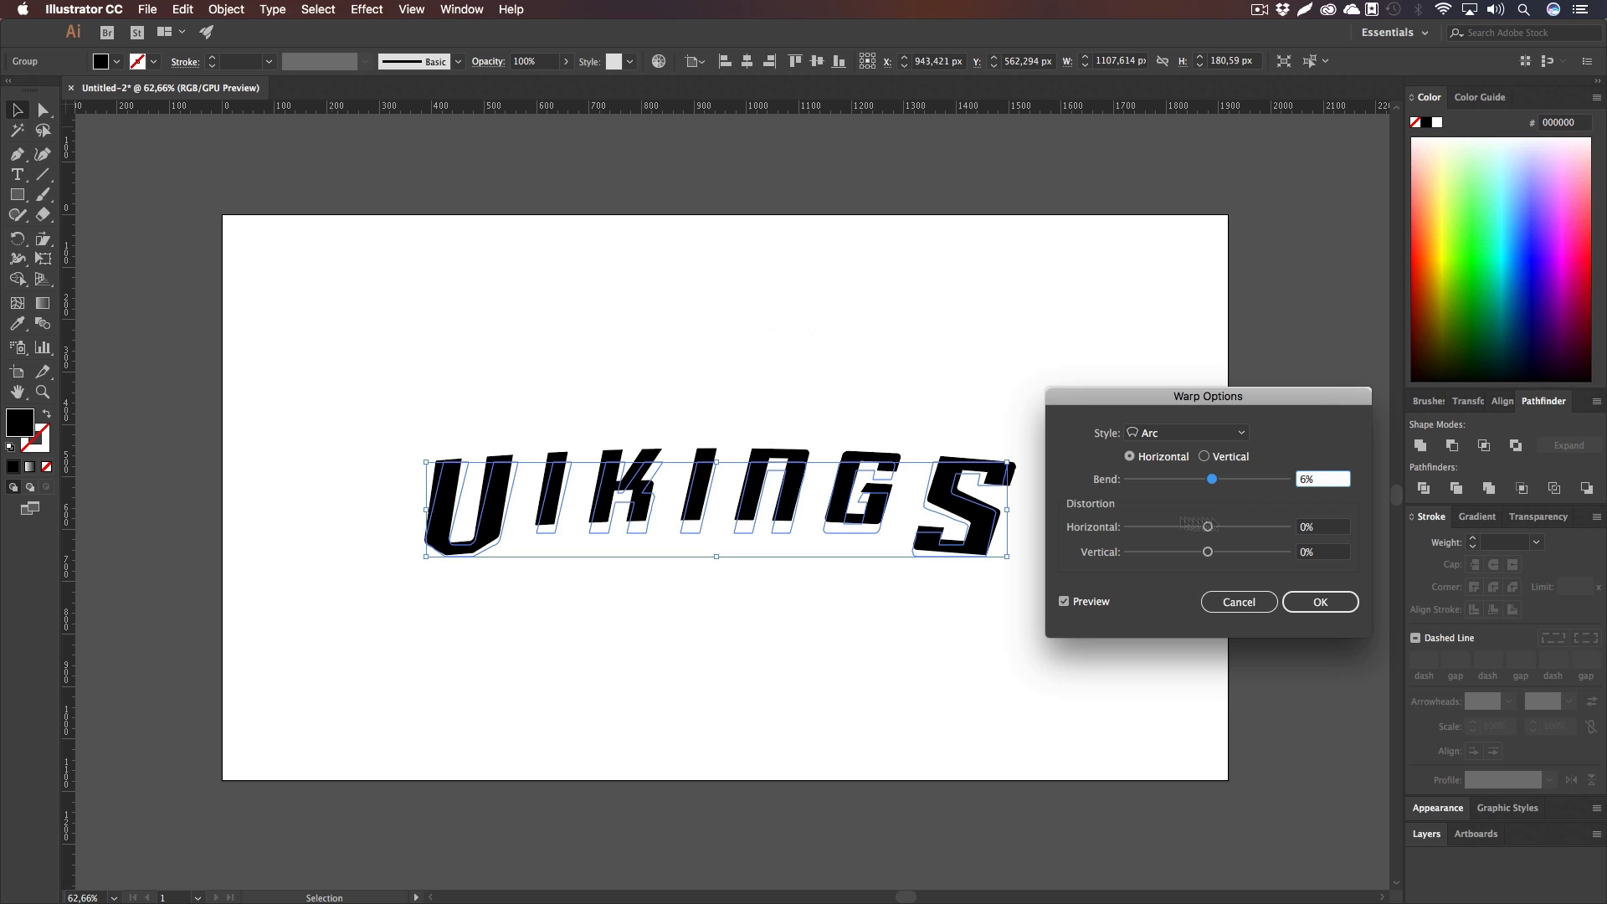
click(1319, 601)
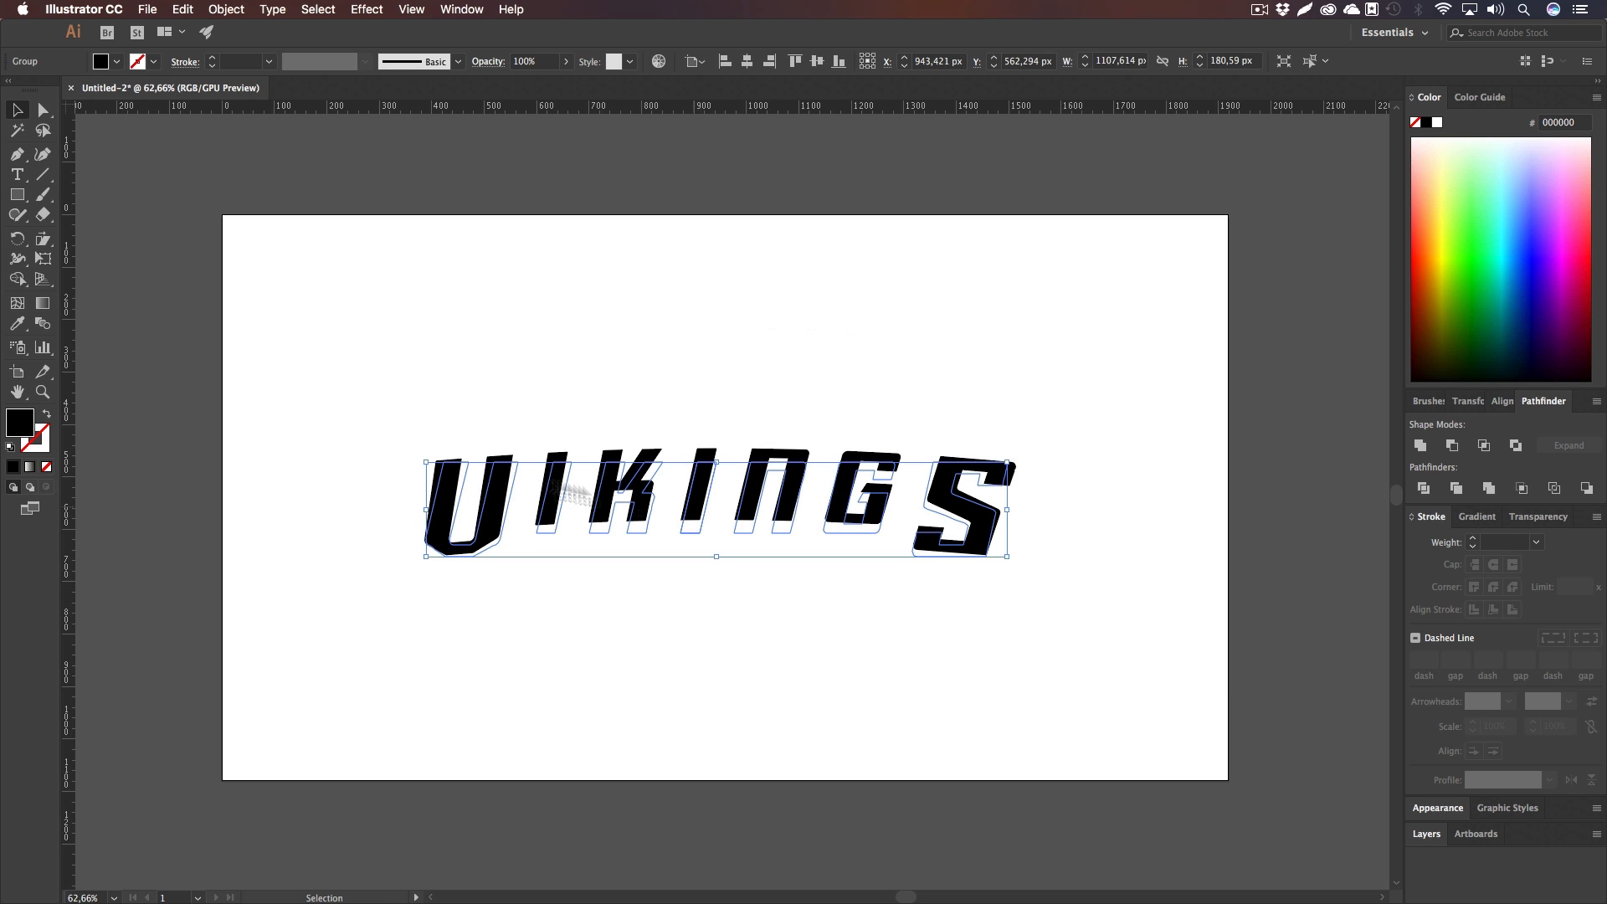
Step: Expand Appearance to fix the arc warp, then bring up Offset Path settings
click(241, 9)
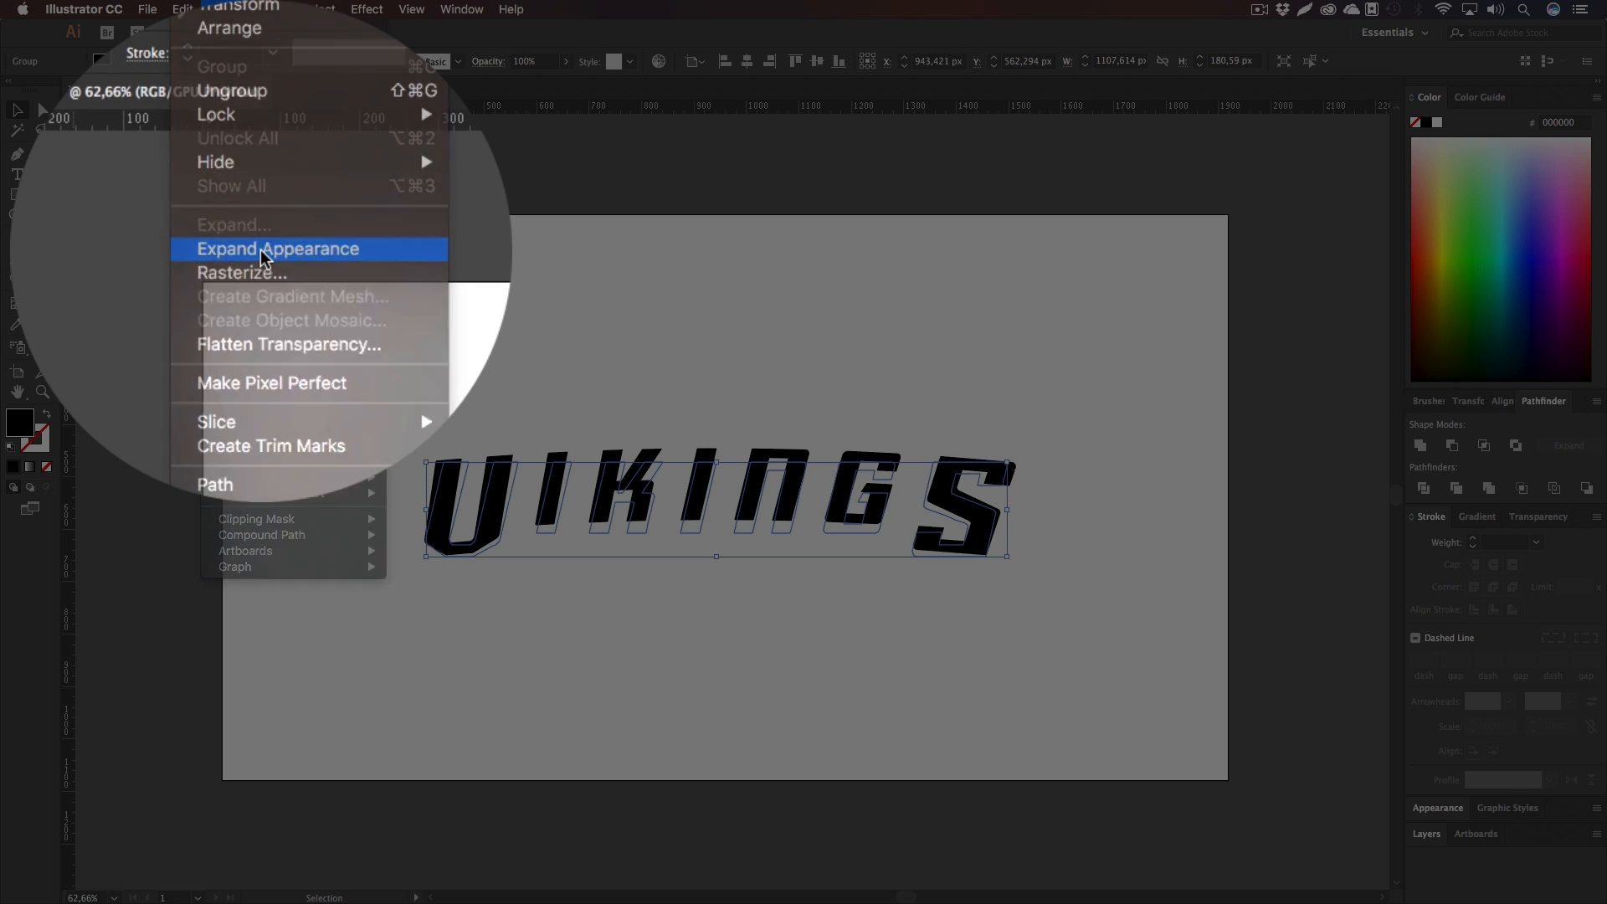
click(278, 250)
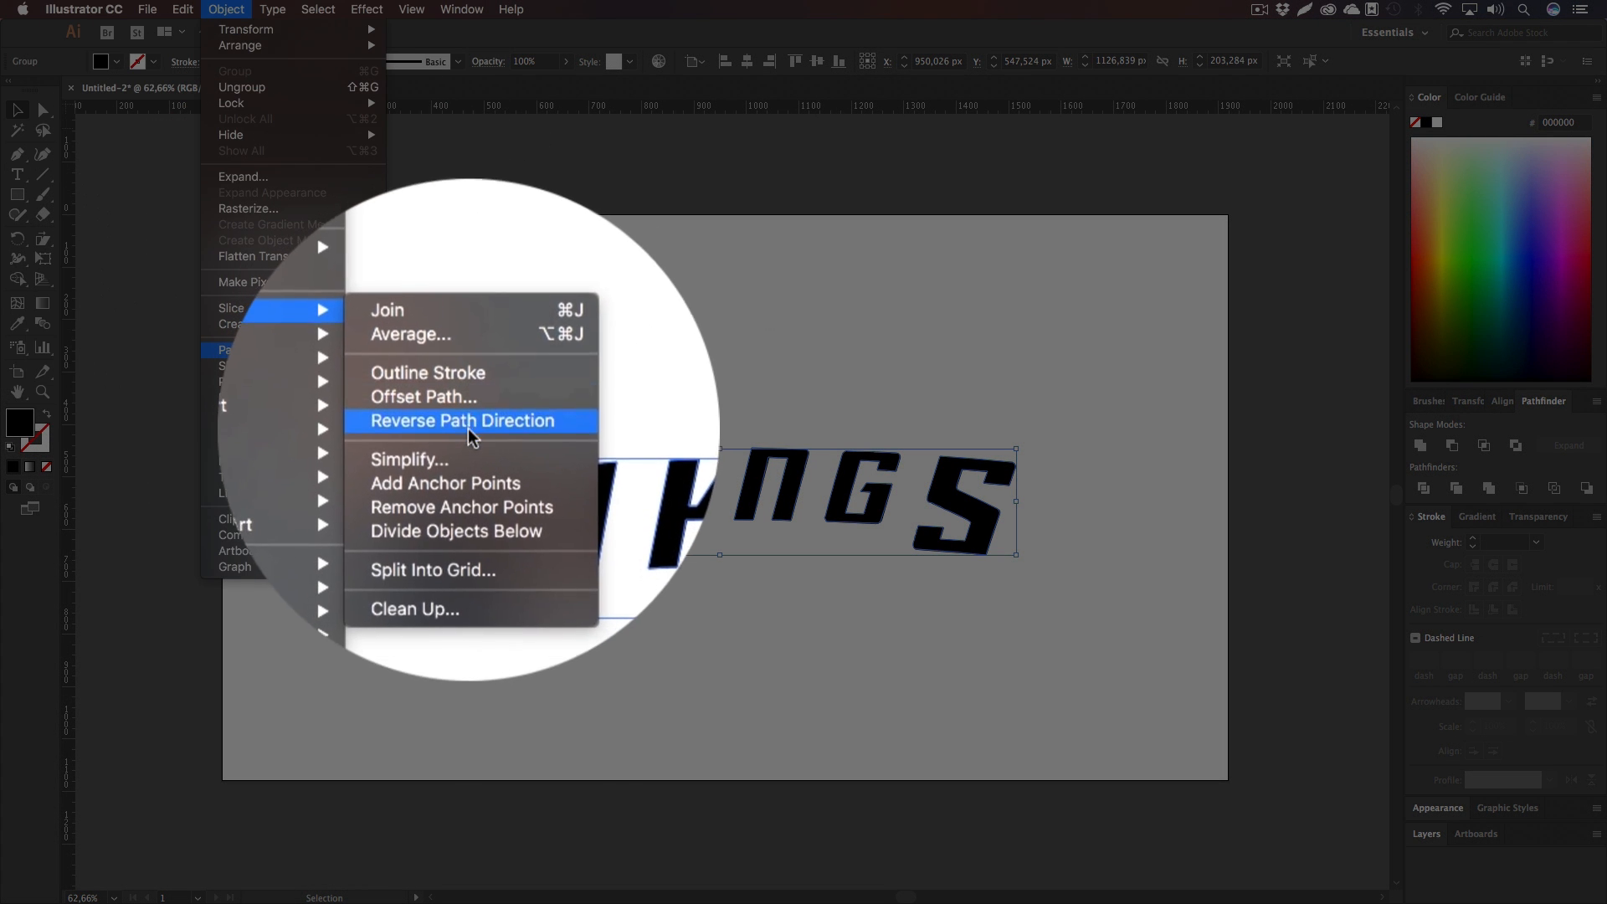
click(462, 420)
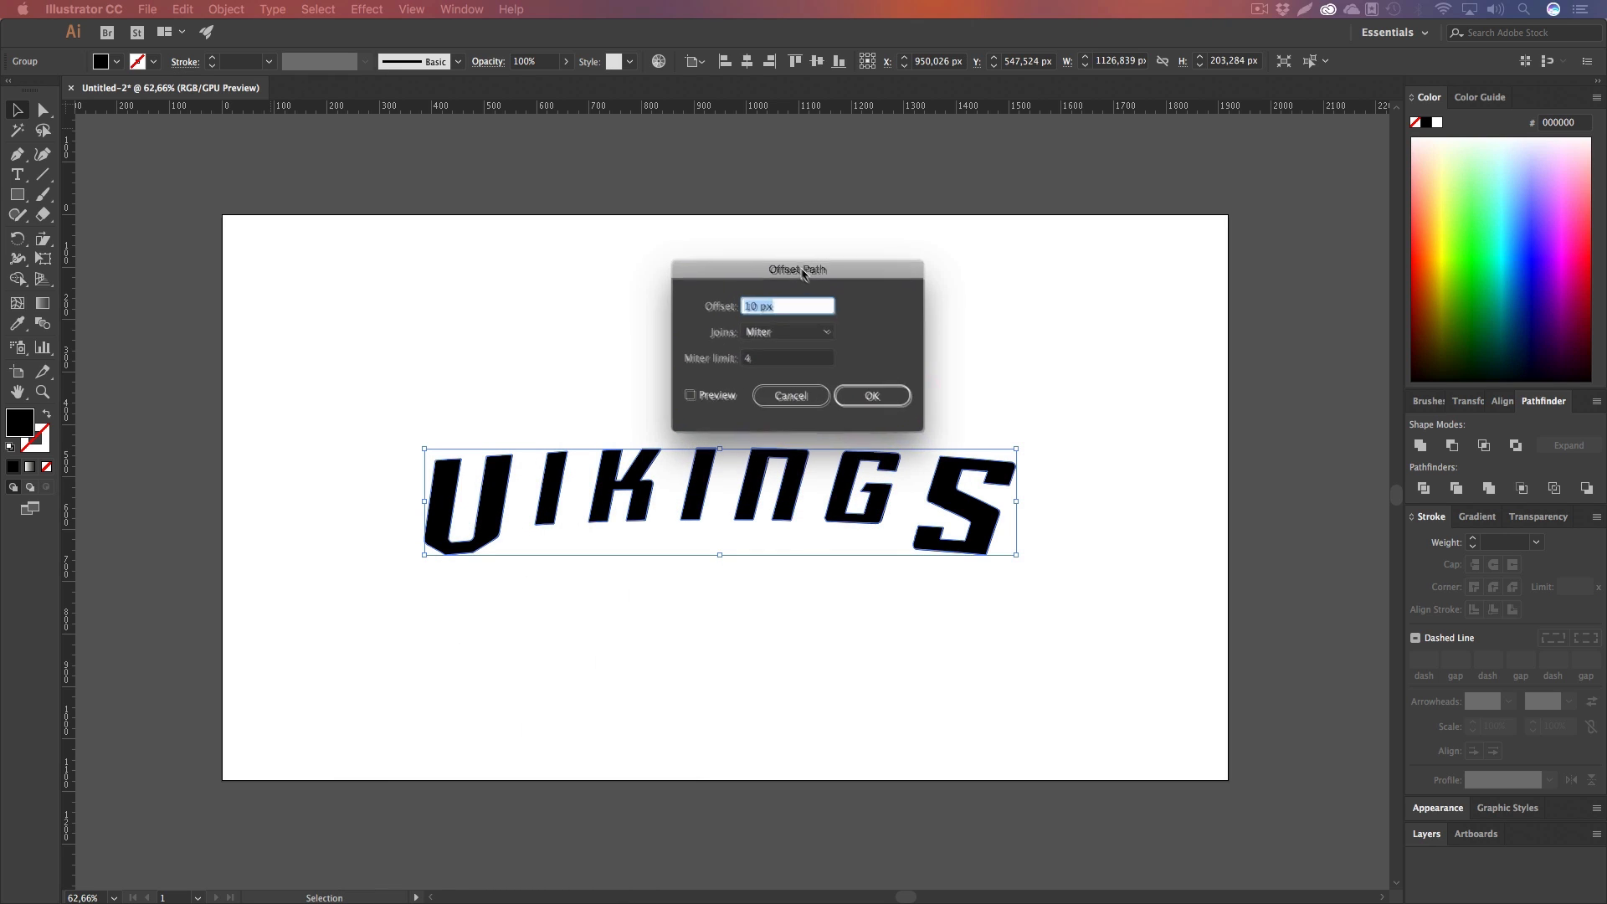
Step: Create a 37 px Miter-join offset path around the letters, previewing 50 and 46 px first
click(669, 380)
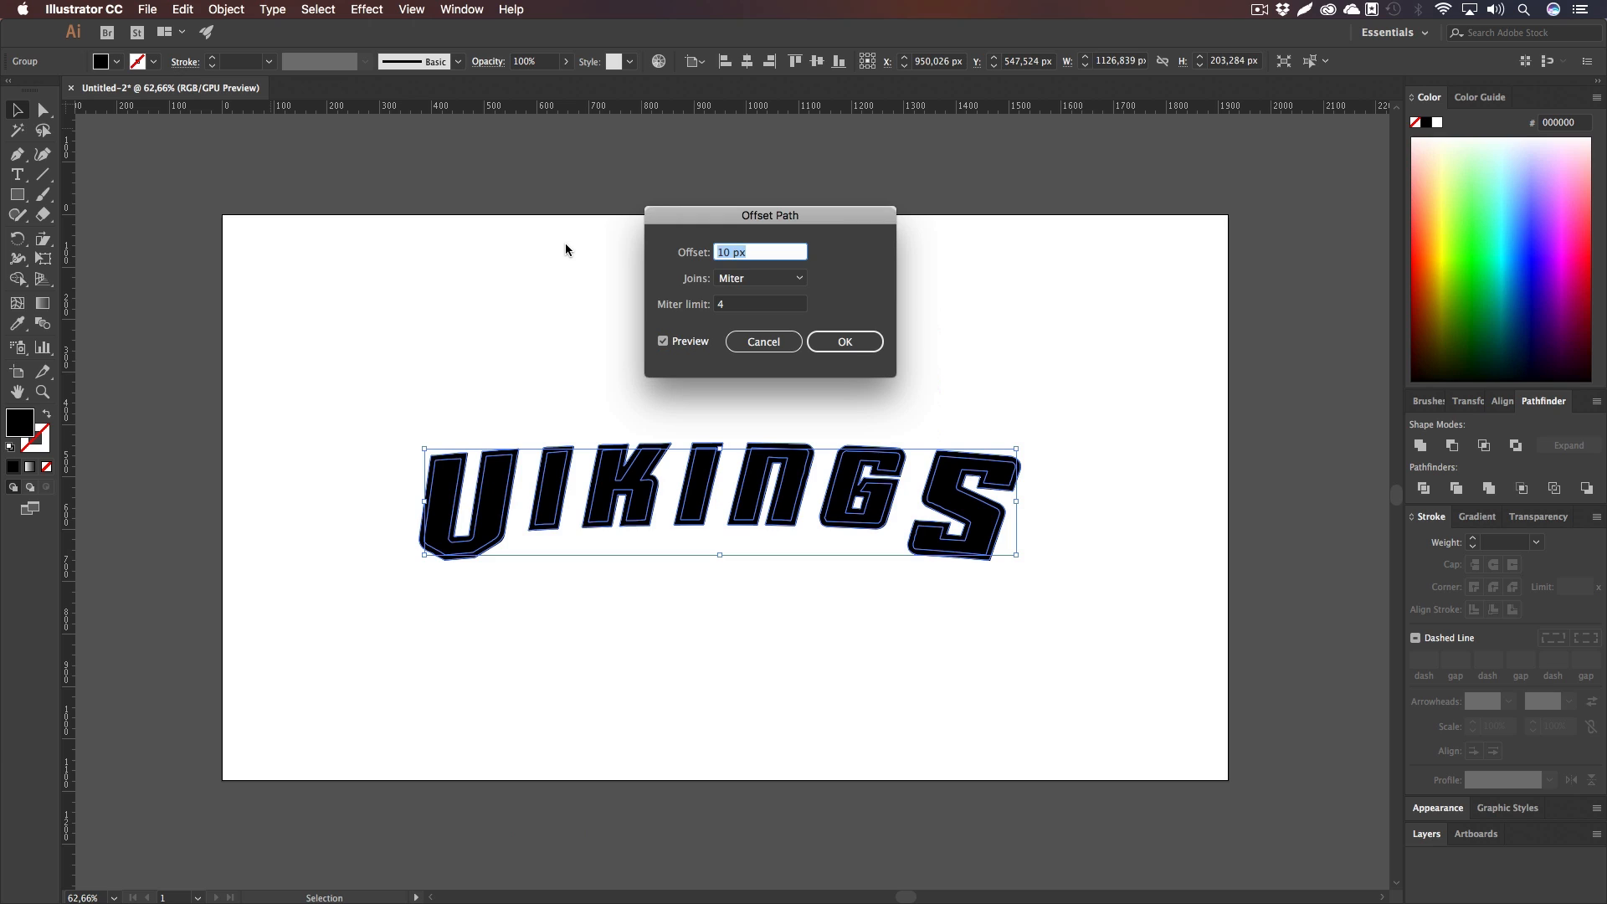
text(50 px)
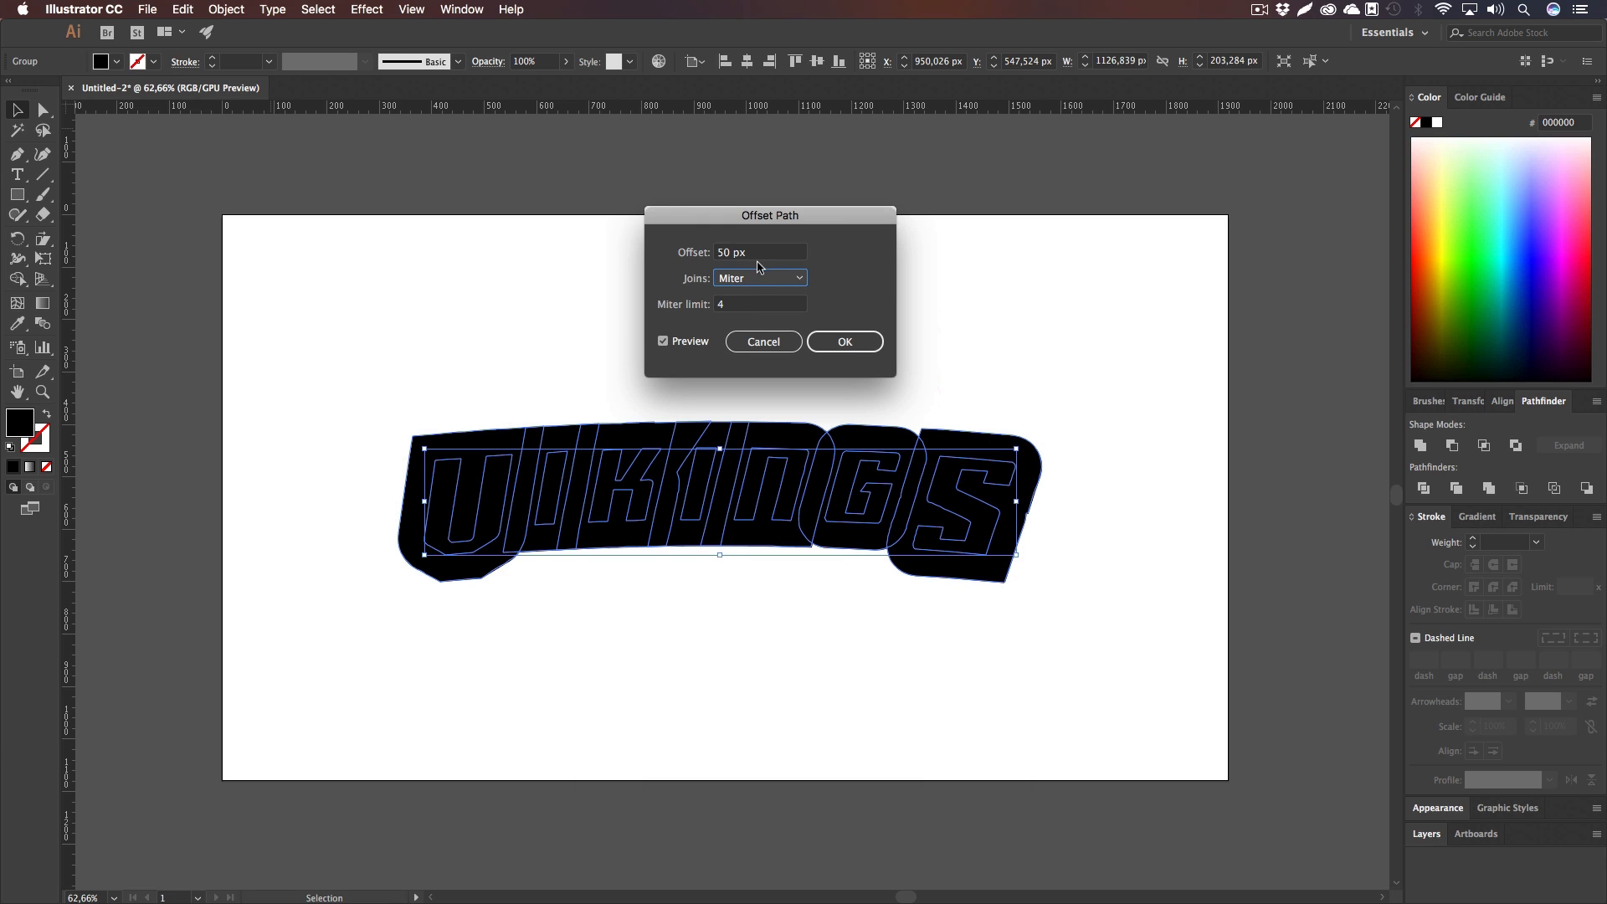
text(46)
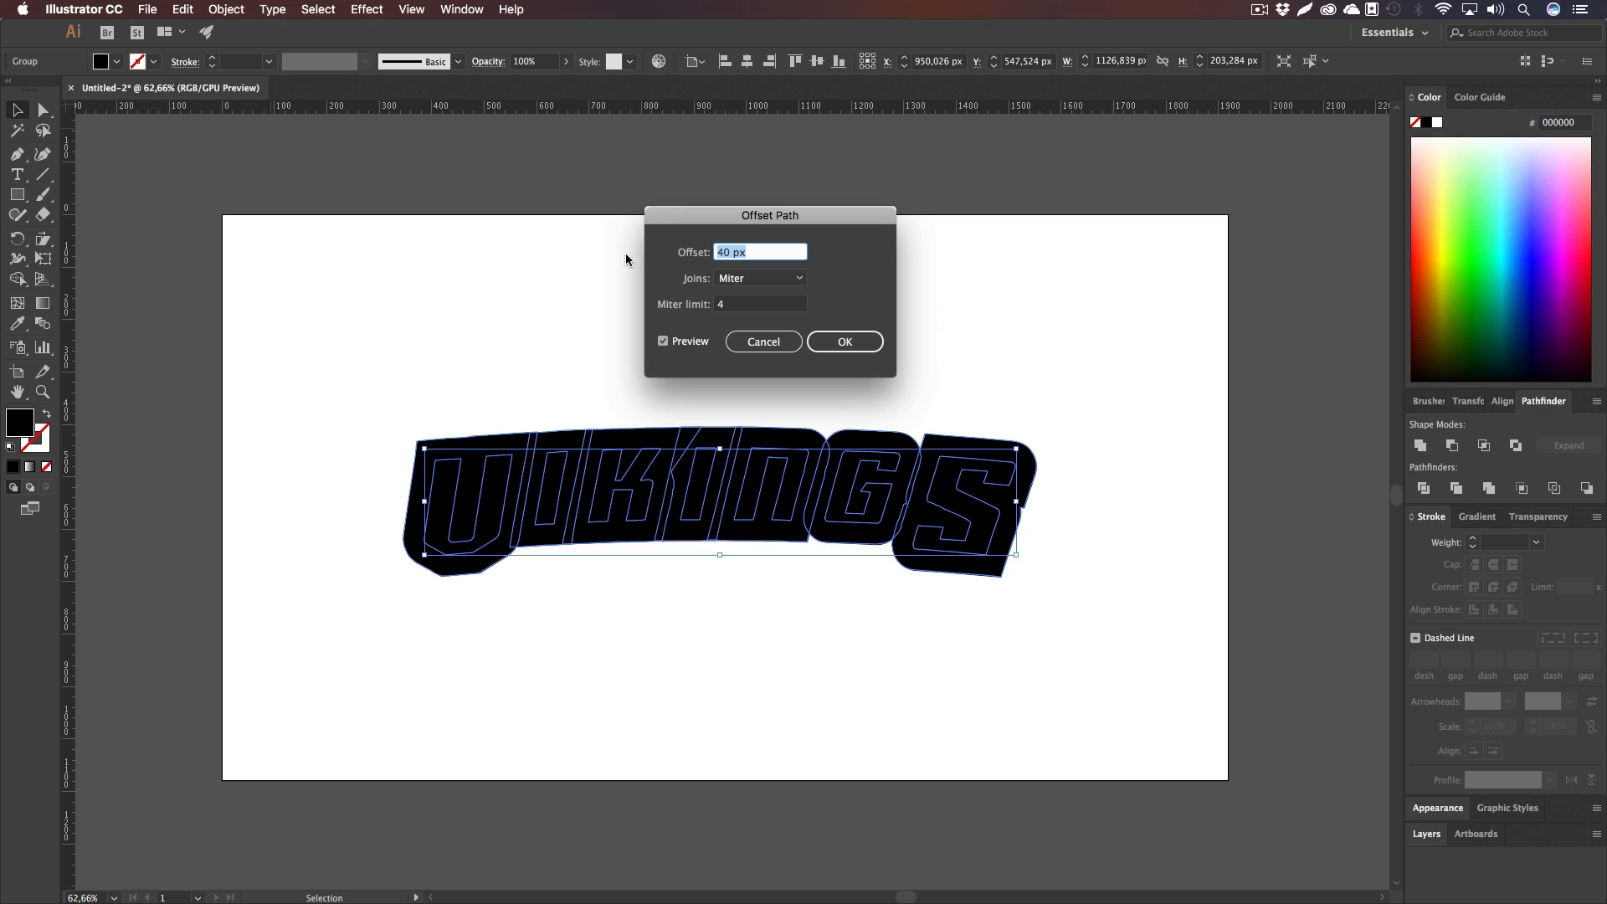
text(37)
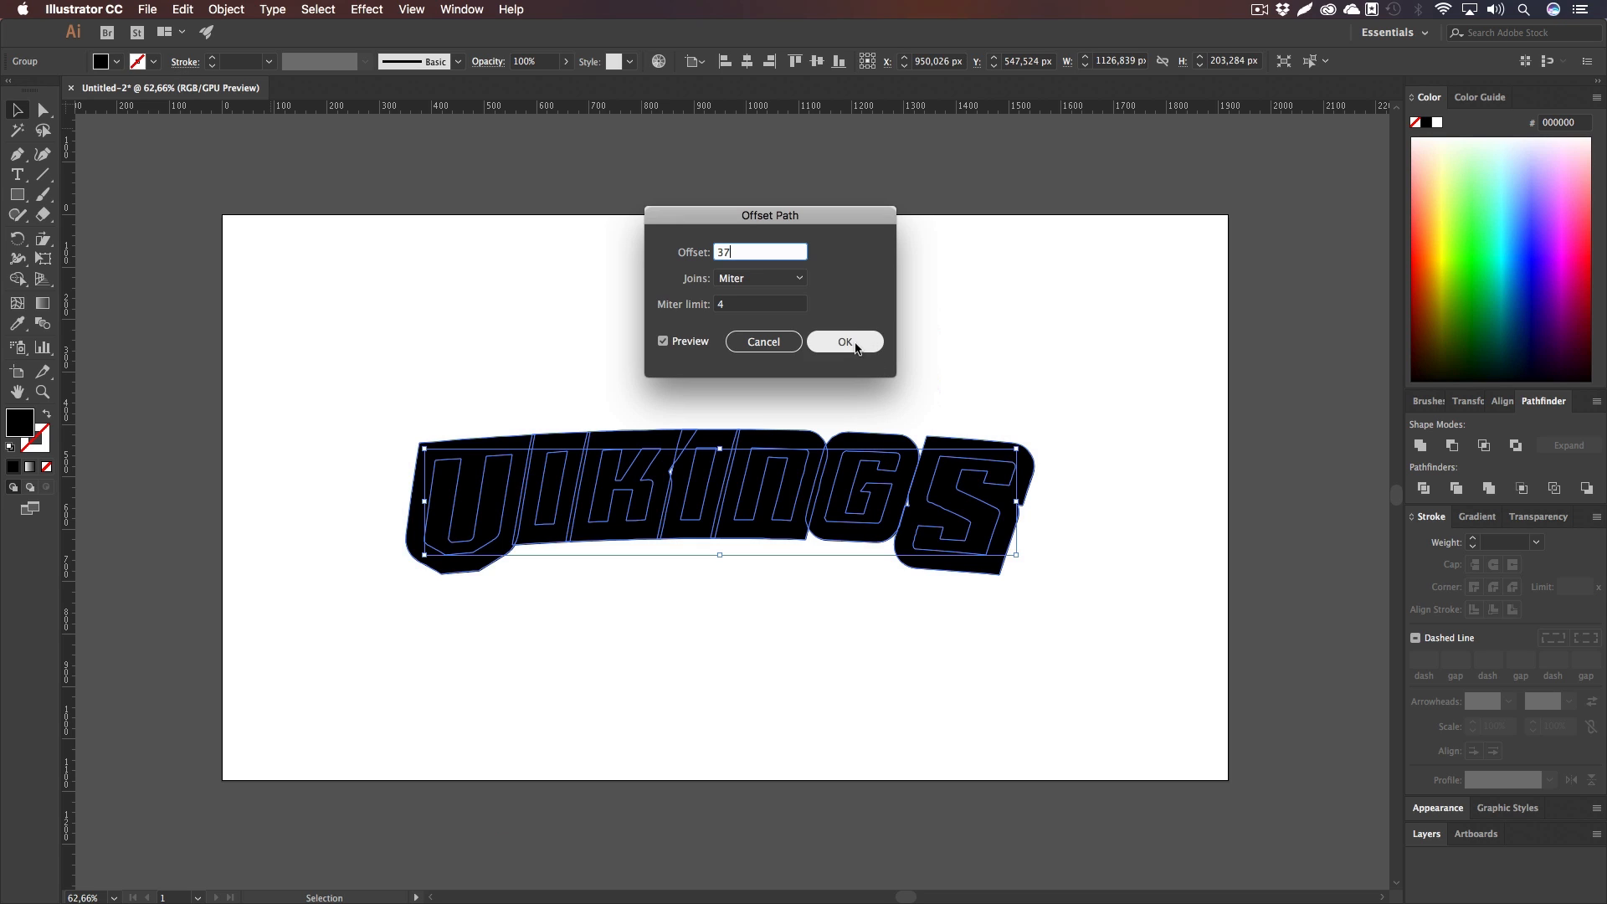
click(843, 341)
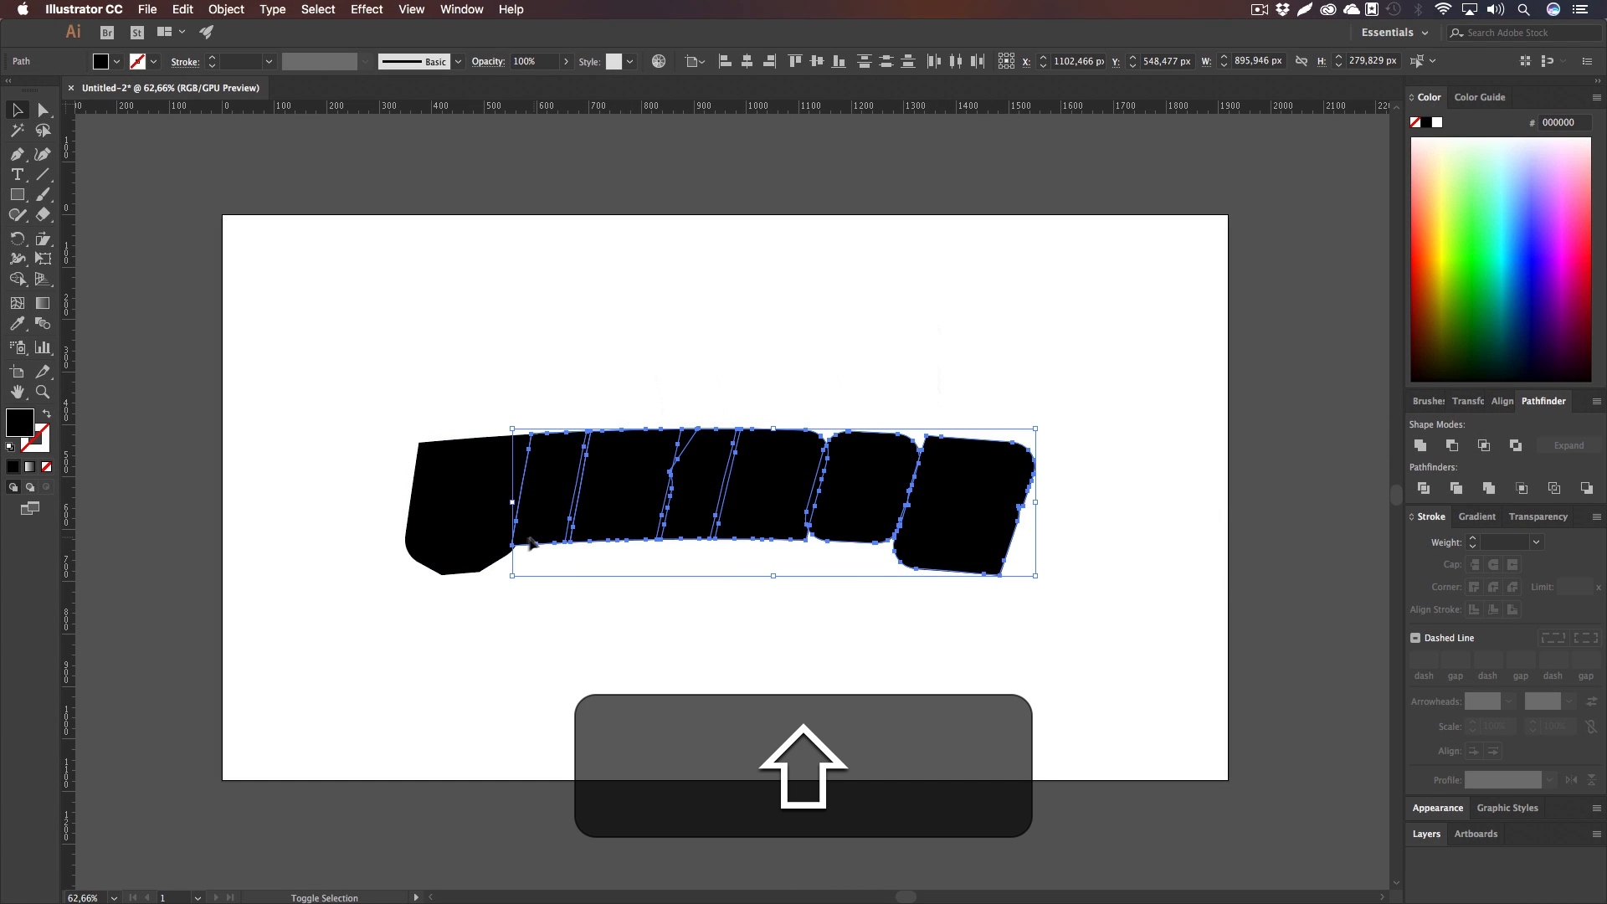
Step: Unite all the offset pieces into one backing shape with Pathfinder
click(1420, 445)
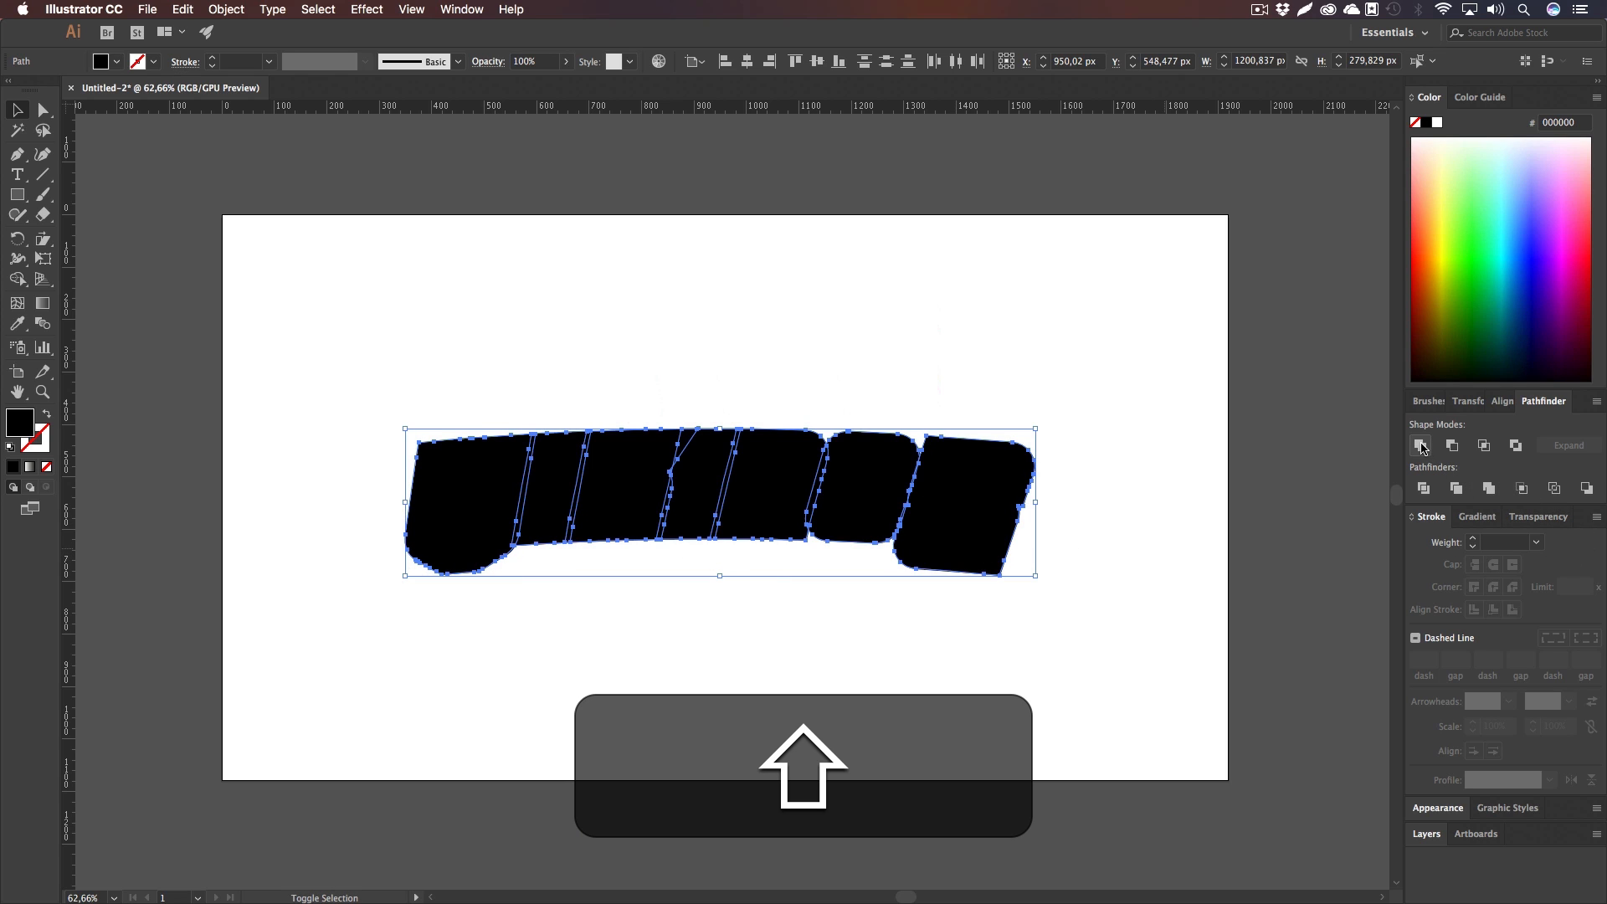
click(462, 13)
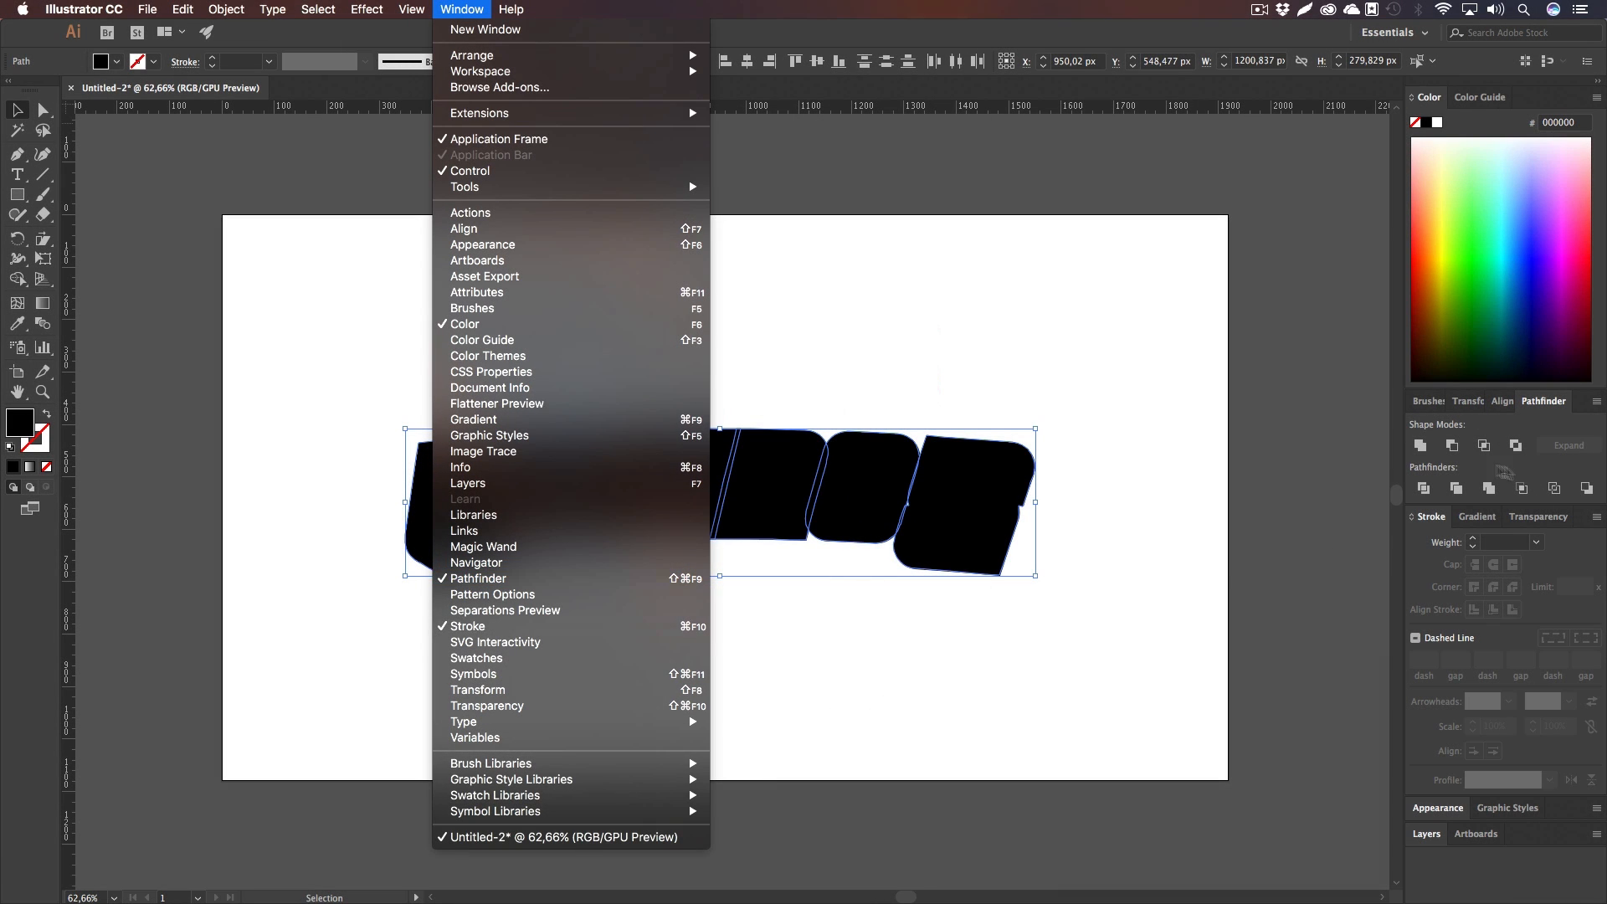
click(1419, 445)
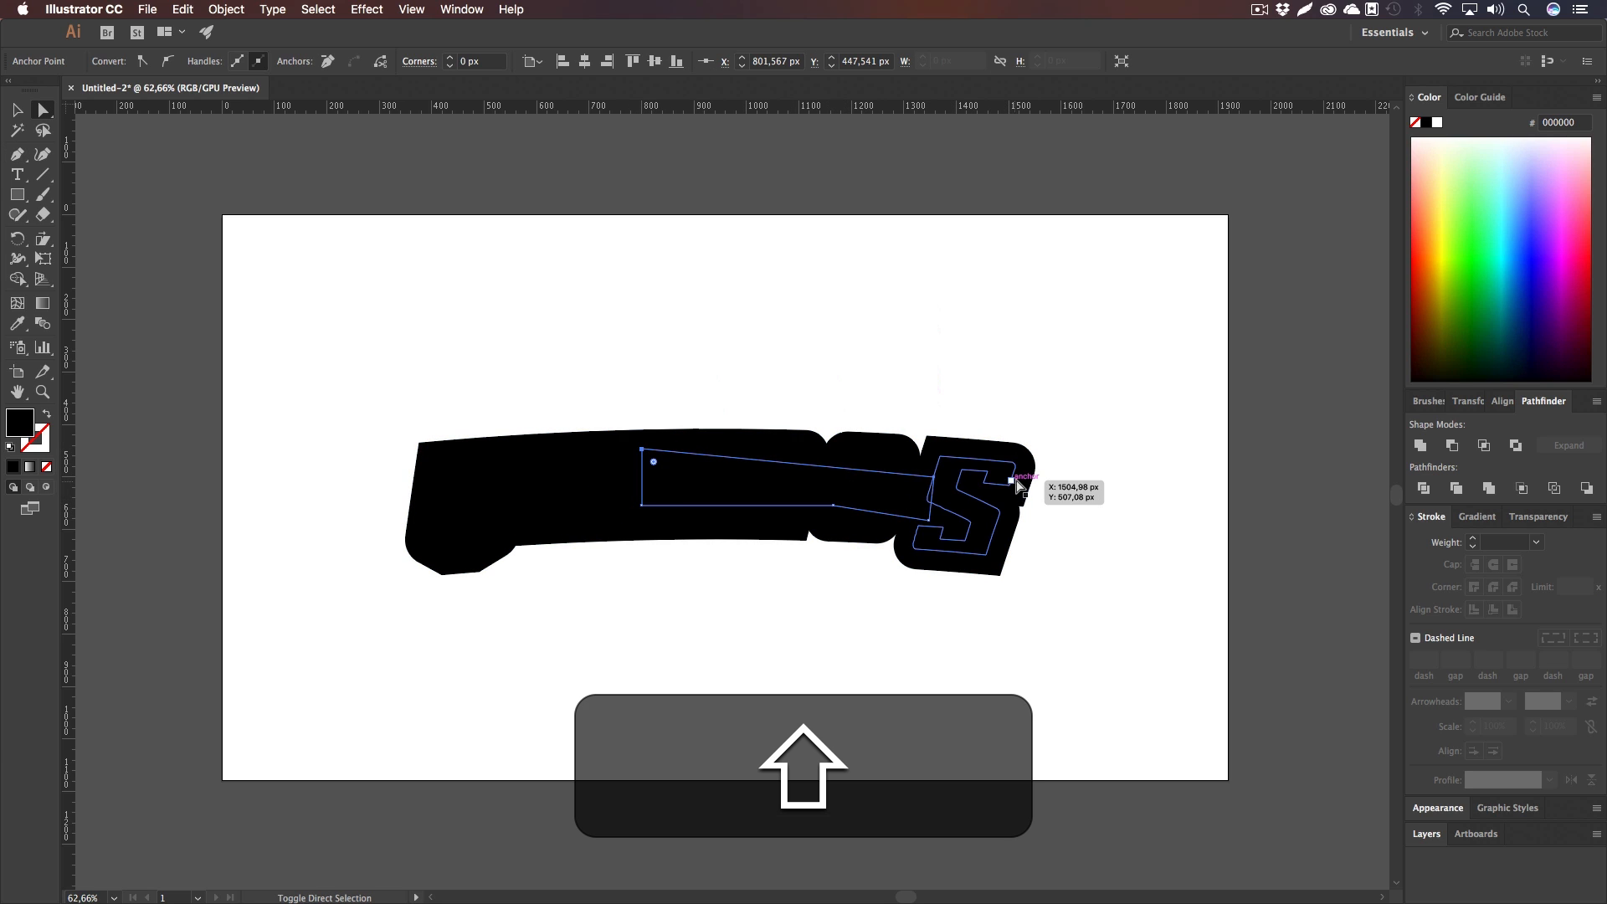
Step: Send the merged black backing shape behind the VIKINGS letters
click(1420, 445)
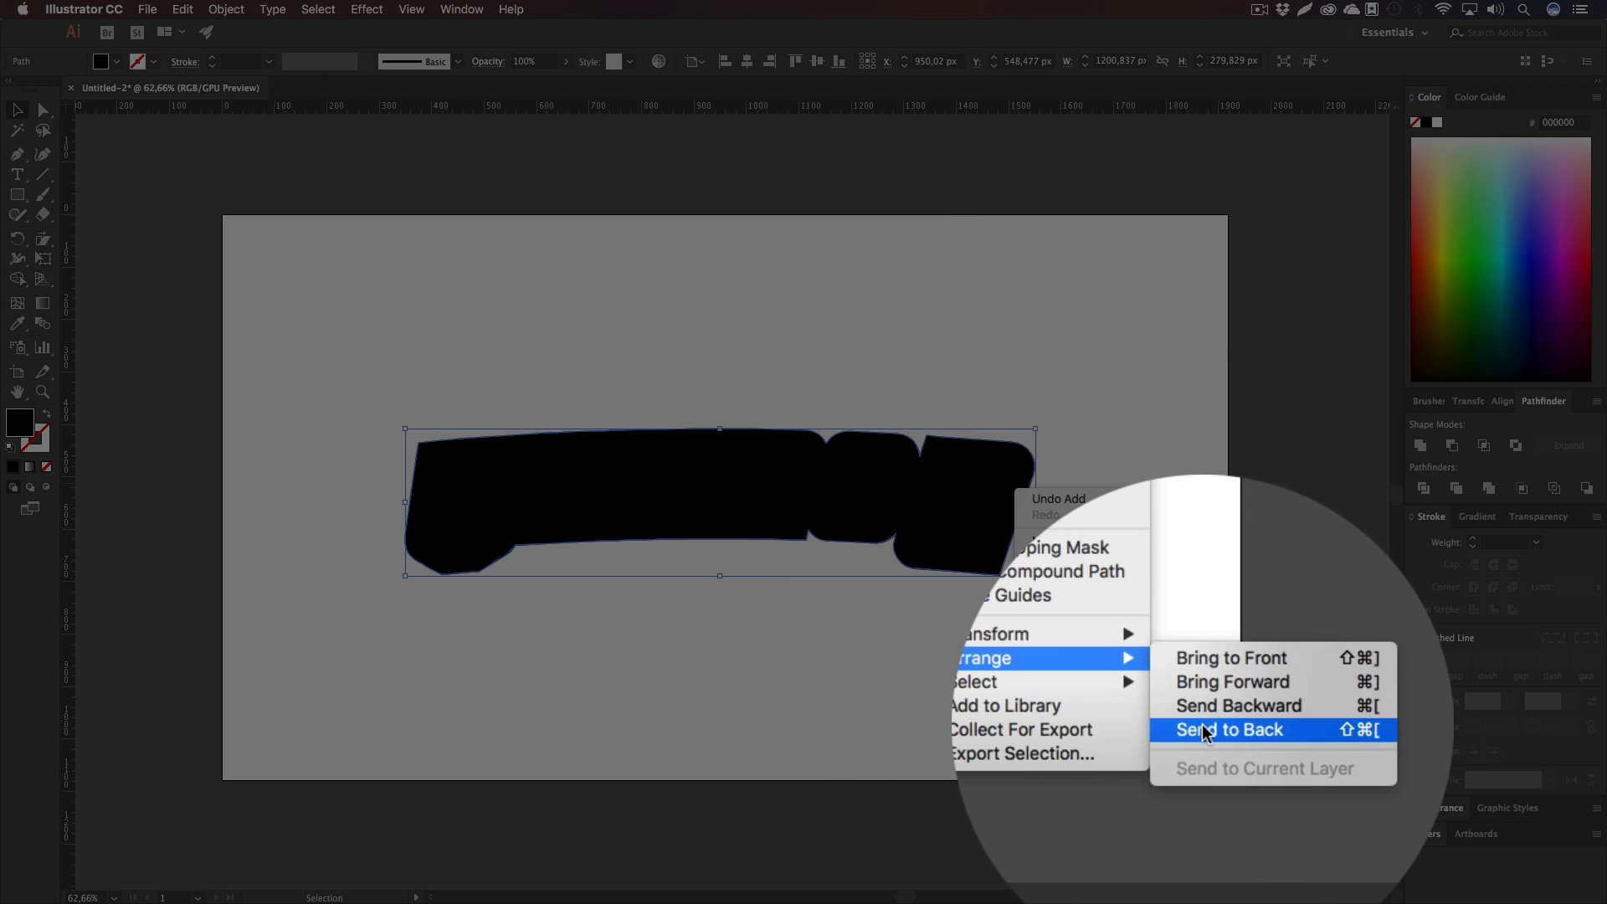
click(1229, 730)
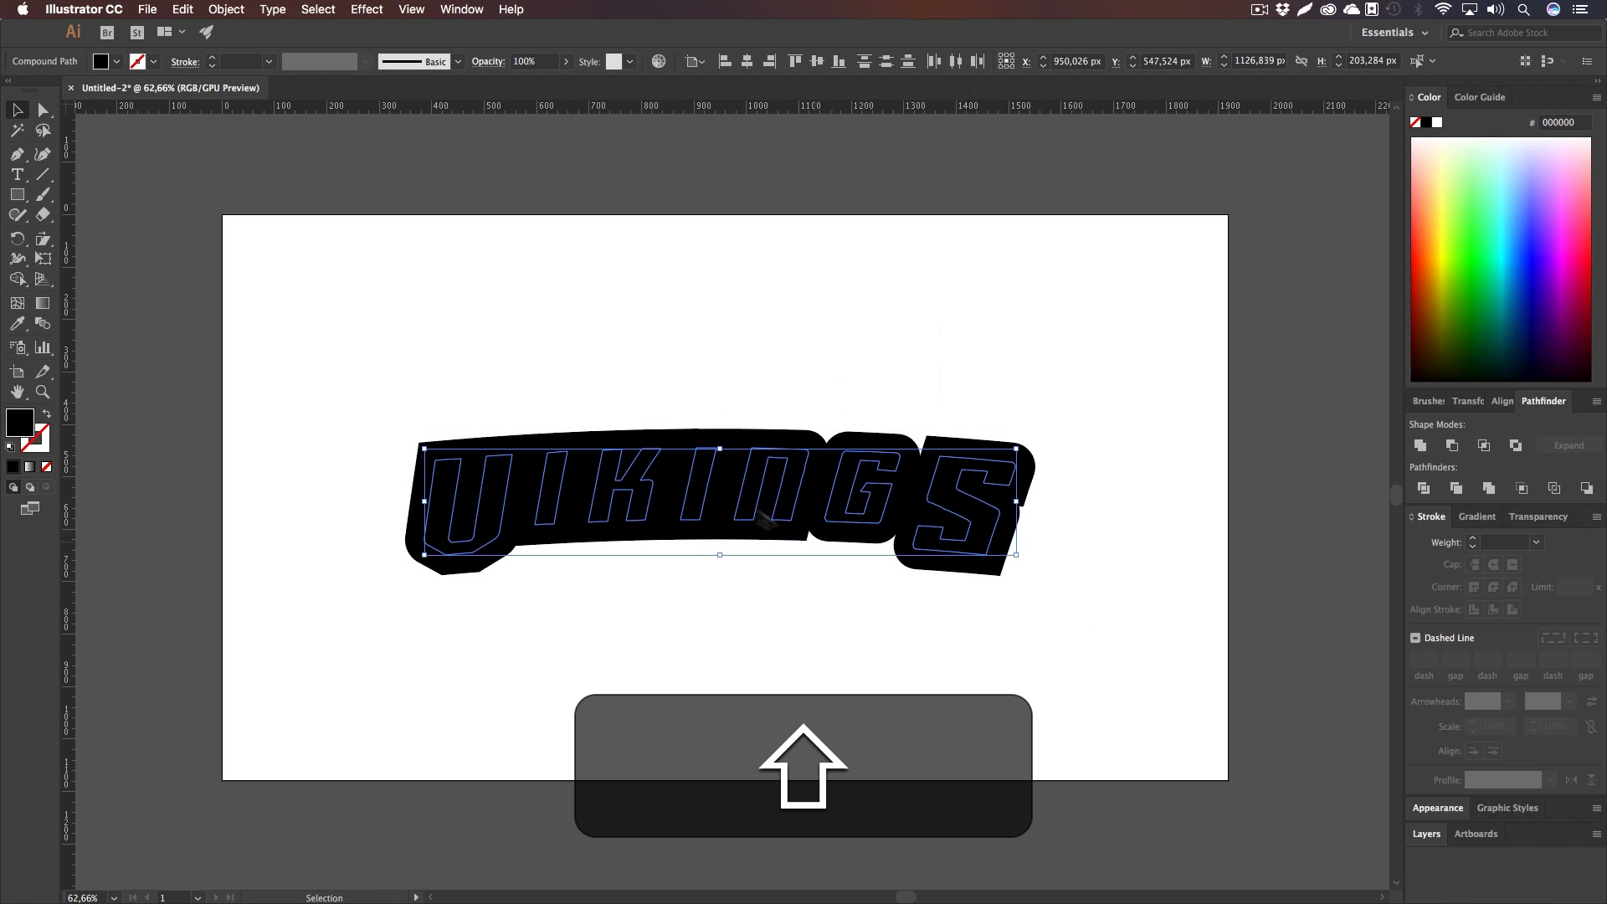
Step: Group the selected backing artwork with Cmd+G before blending the lower copy
key(cmd+g)
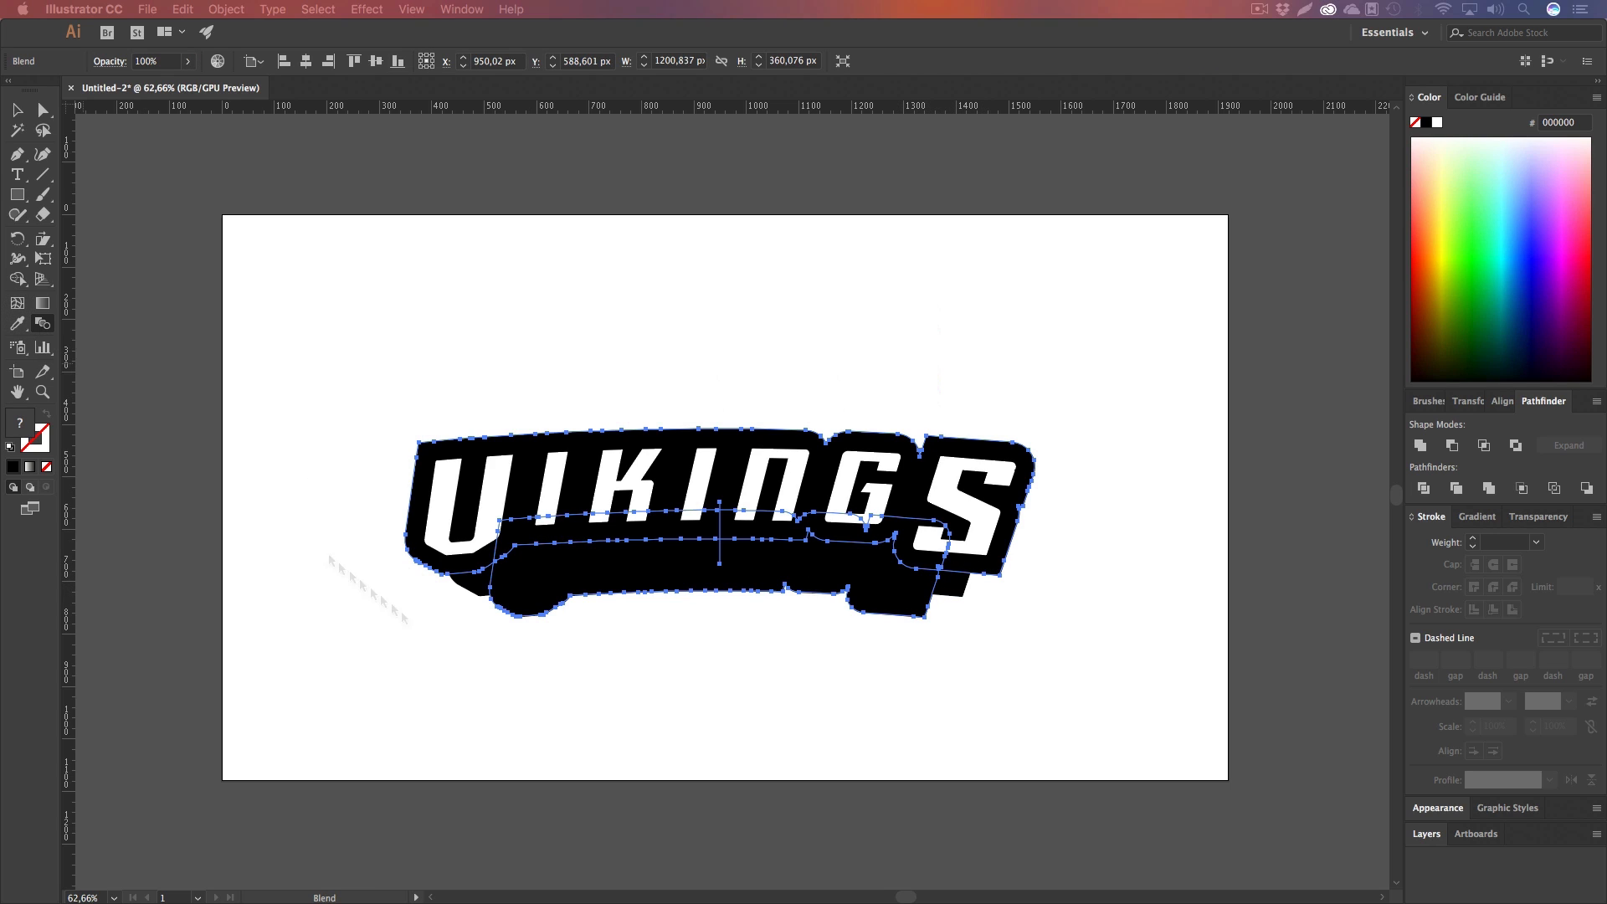
Step: Set Blend Options to Specified Steps with 80 steps, aligned to page, so the extrusion looks solid
click(224, 9)
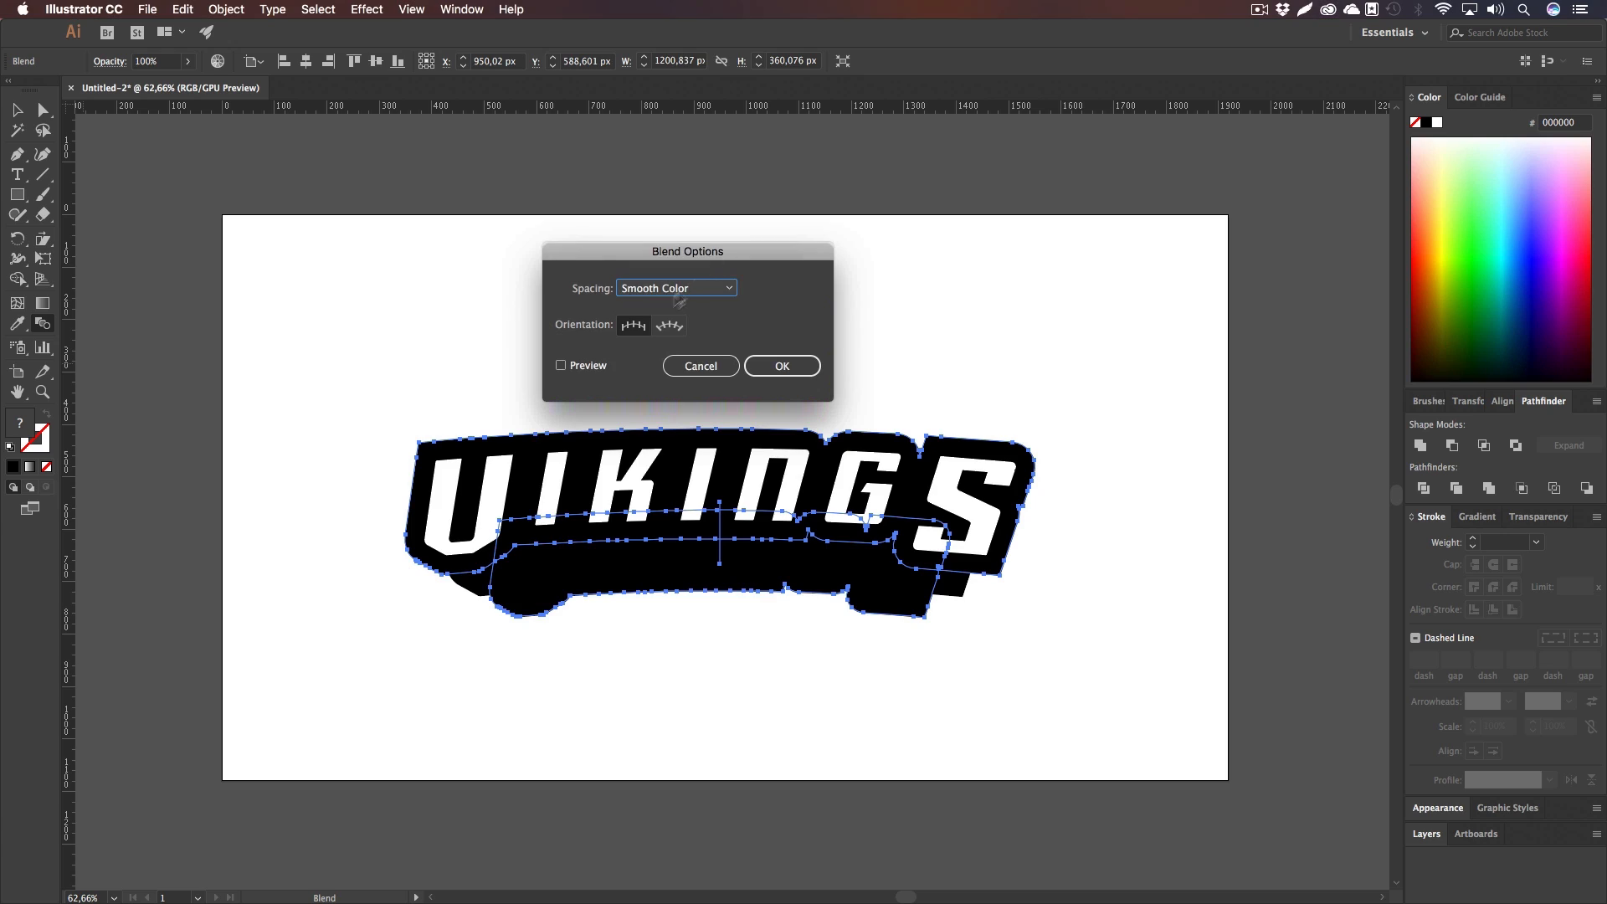
click(676, 288)
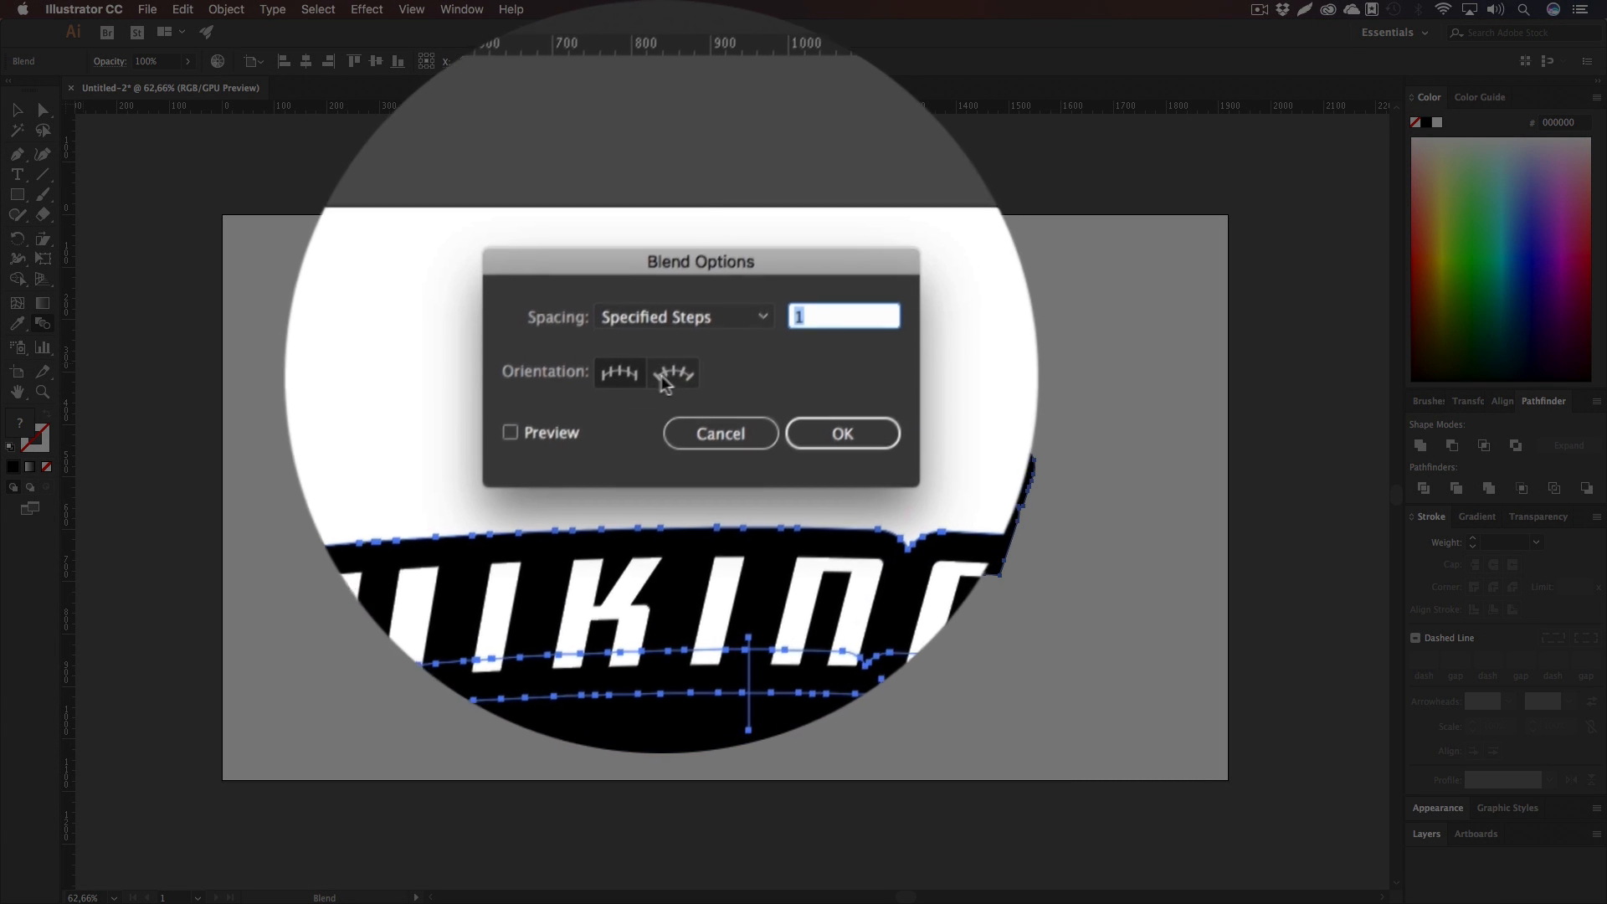
click(509, 432)
text(60)
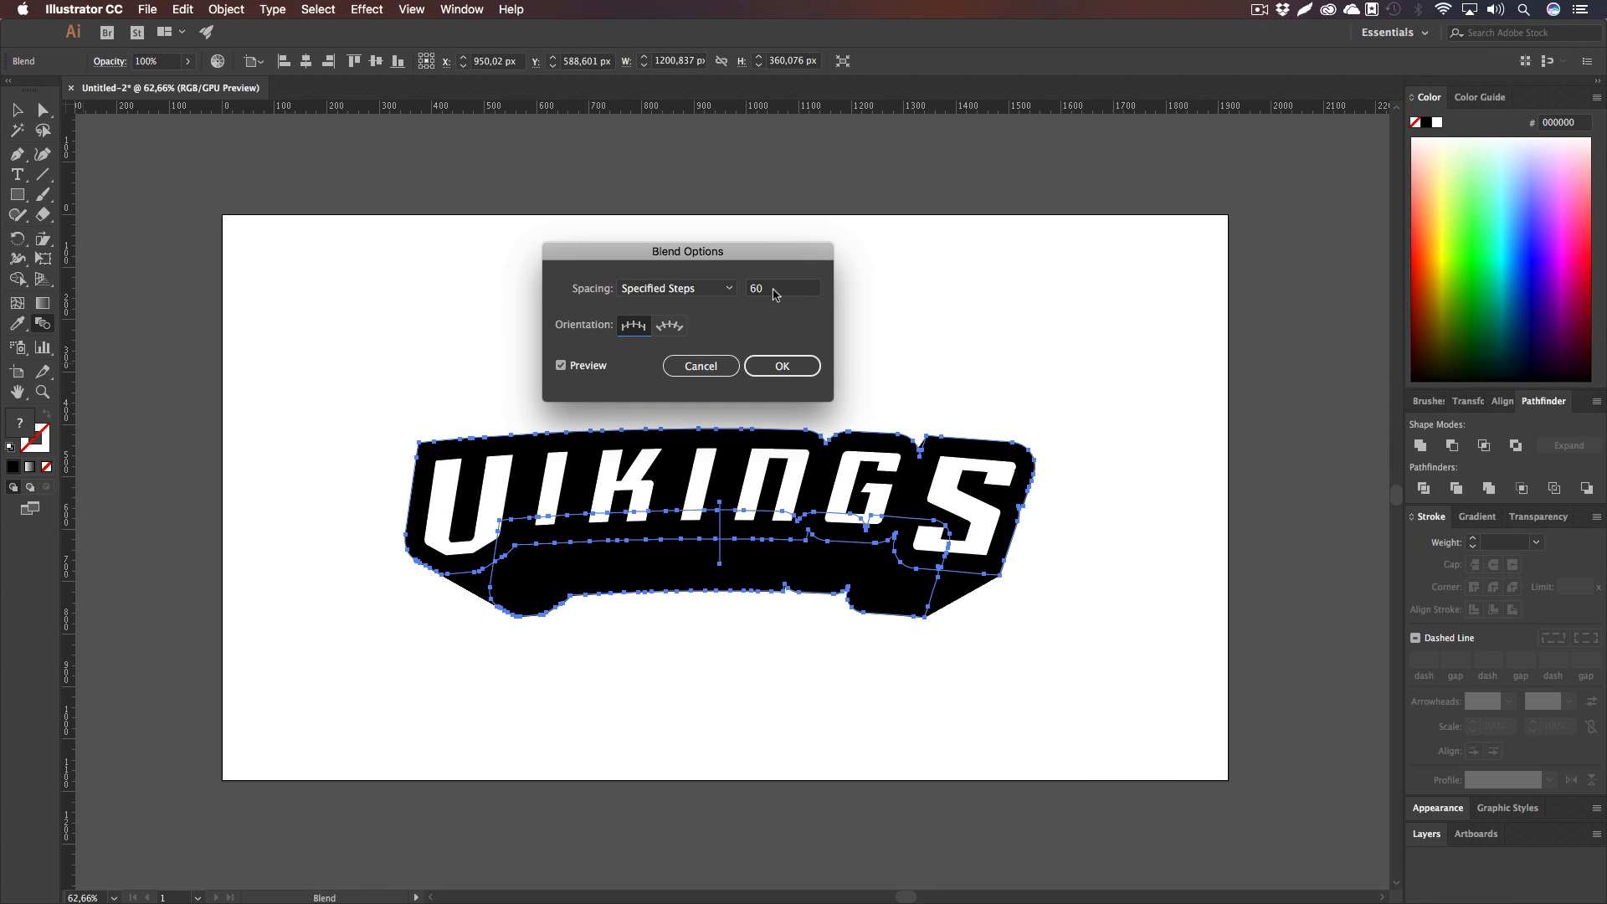
text(80)
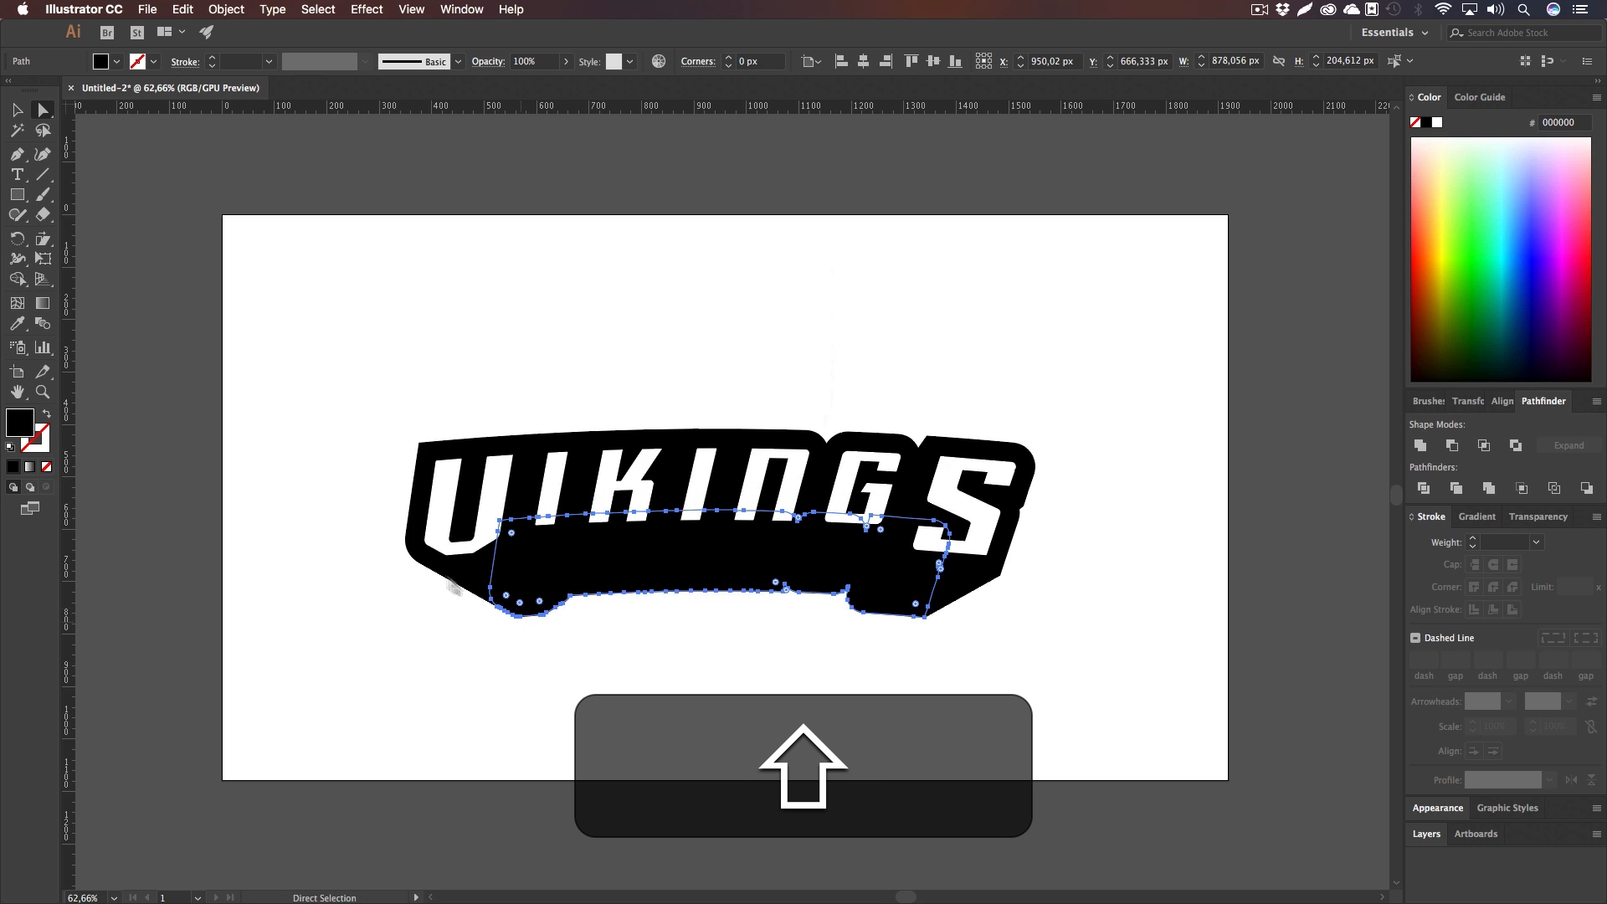
Step: Expand the selected blend into ordinary object-and-fill vector shapes
click(758, 677)
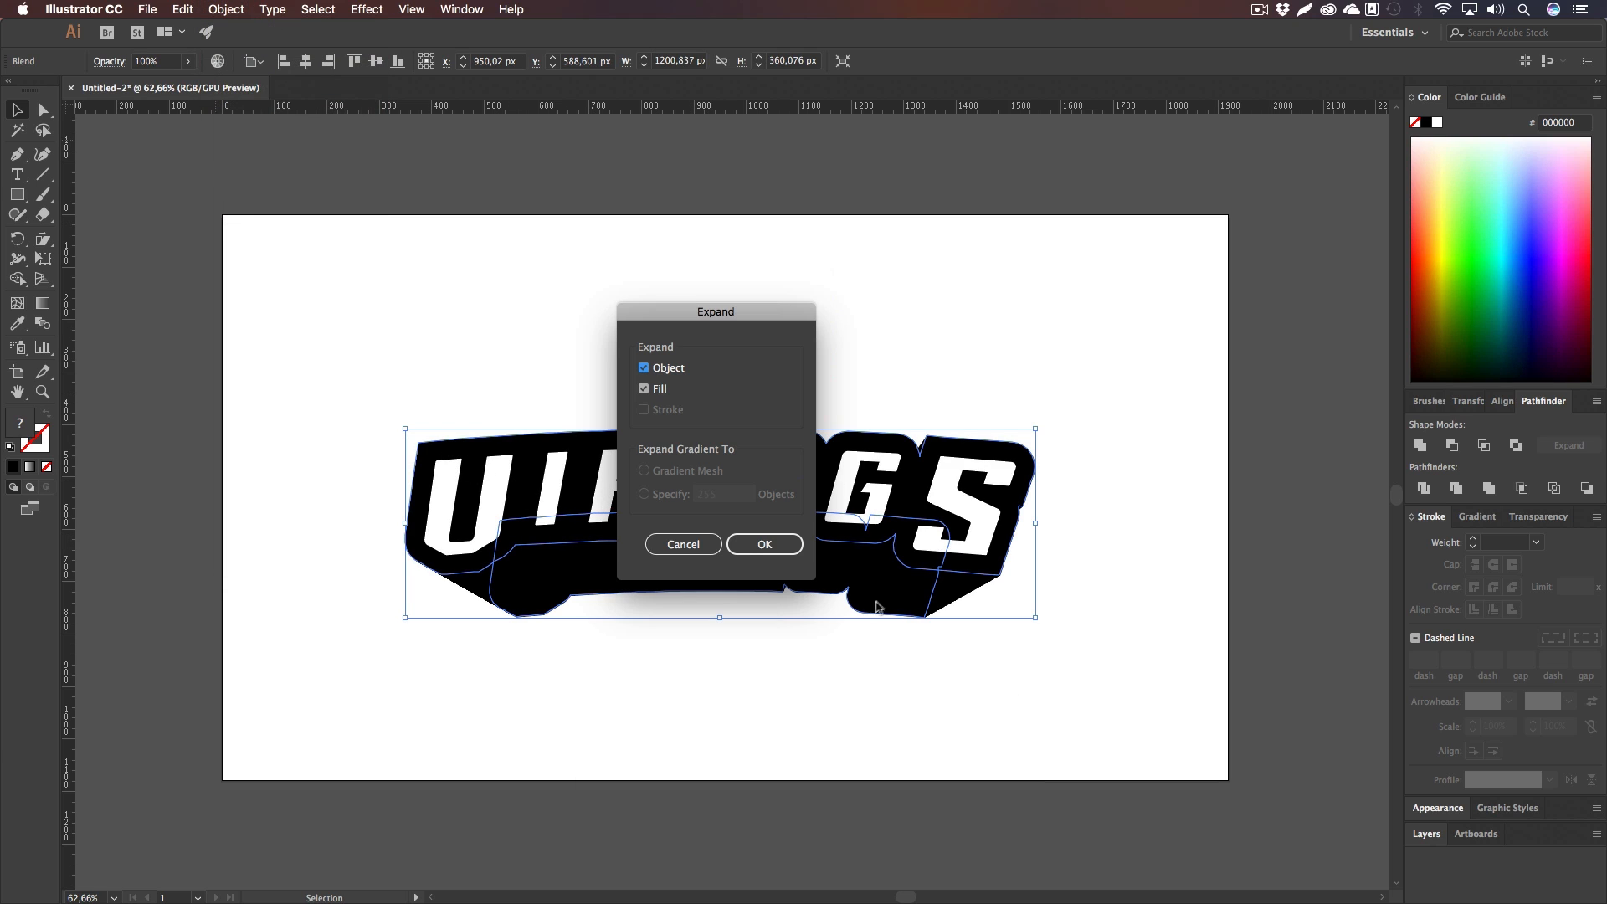
click(763, 544)
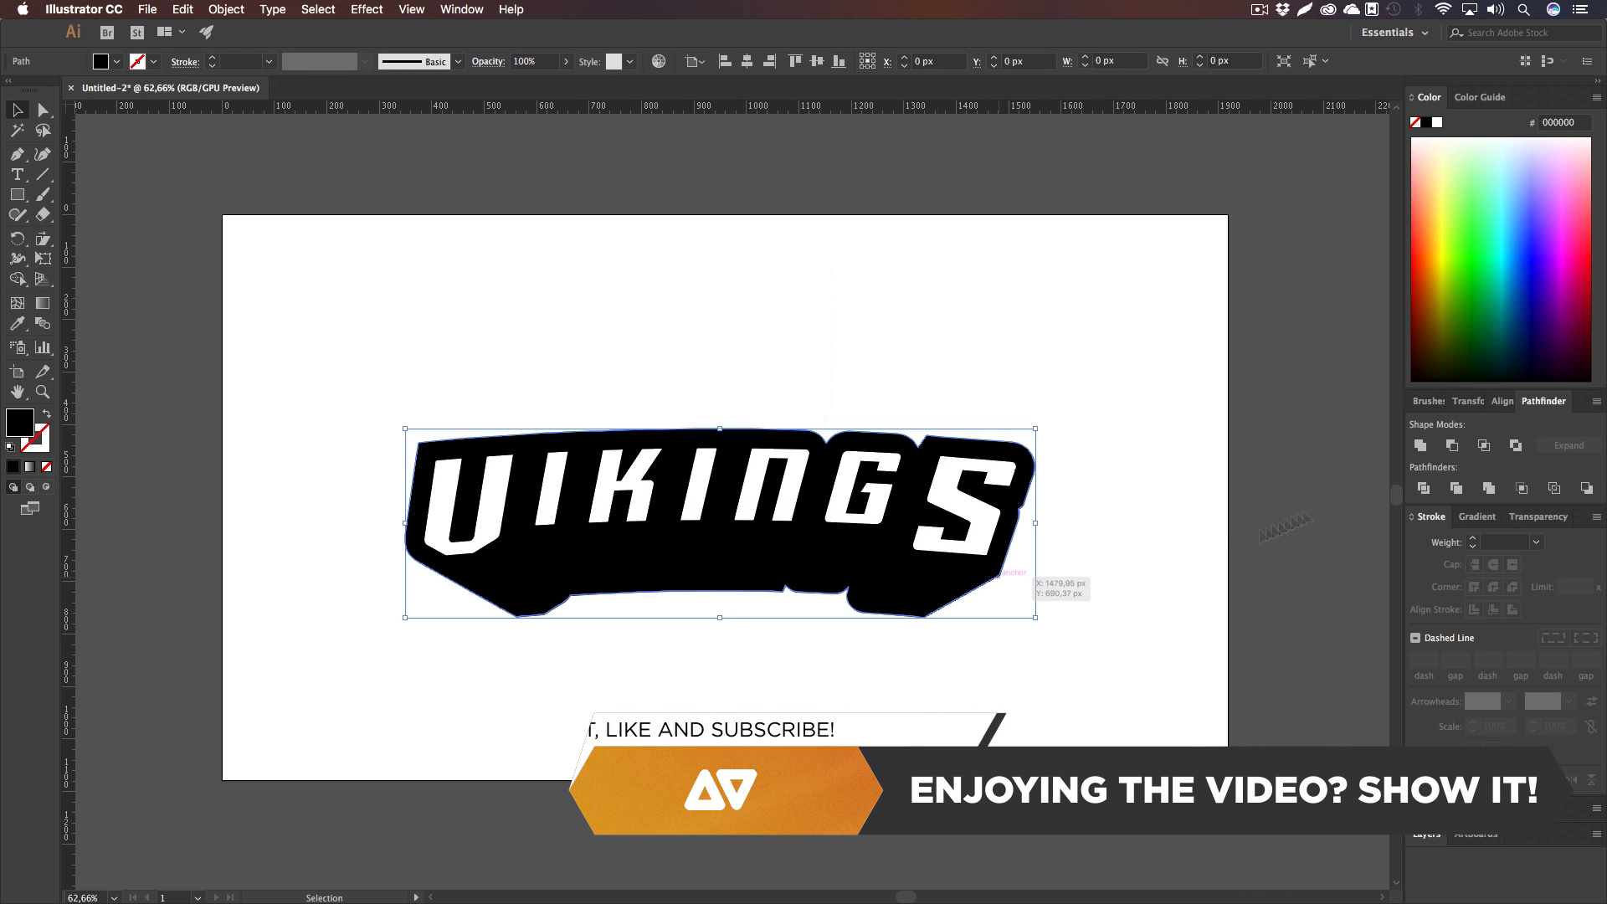
Step: Recolour the expanded backing and extrusion dark navy blue from the Color panel spectrum
click(1510, 284)
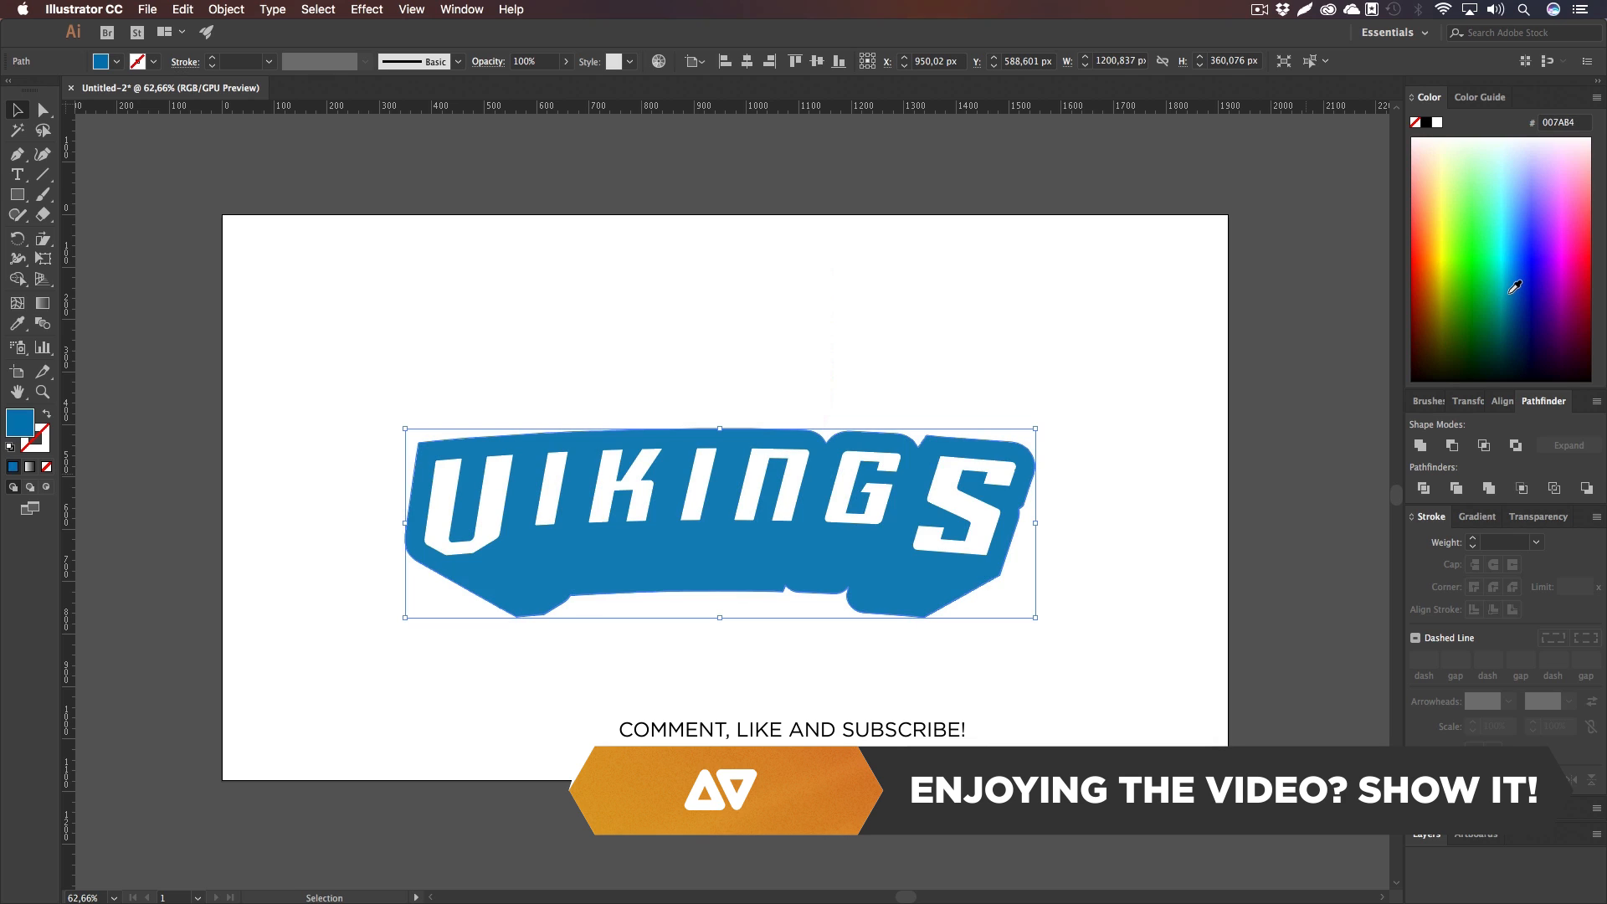
click(1513, 331)
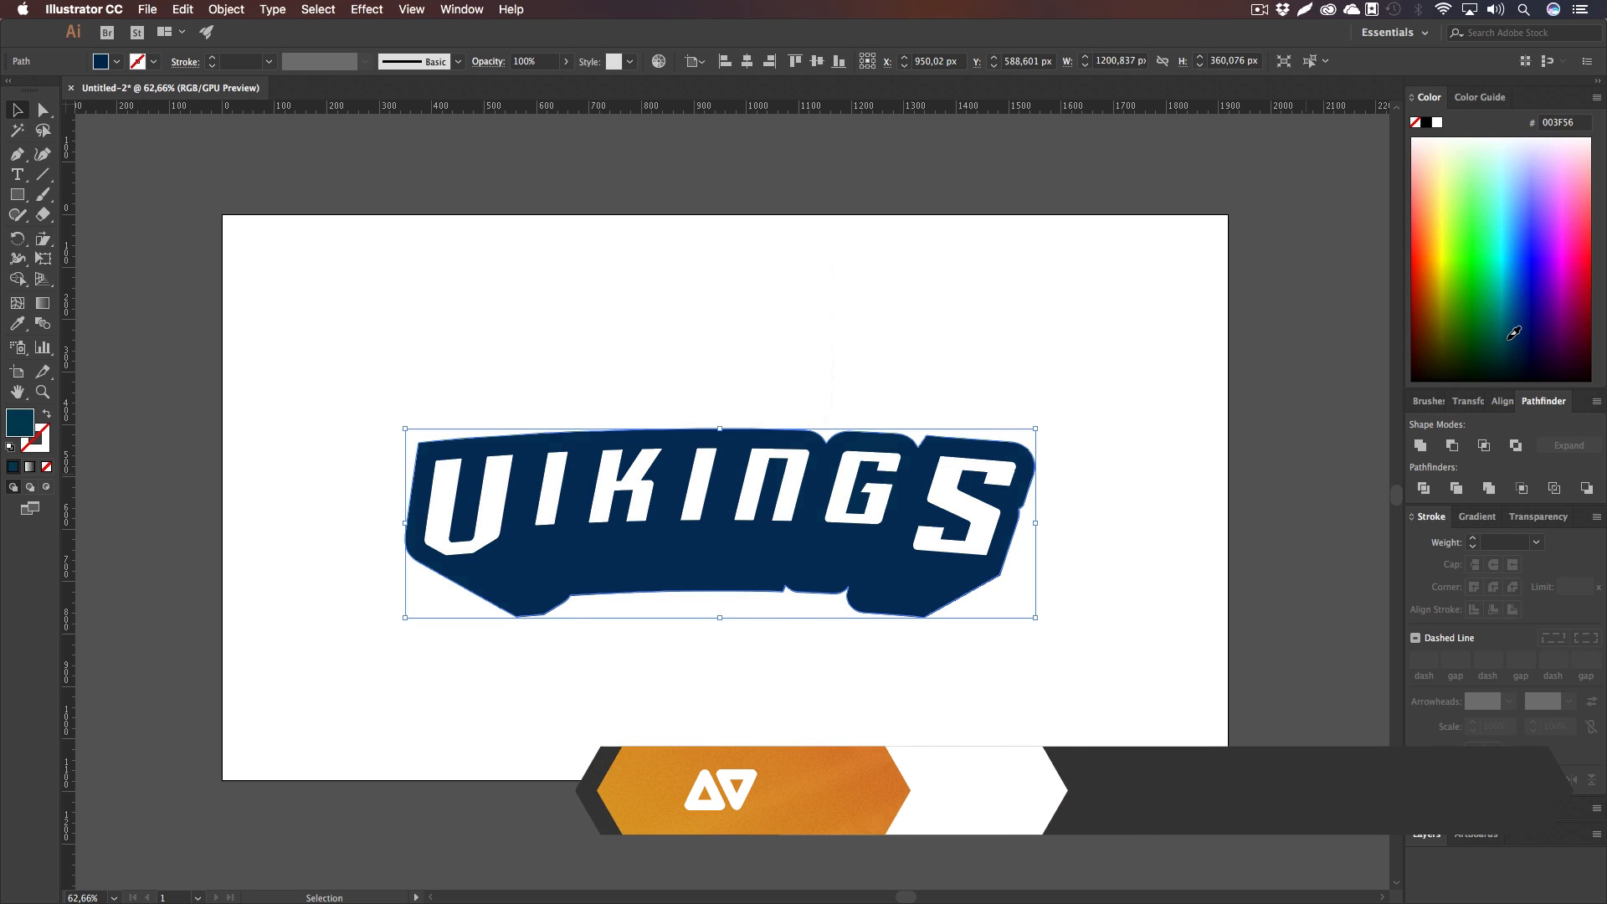
click(1520, 340)
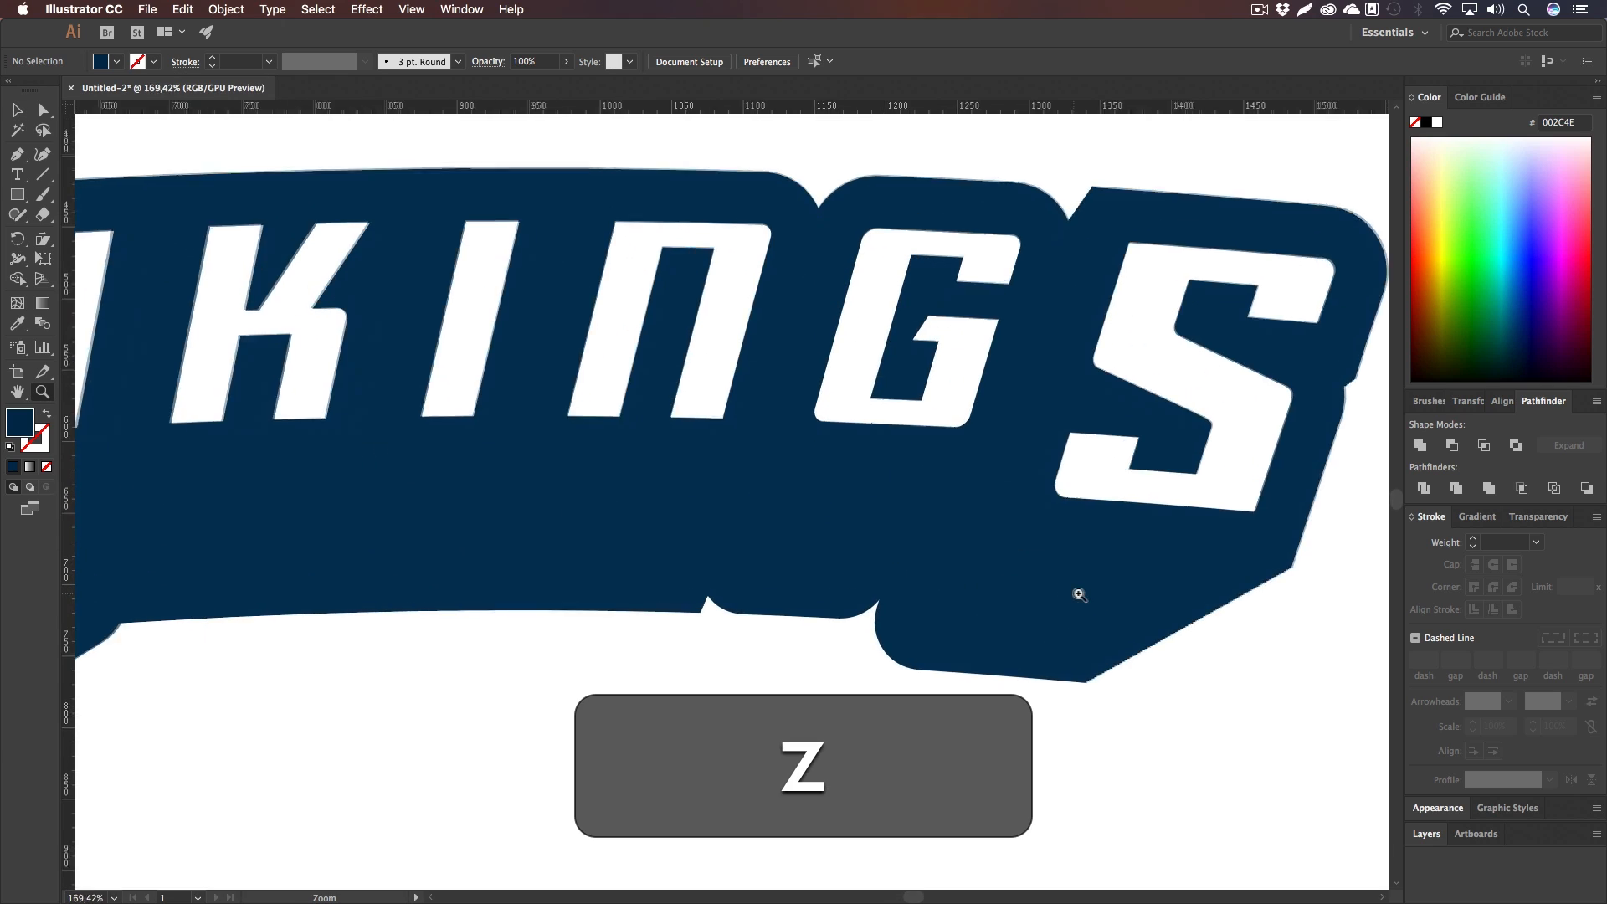
Step: Zoom in and start tracing a navy Pen filler shape over the extrusion's jagged step edge
key(h)
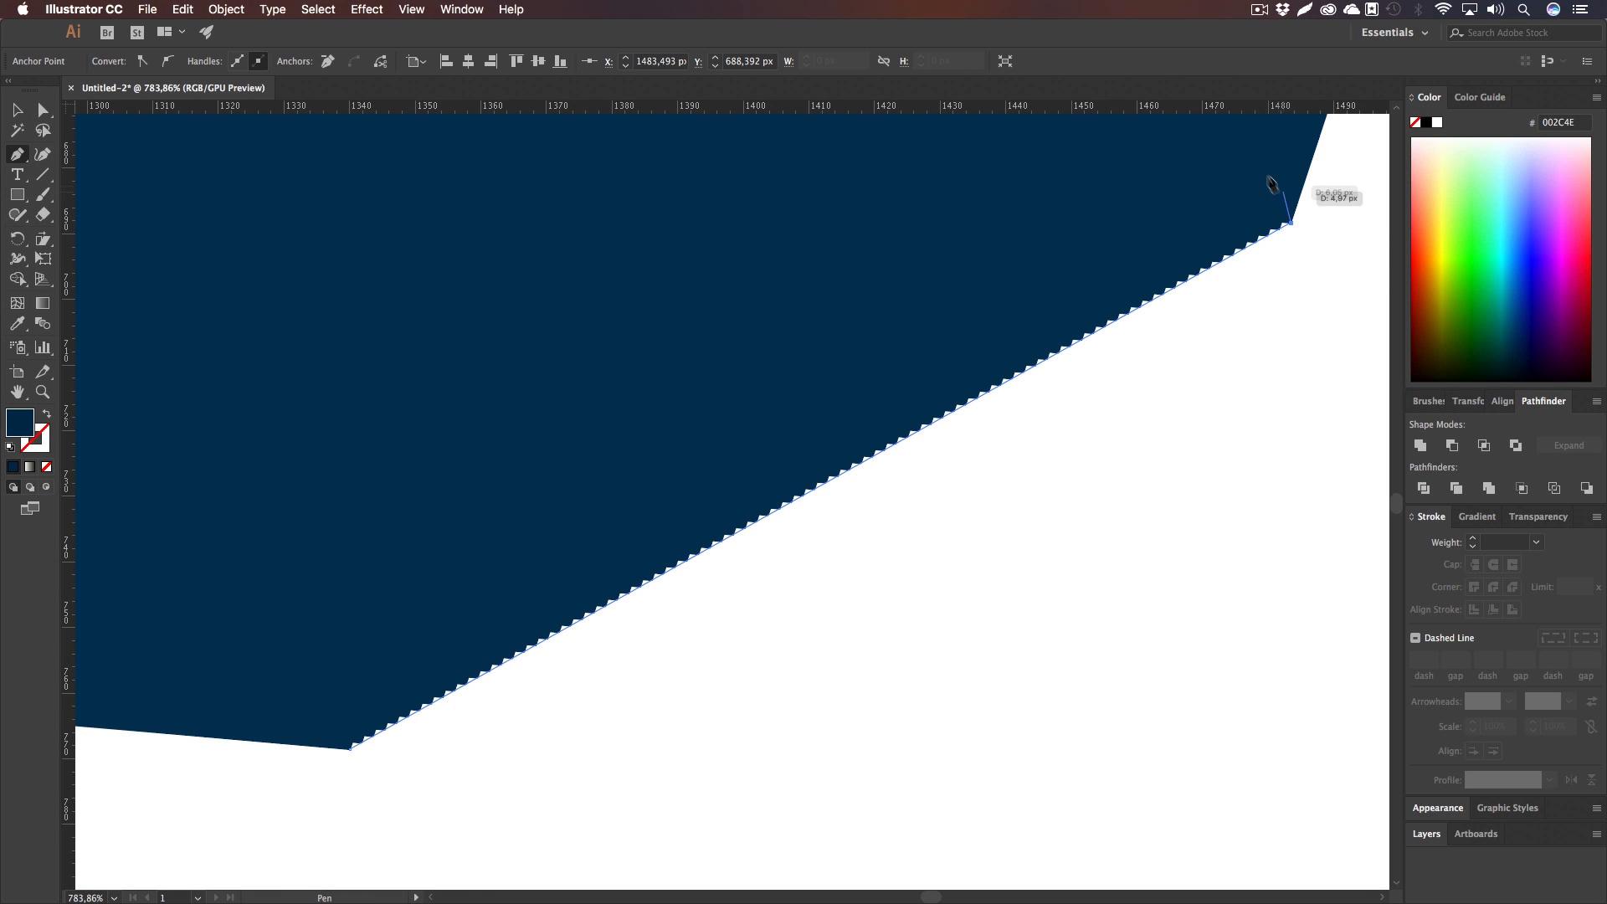
click(352, 746)
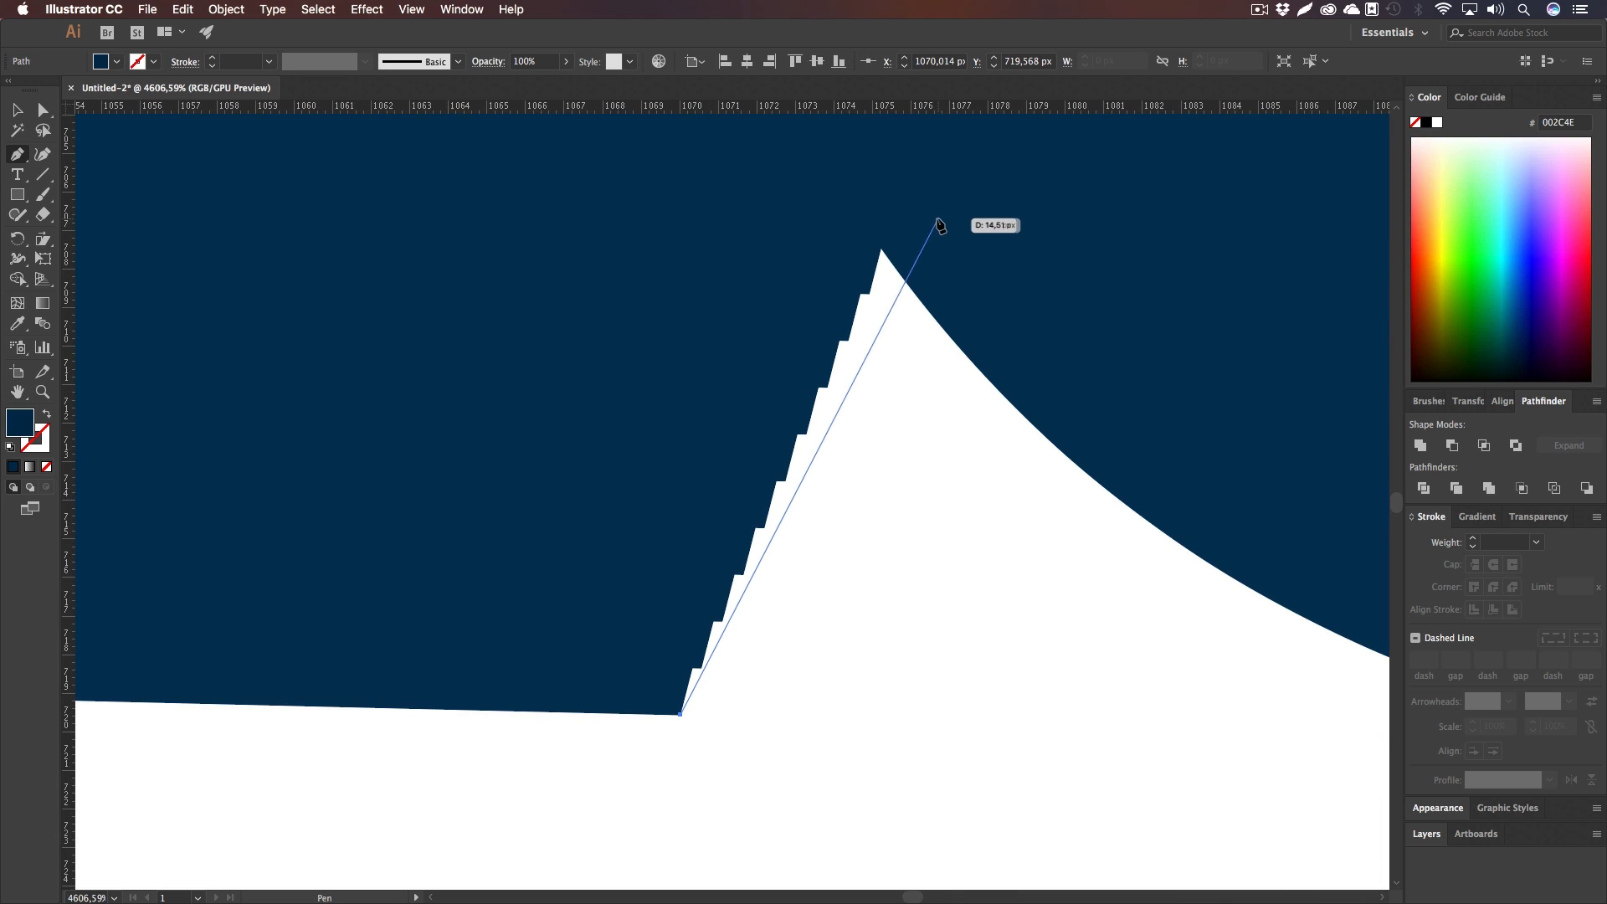
mouse_move(918, 221)
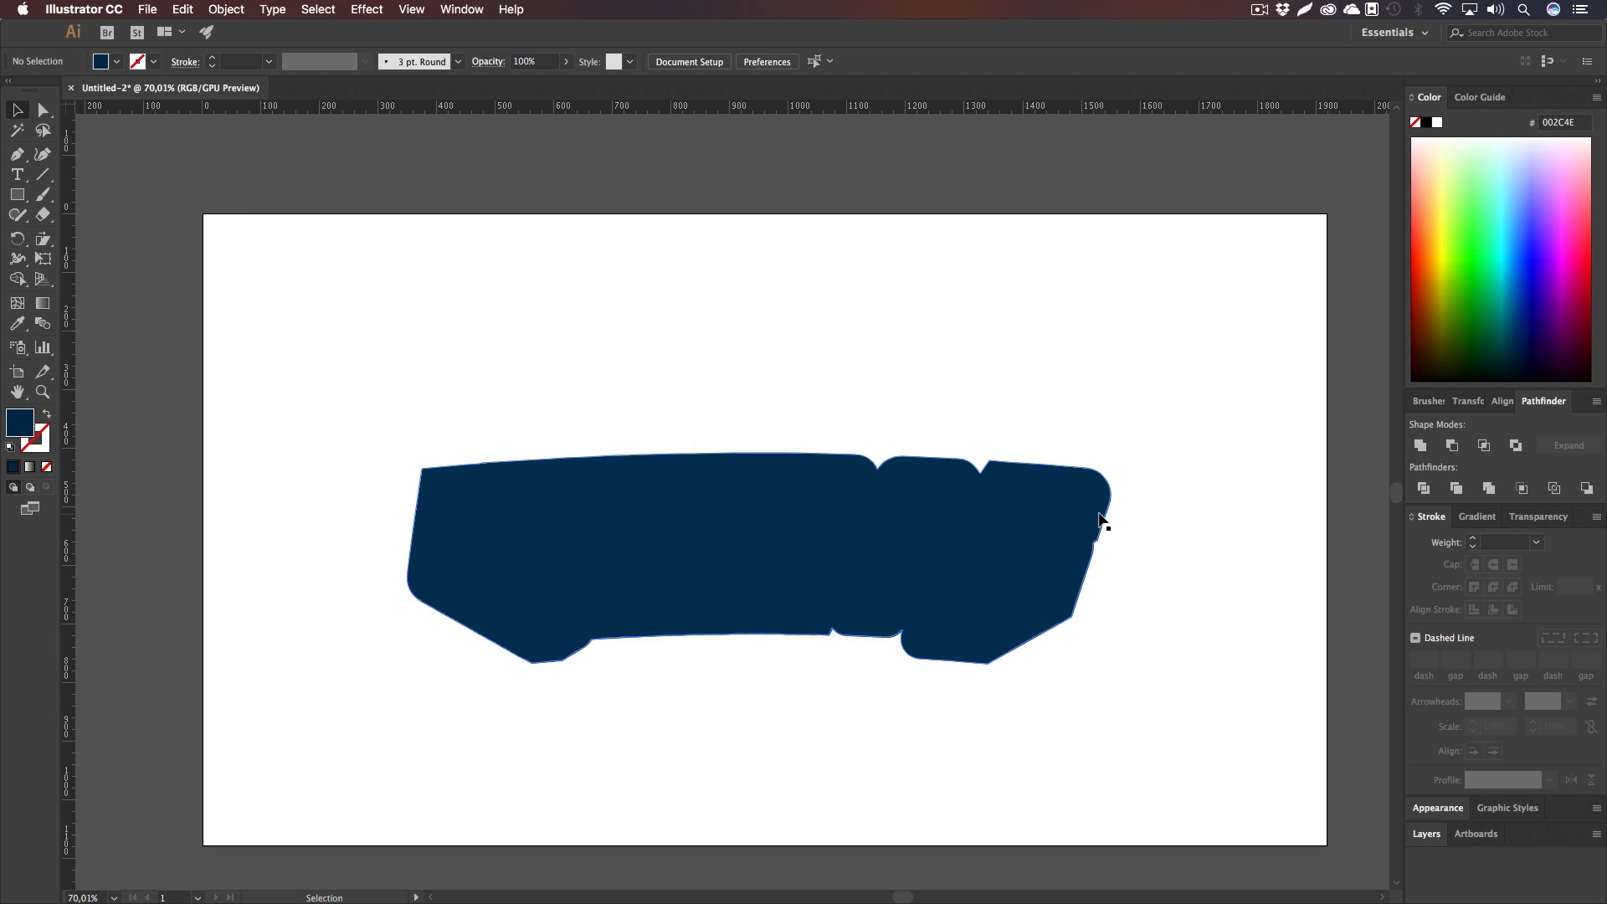
Step: Show All to reveal the hidden VIKINGS letters over the navy backing
right_click(1102, 522)
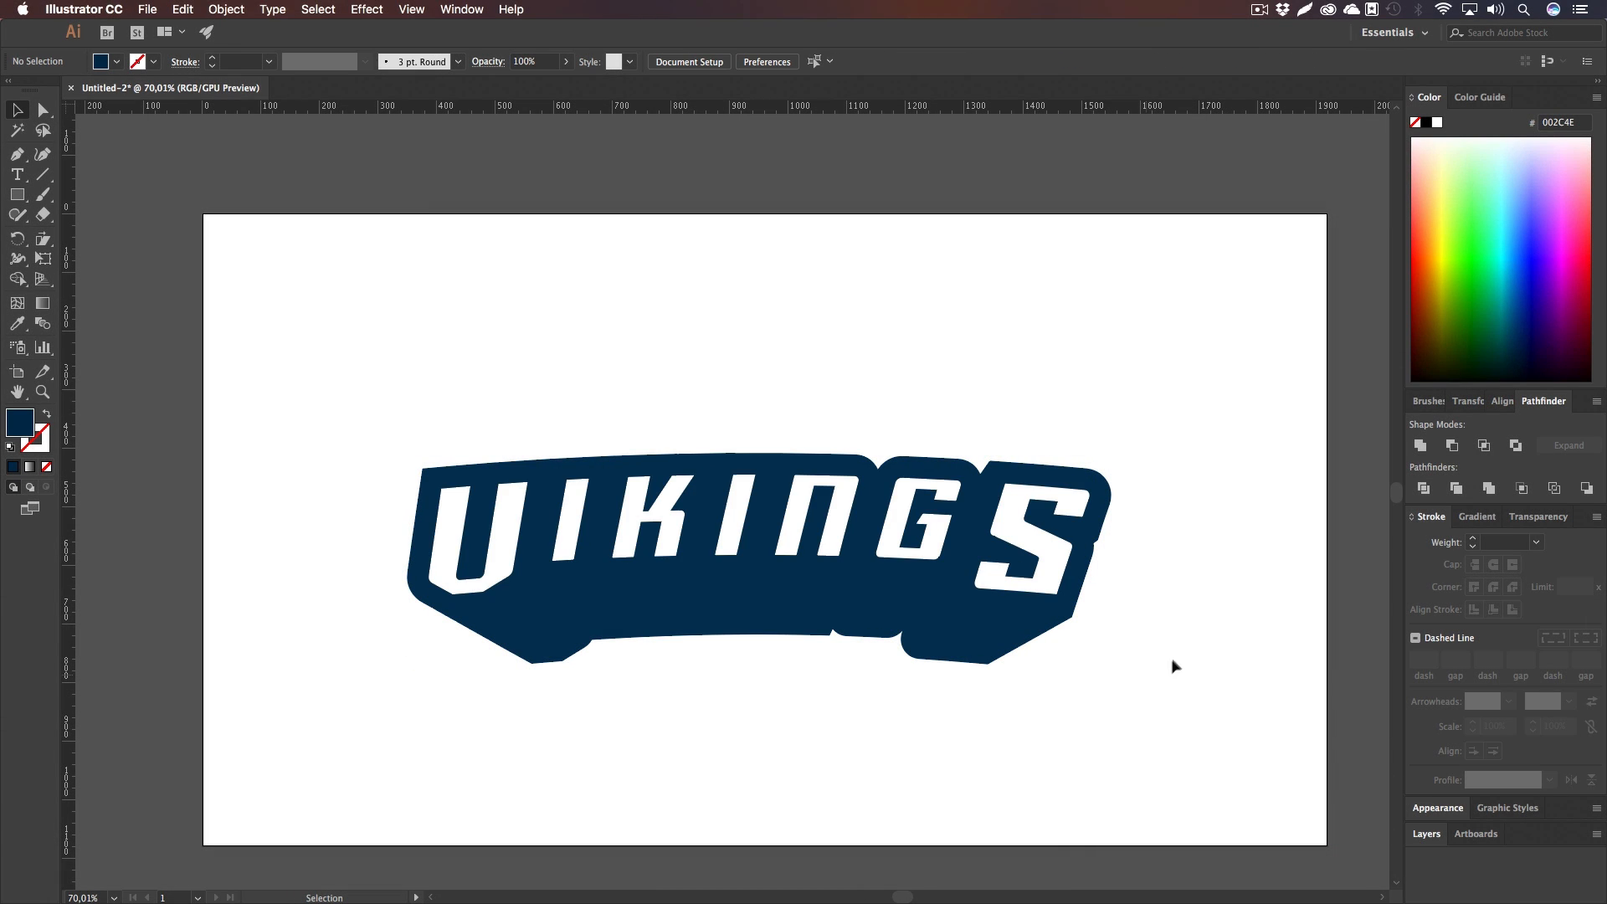
click(767, 633)
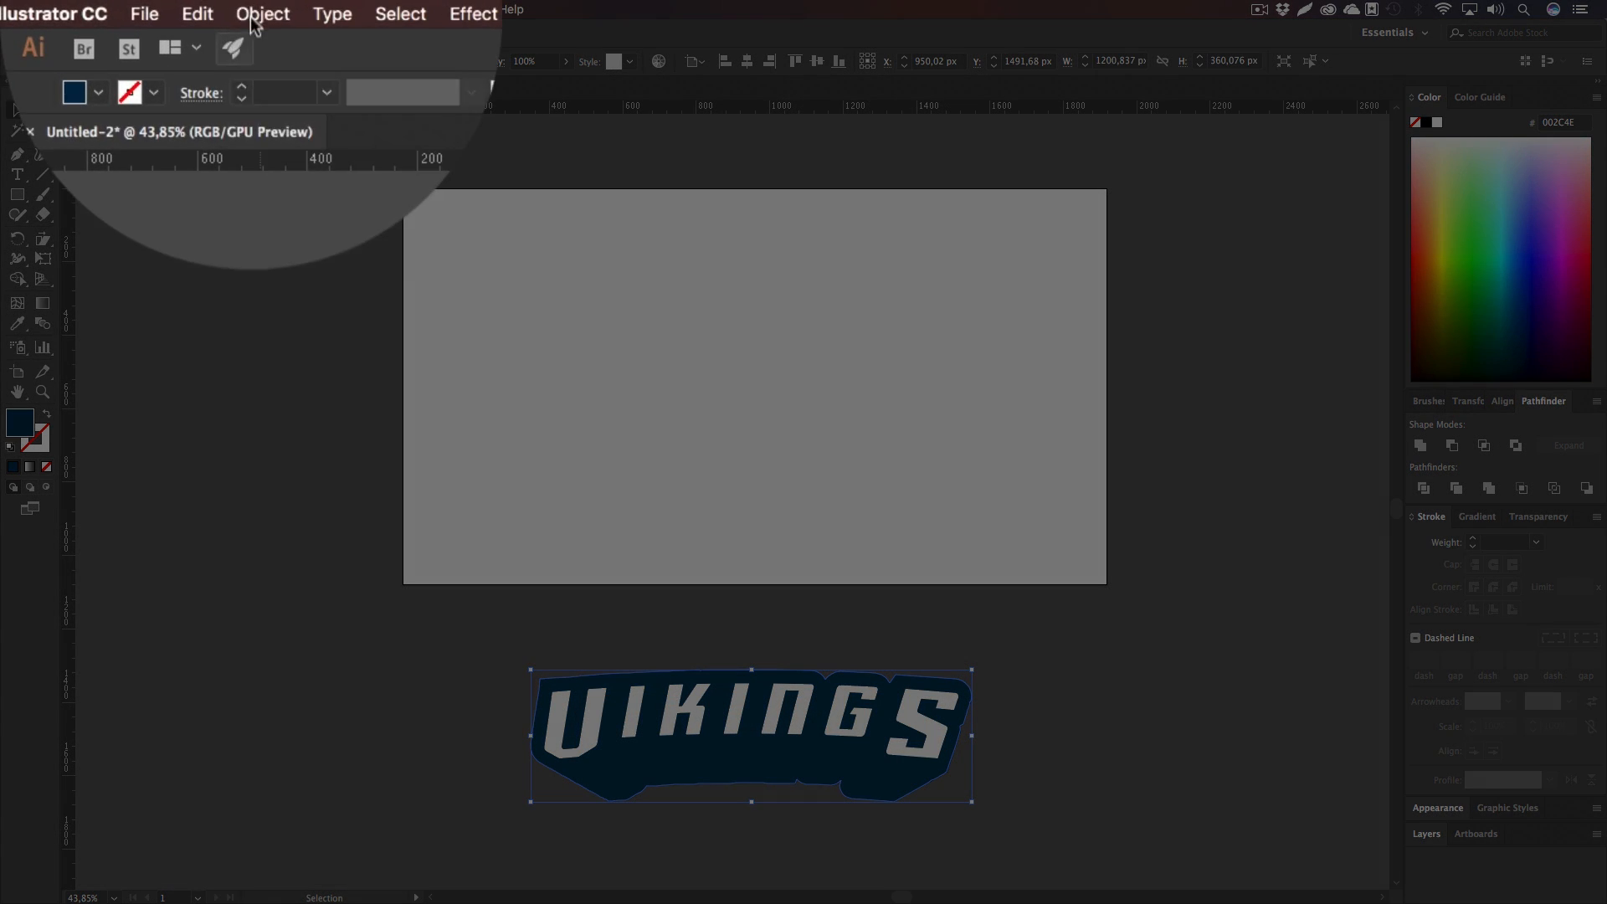
Step: Create a 20 px Offset Path outline around the navy VIKINGS logo
click(263, 15)
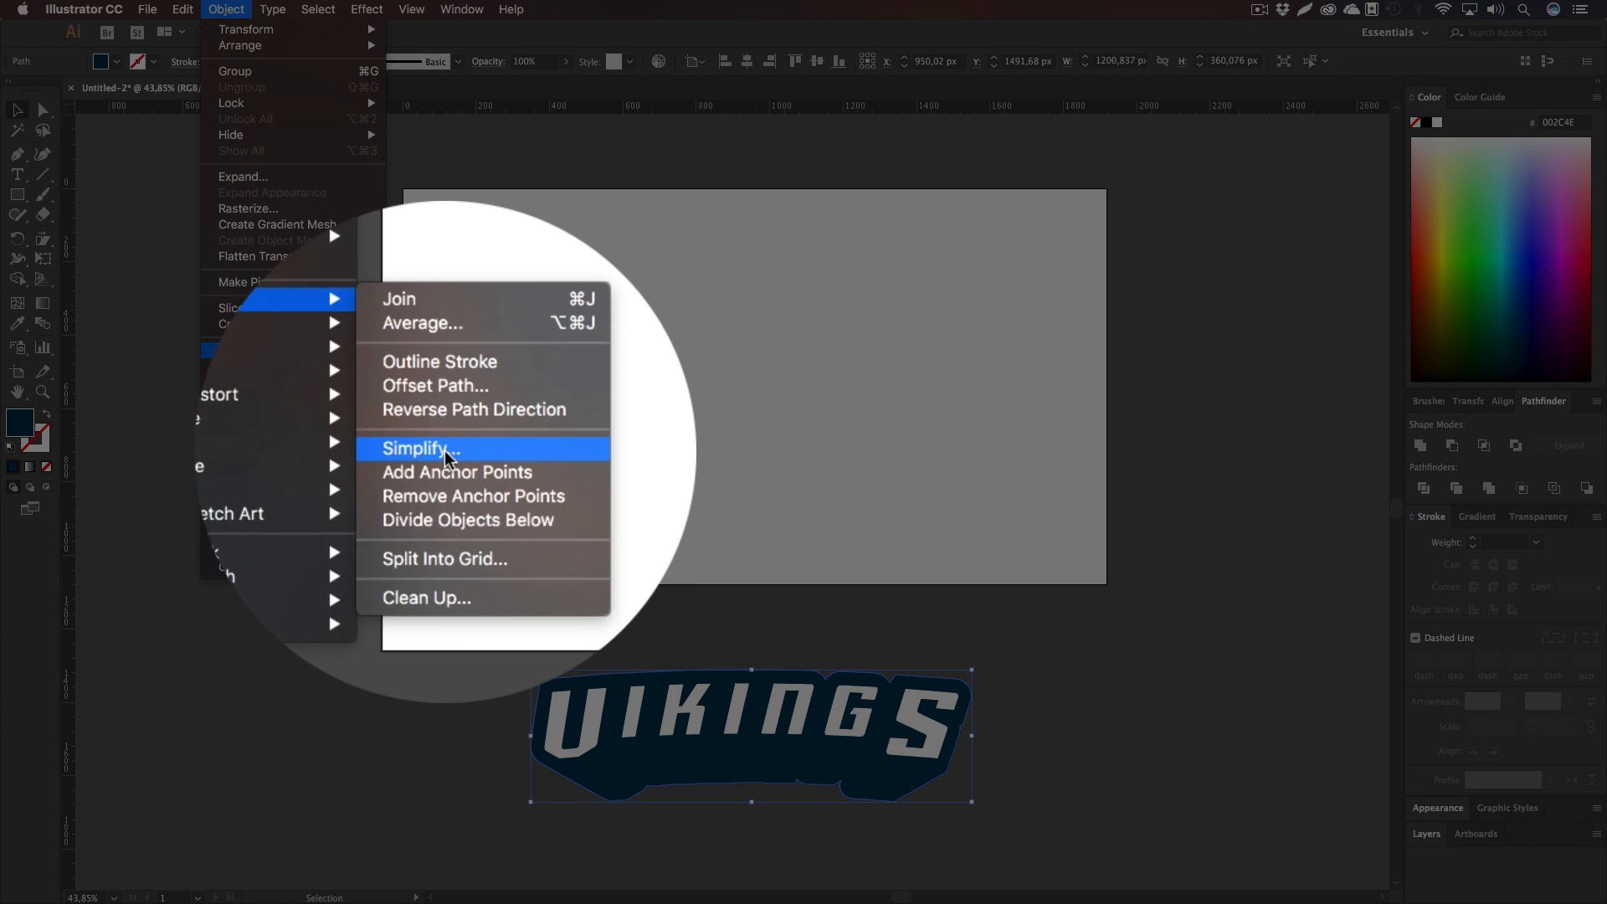
click(434, 385)
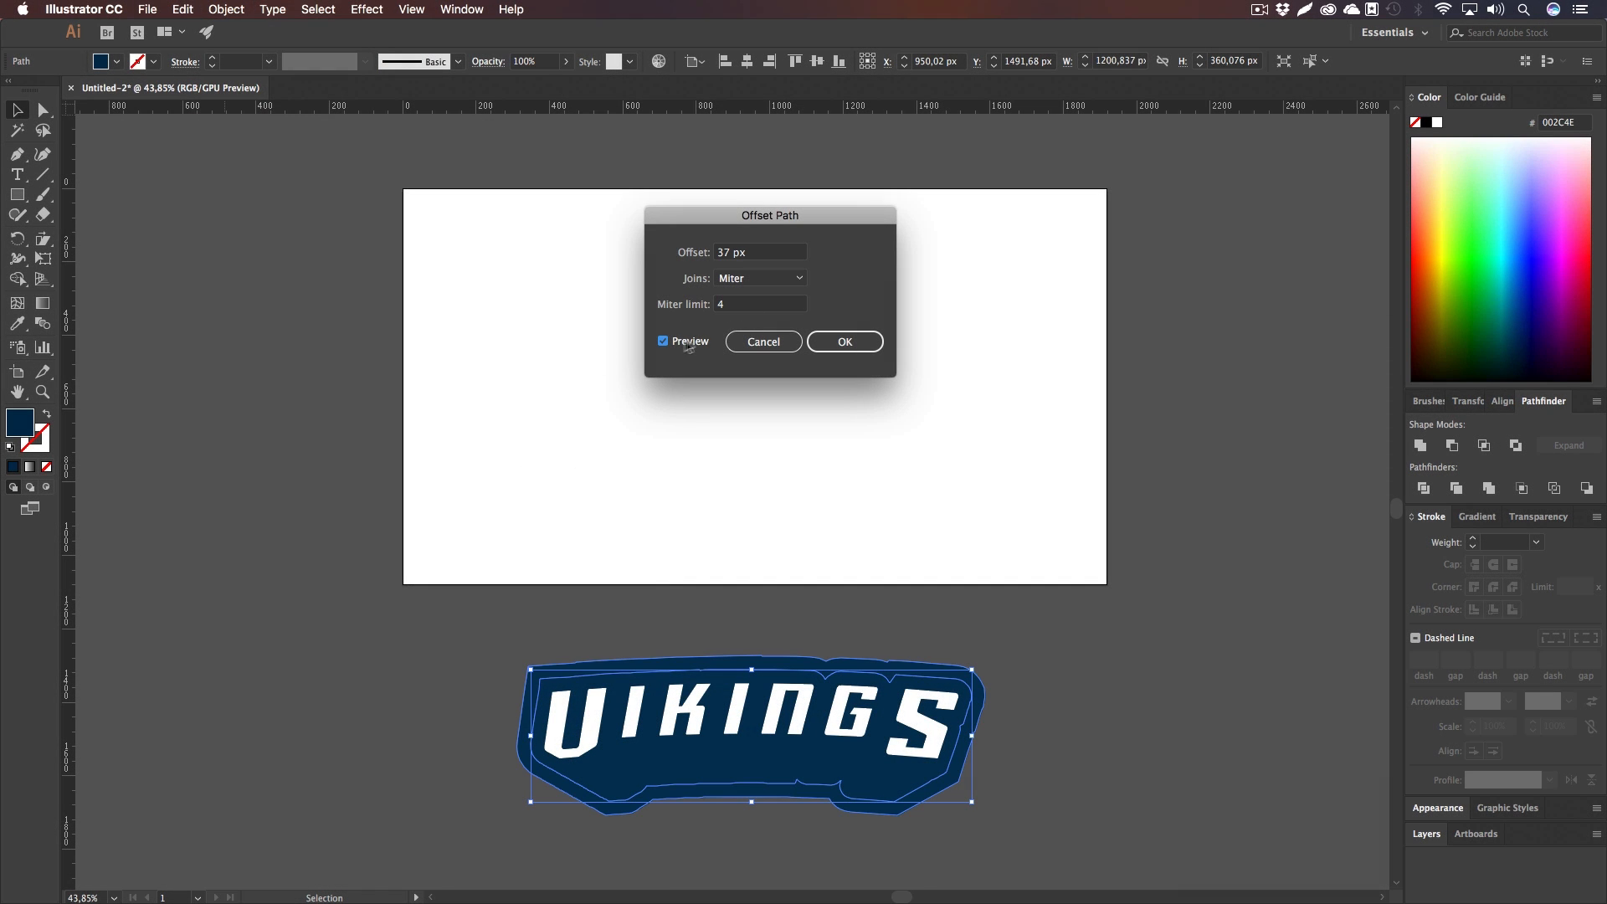
text(20)
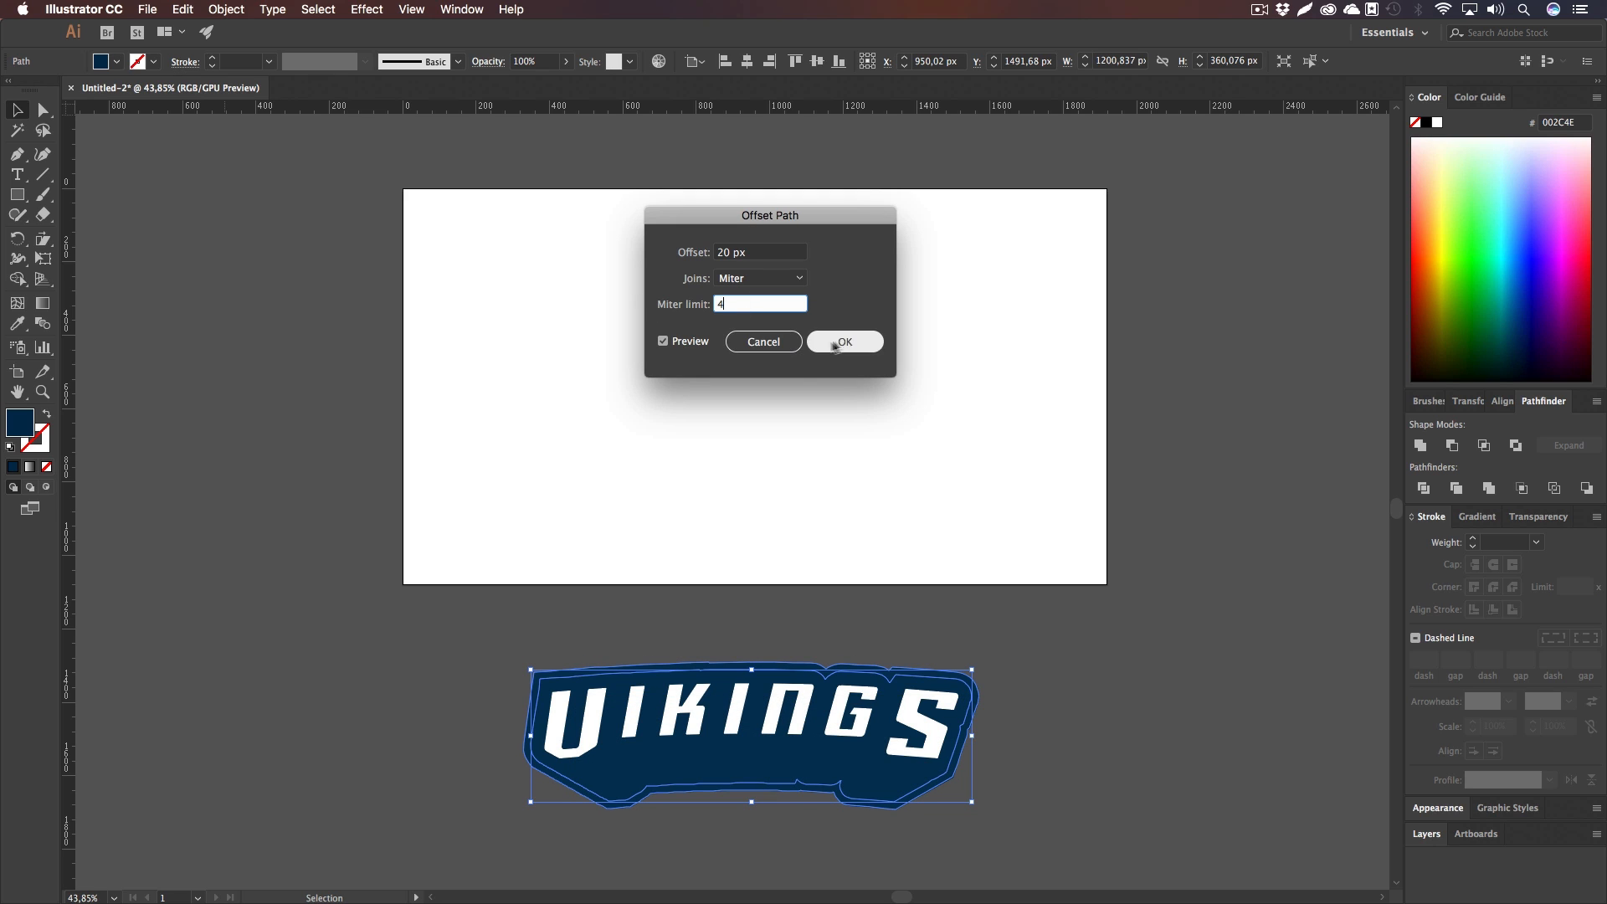
click(844, 341)
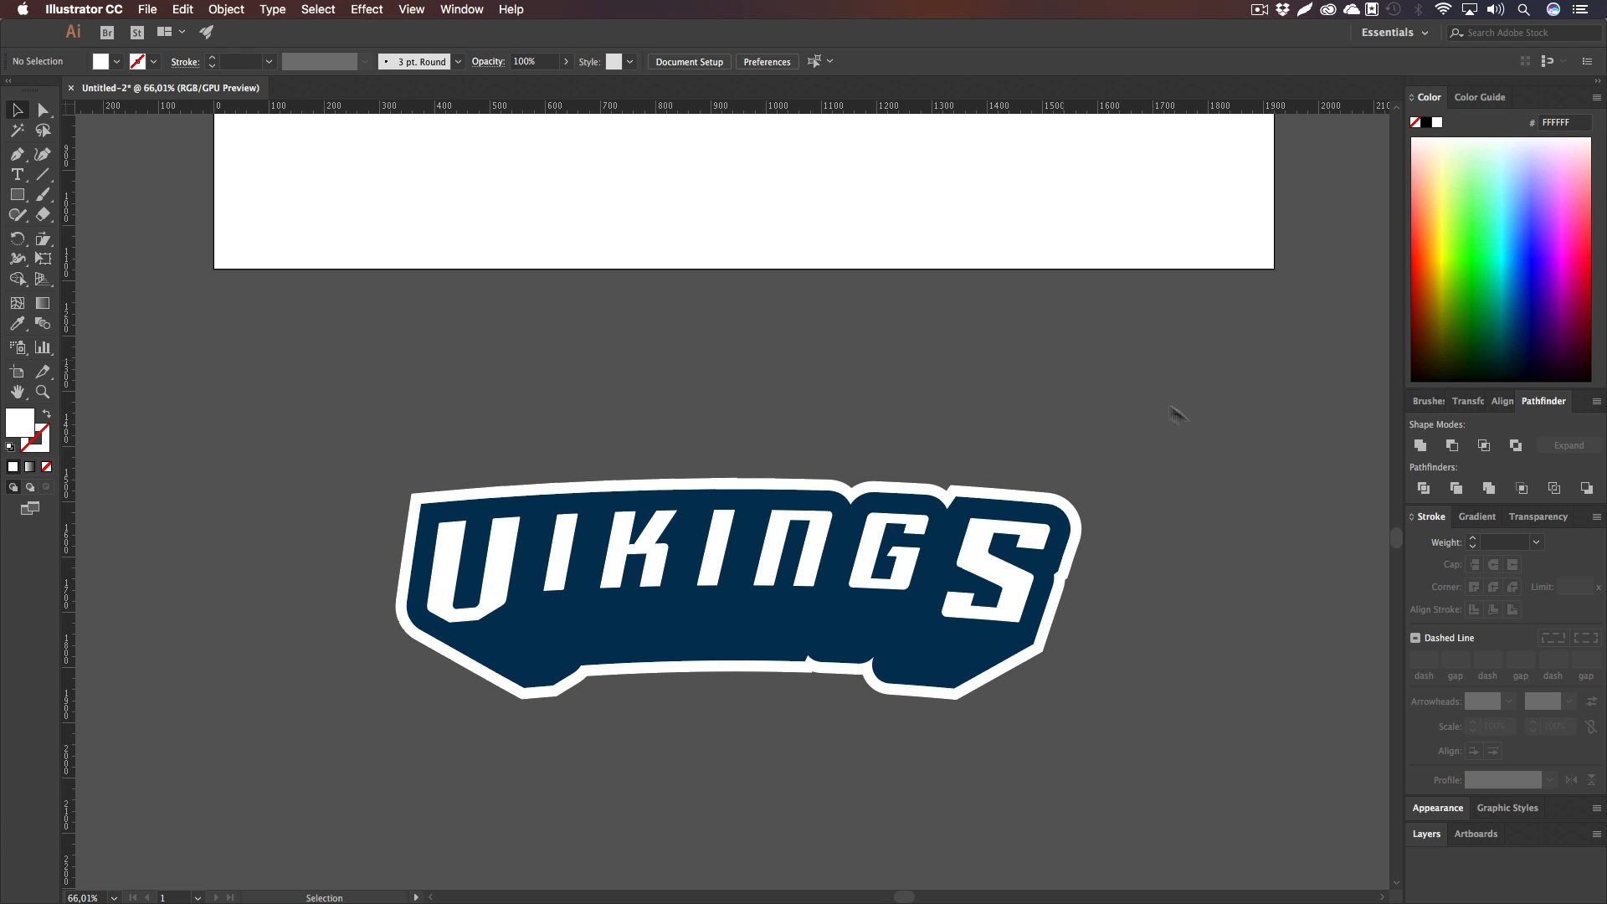
mouse_move(775, 397)
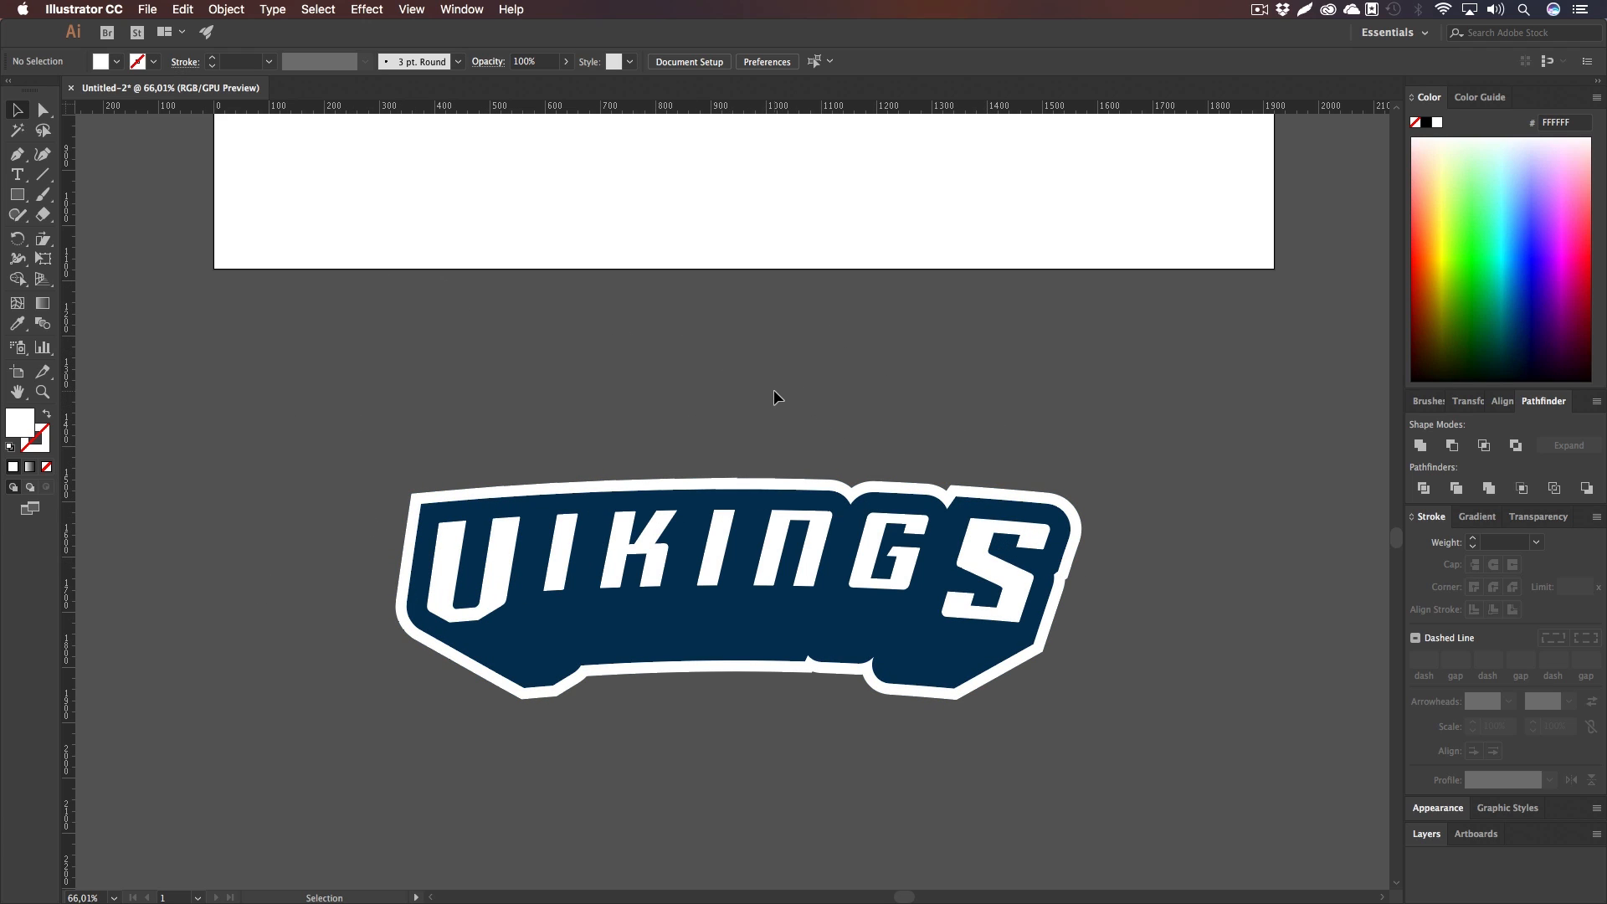